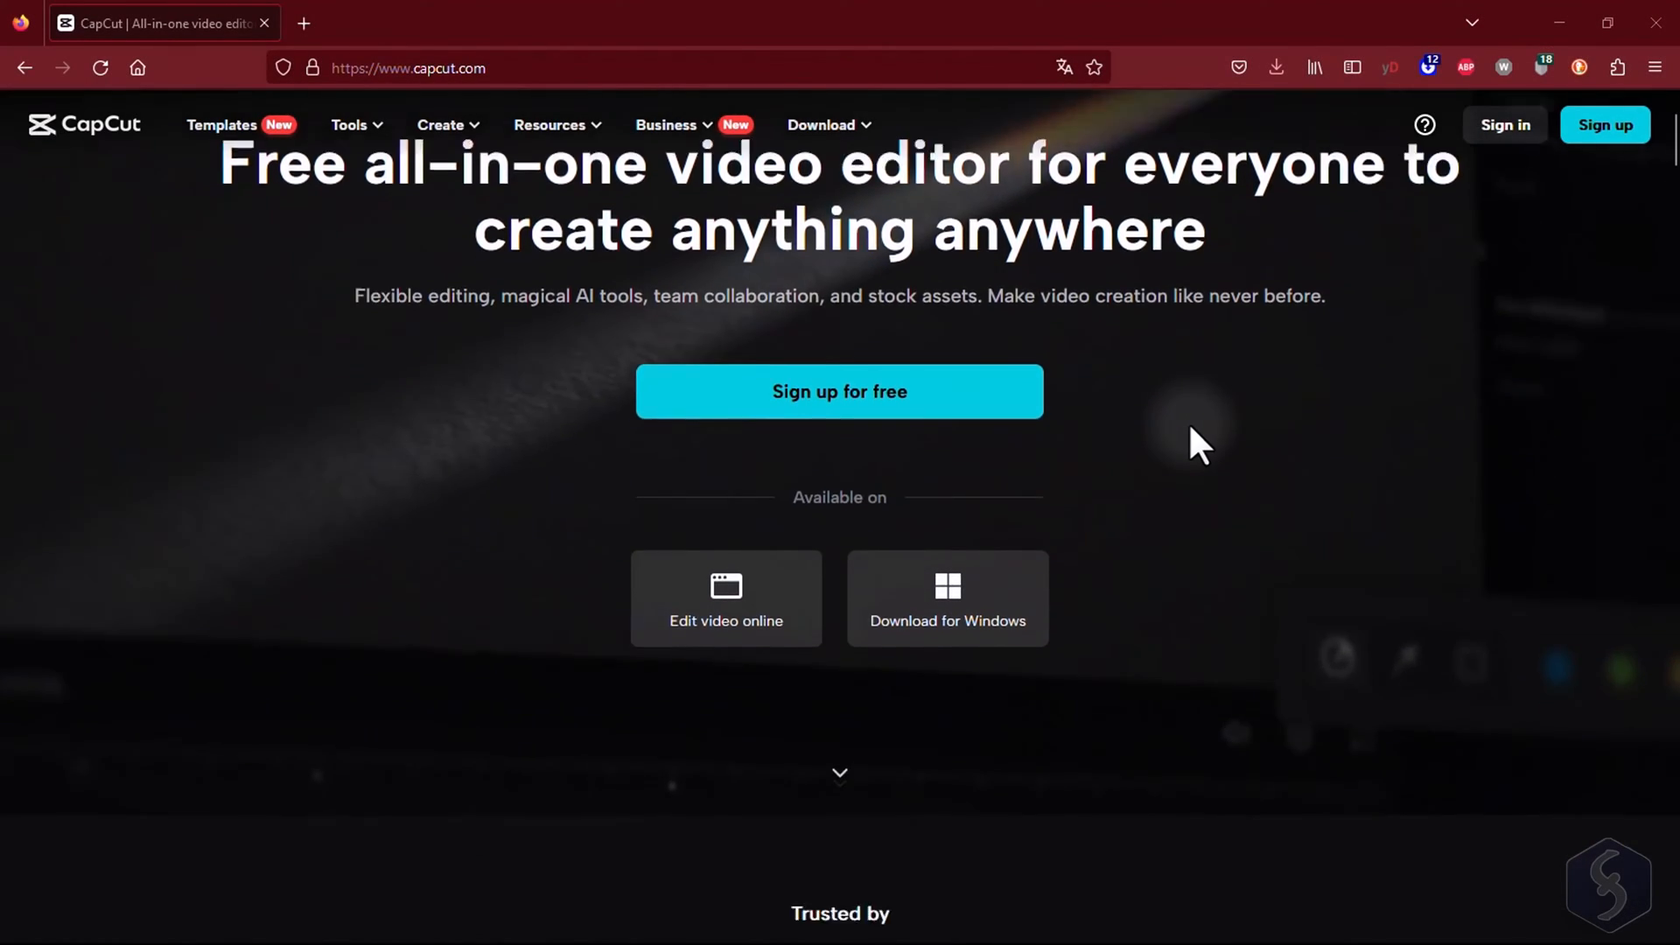
Step: Try different makeup presets on the portrait, ending on the Mystic look
scroll(down, 3)
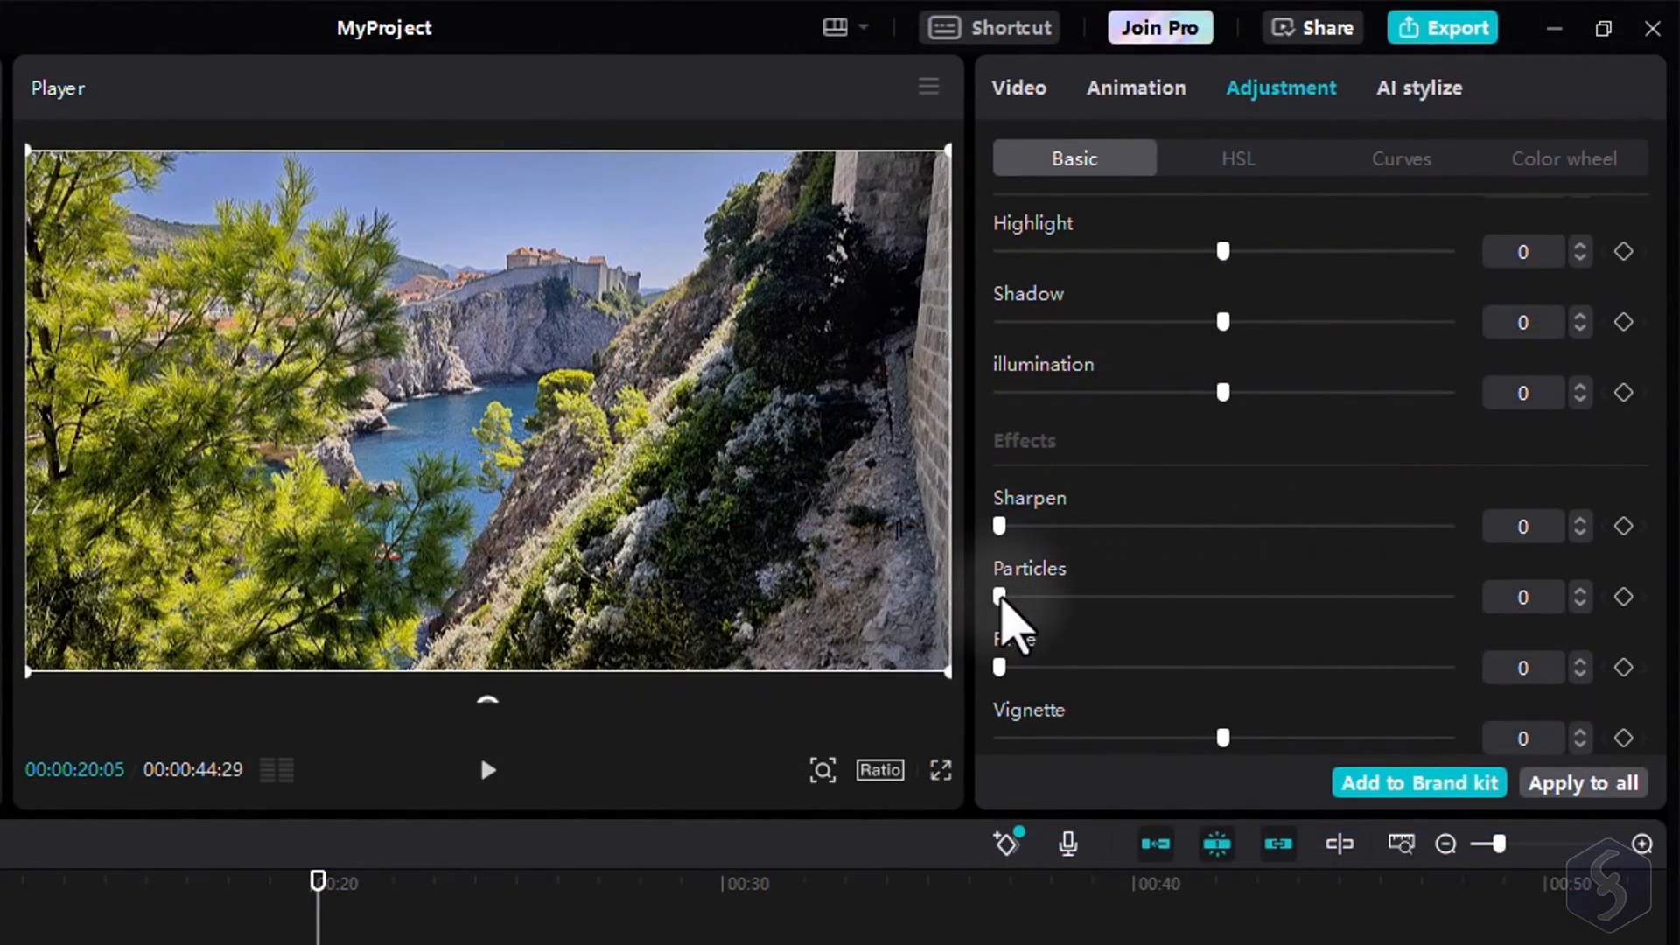
drag(997, 597, 1012, 597)
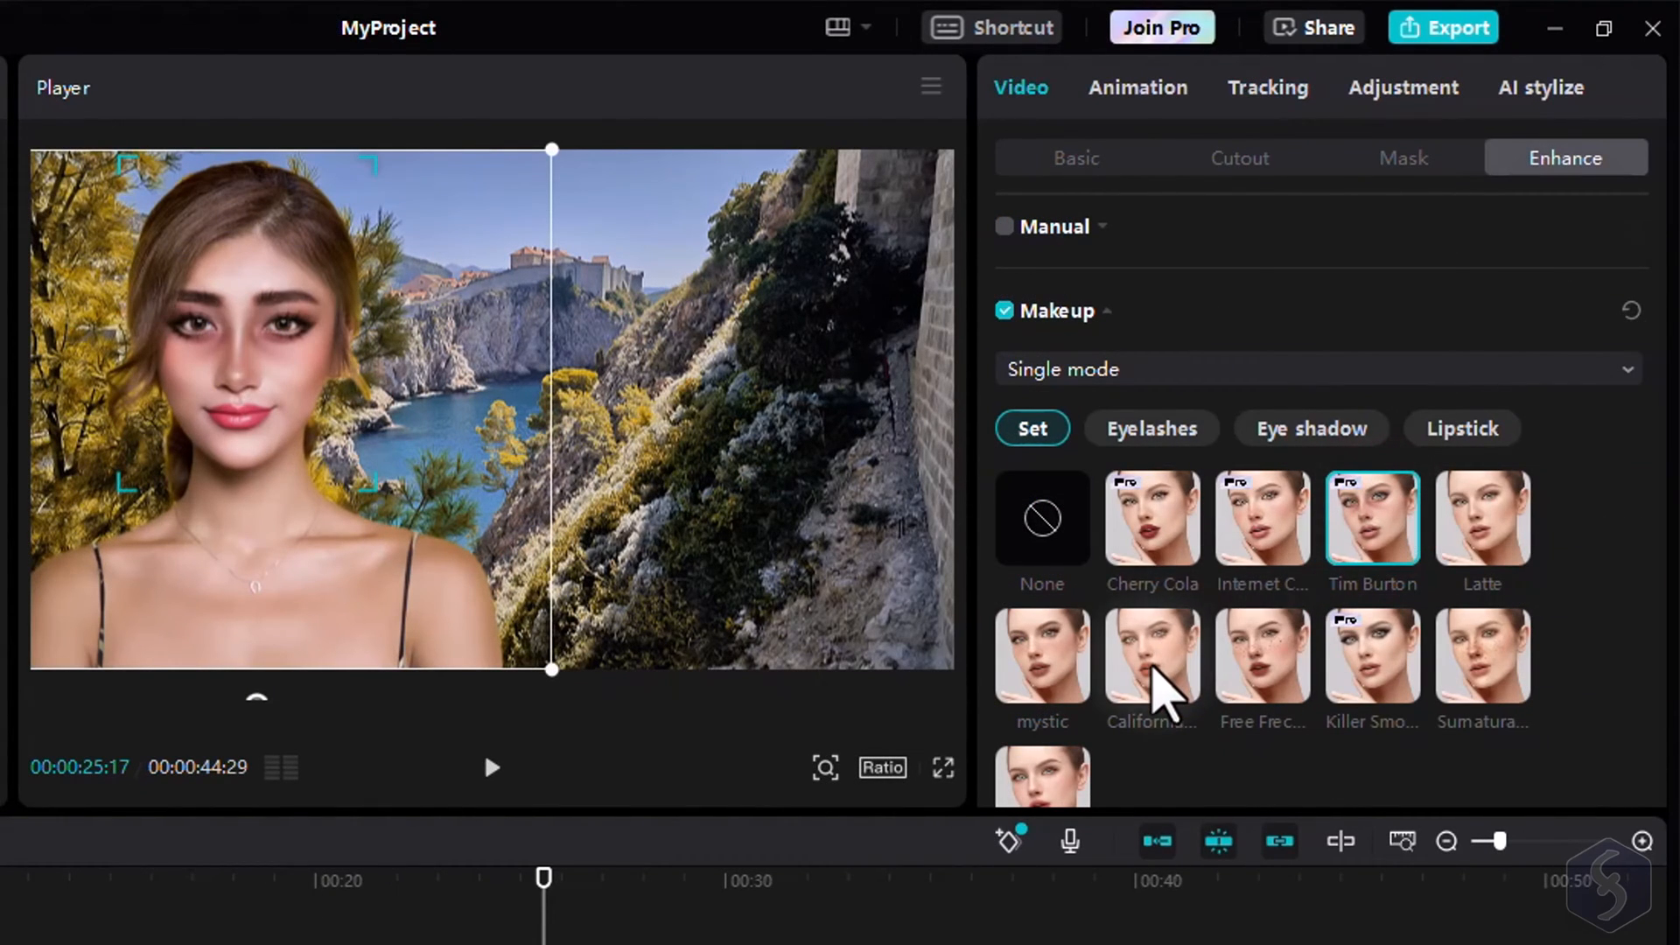
click(1152, 655)
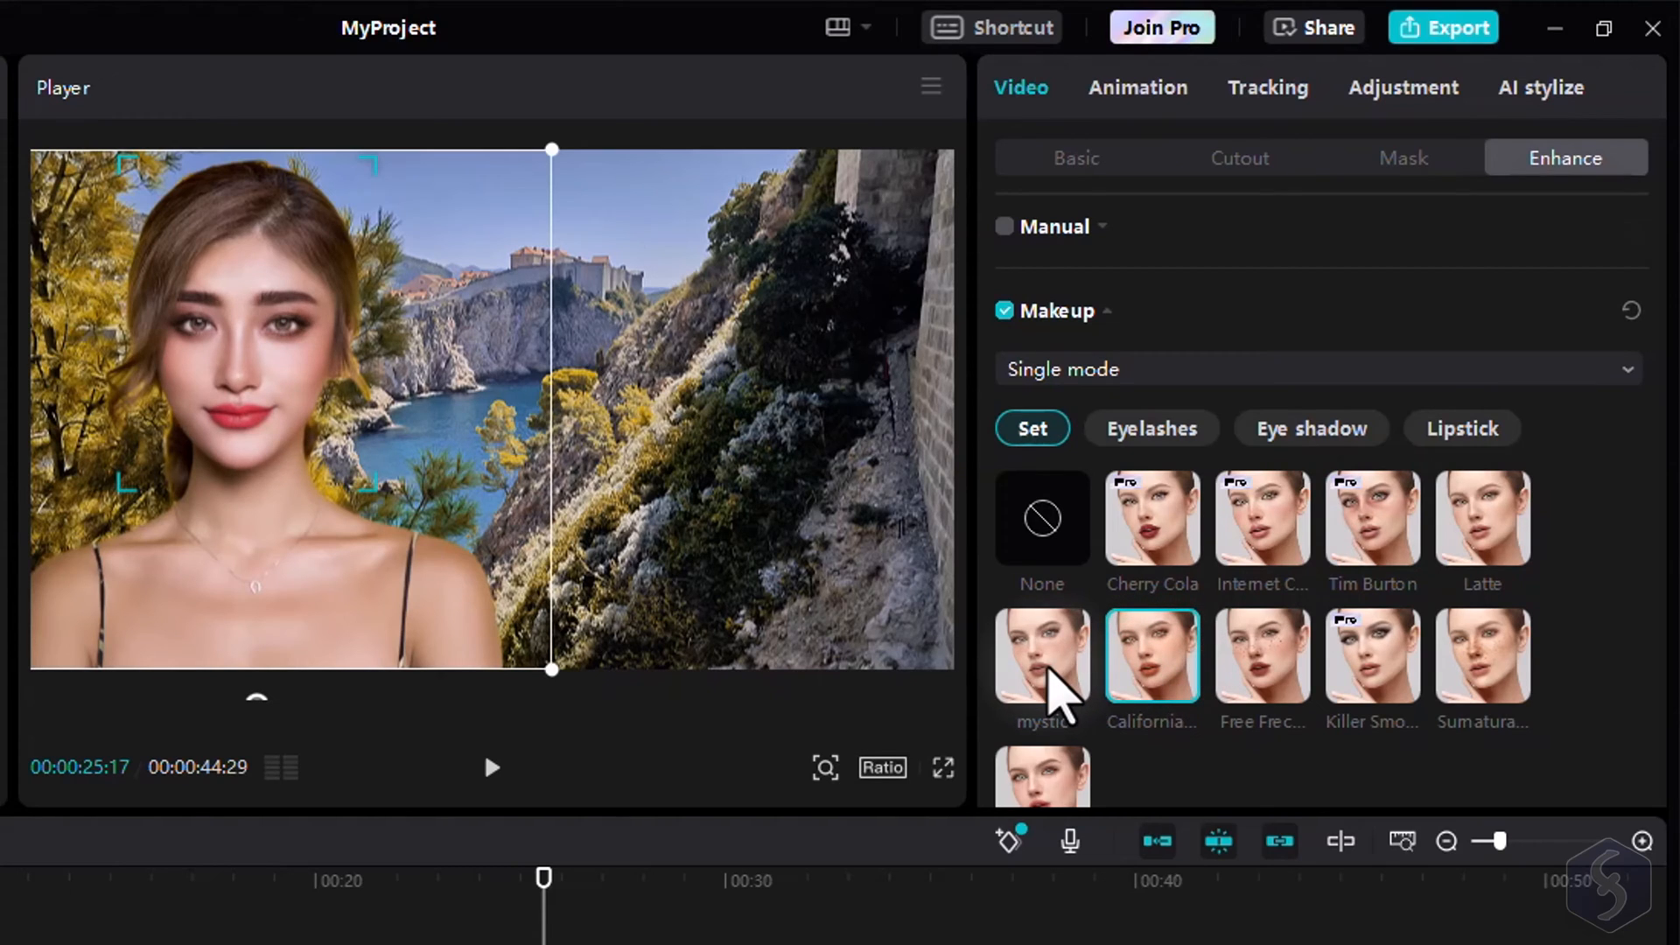
click(1041, 654)
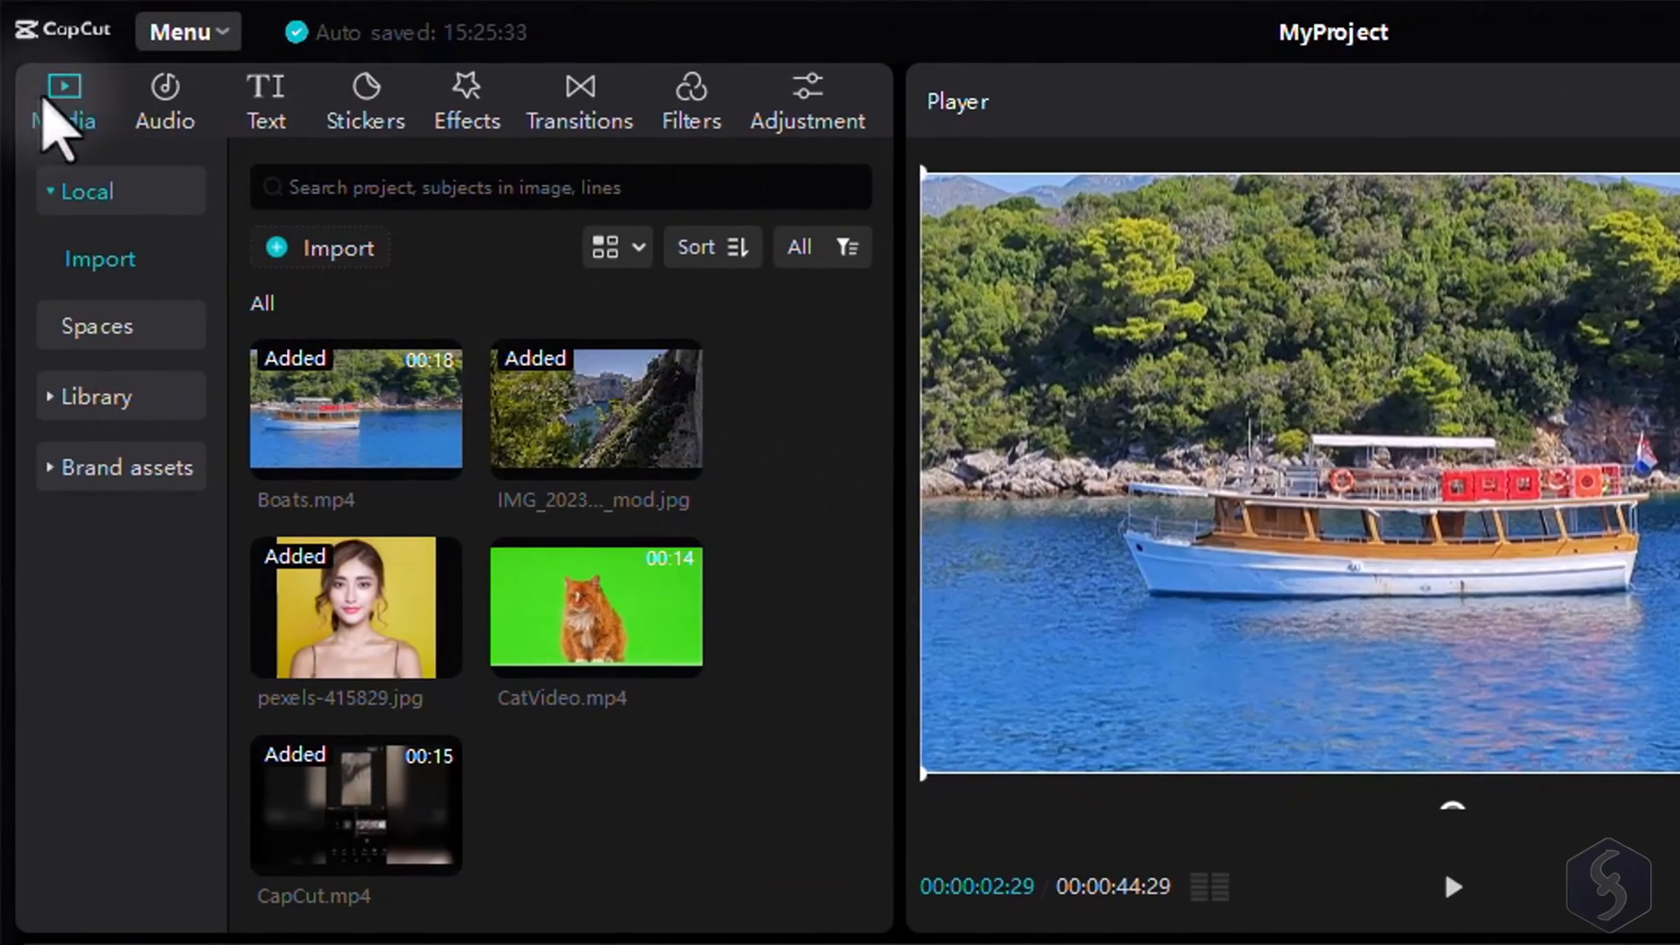
click(108, 399)
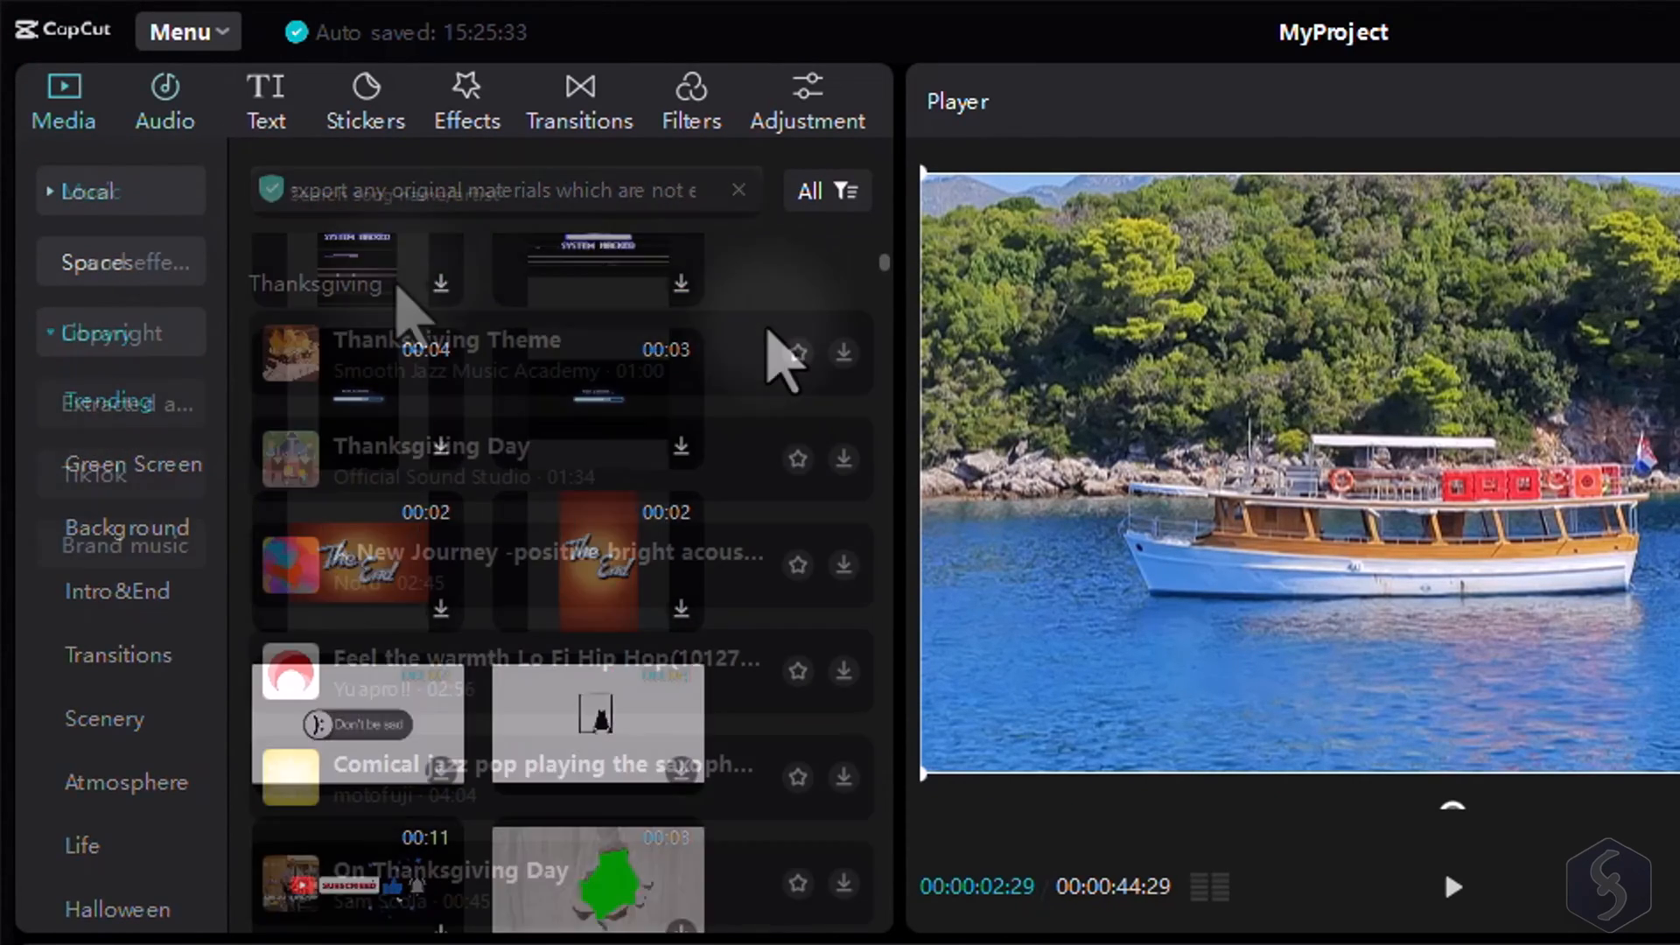
click(467, 99)
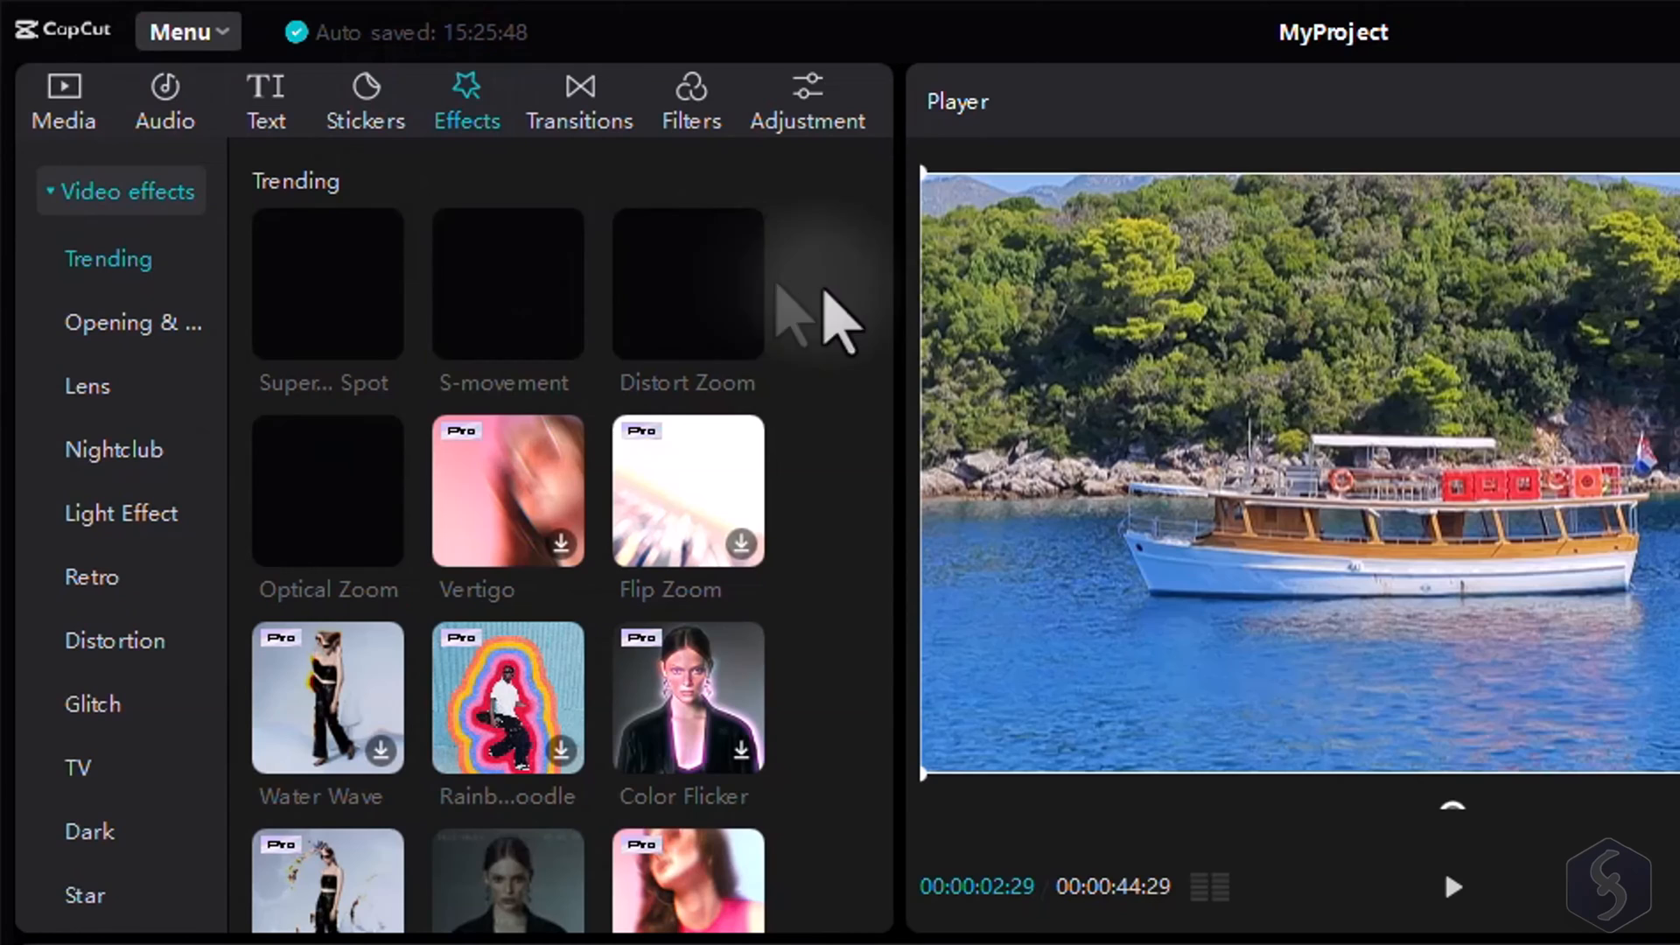
click(579, 99)
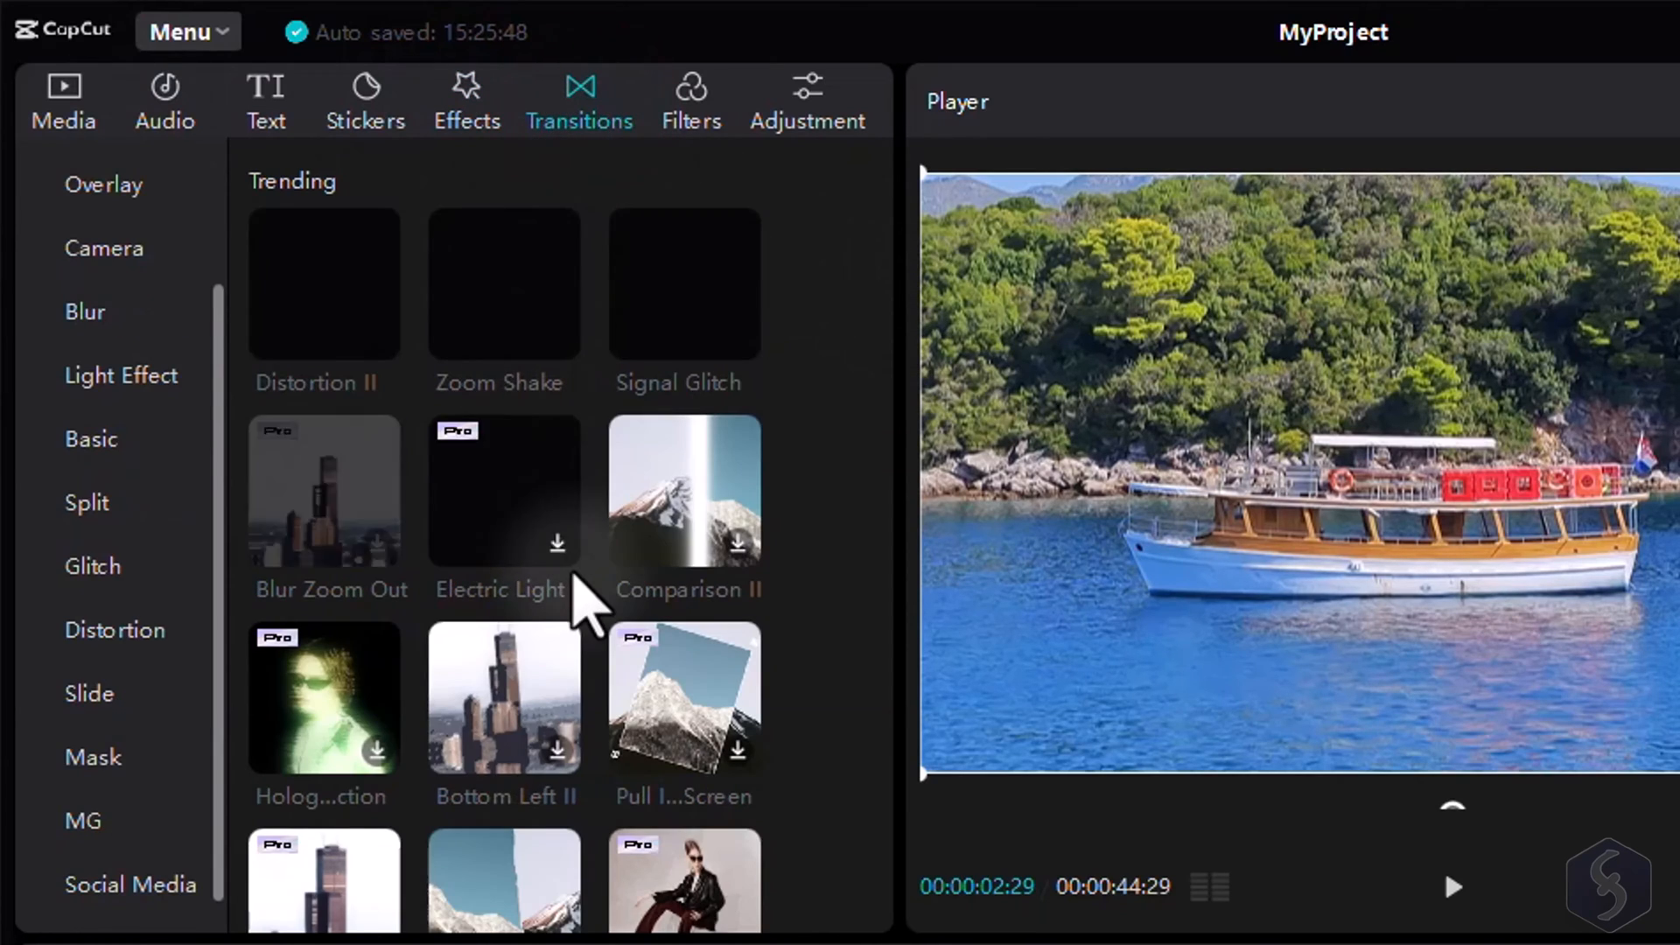
click(691, 99)
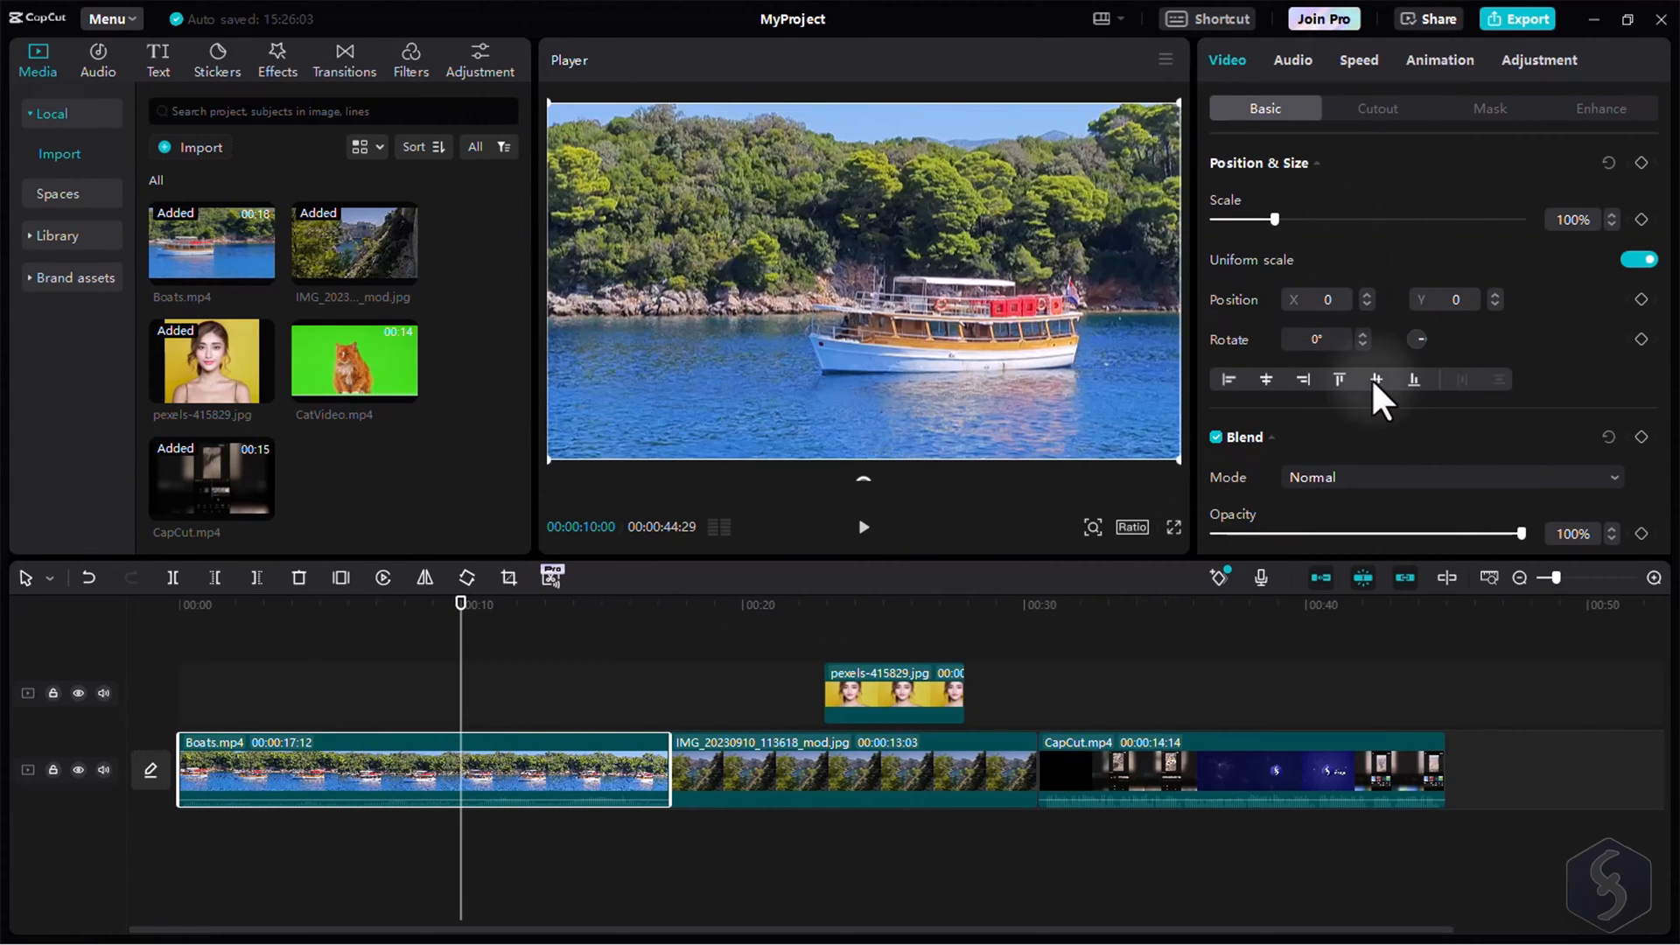
Step: Select the timeline clips and download the Dizzy and Flash Blur video effects
click(851, 770)
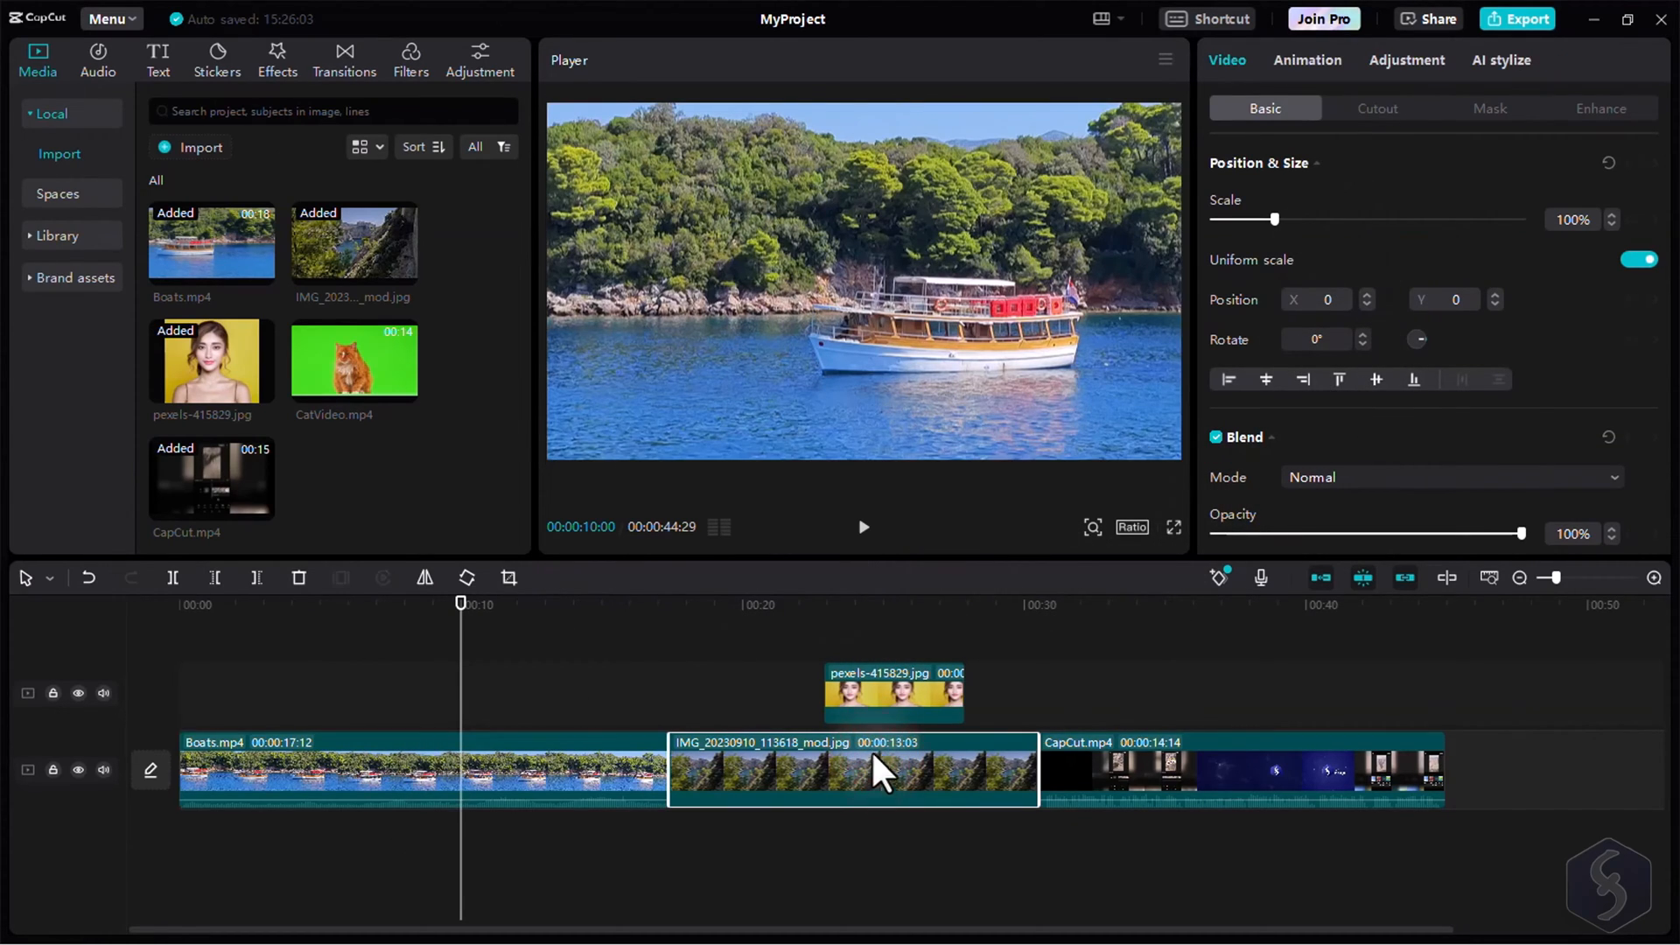
click(1147, 770)
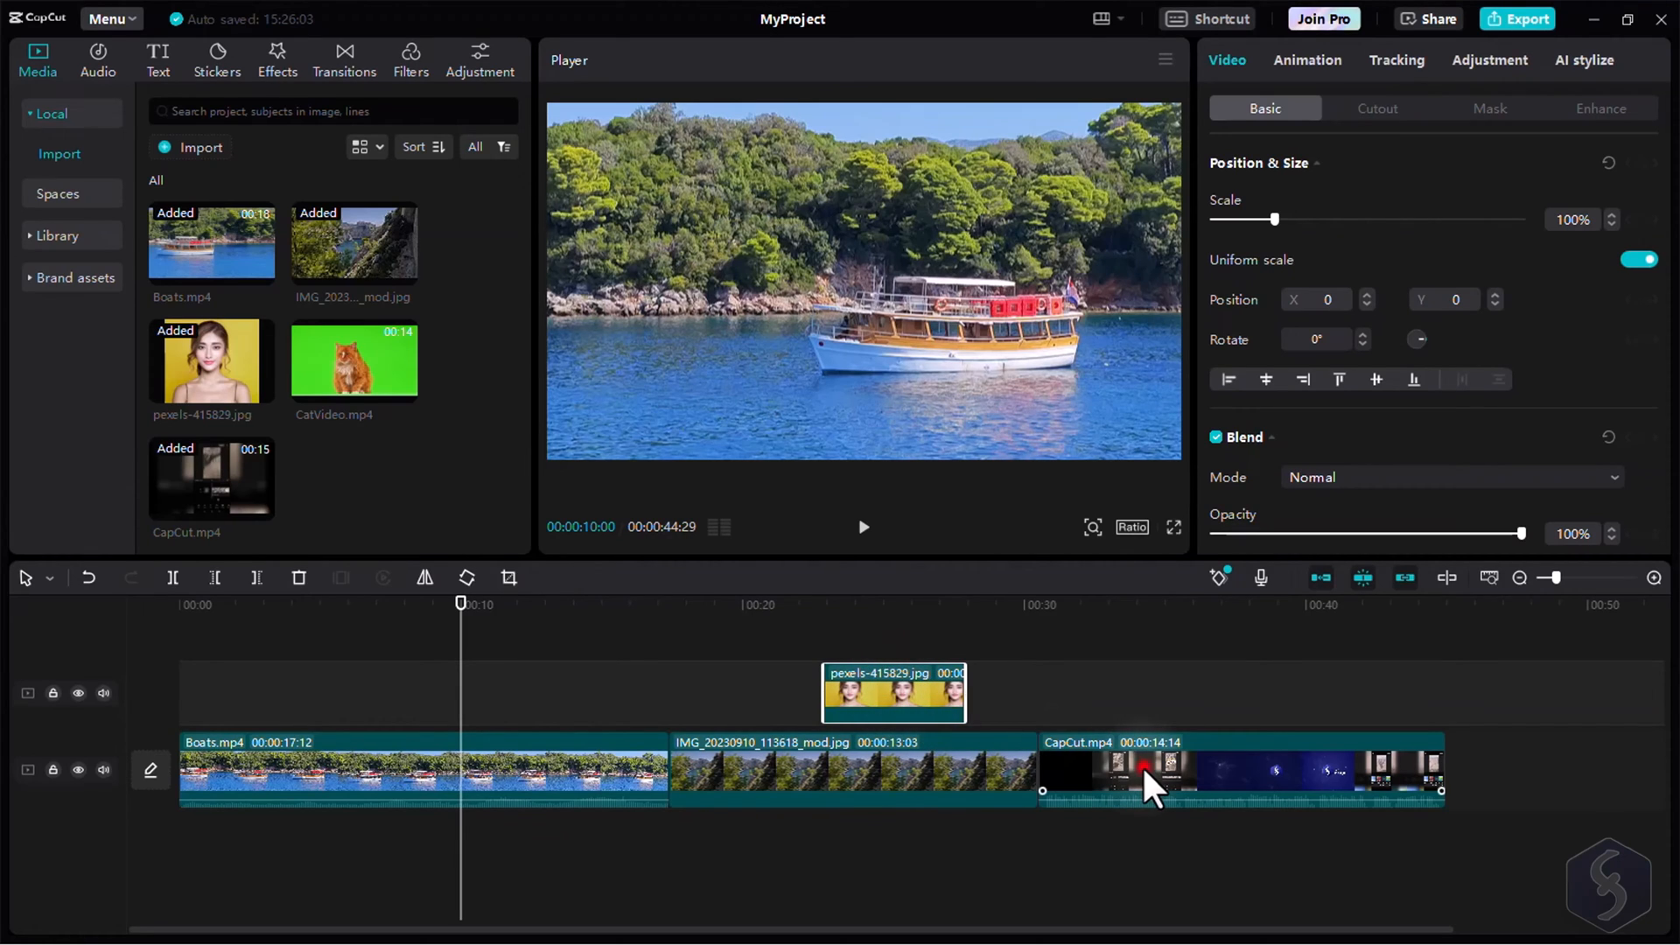
click(418, 769)
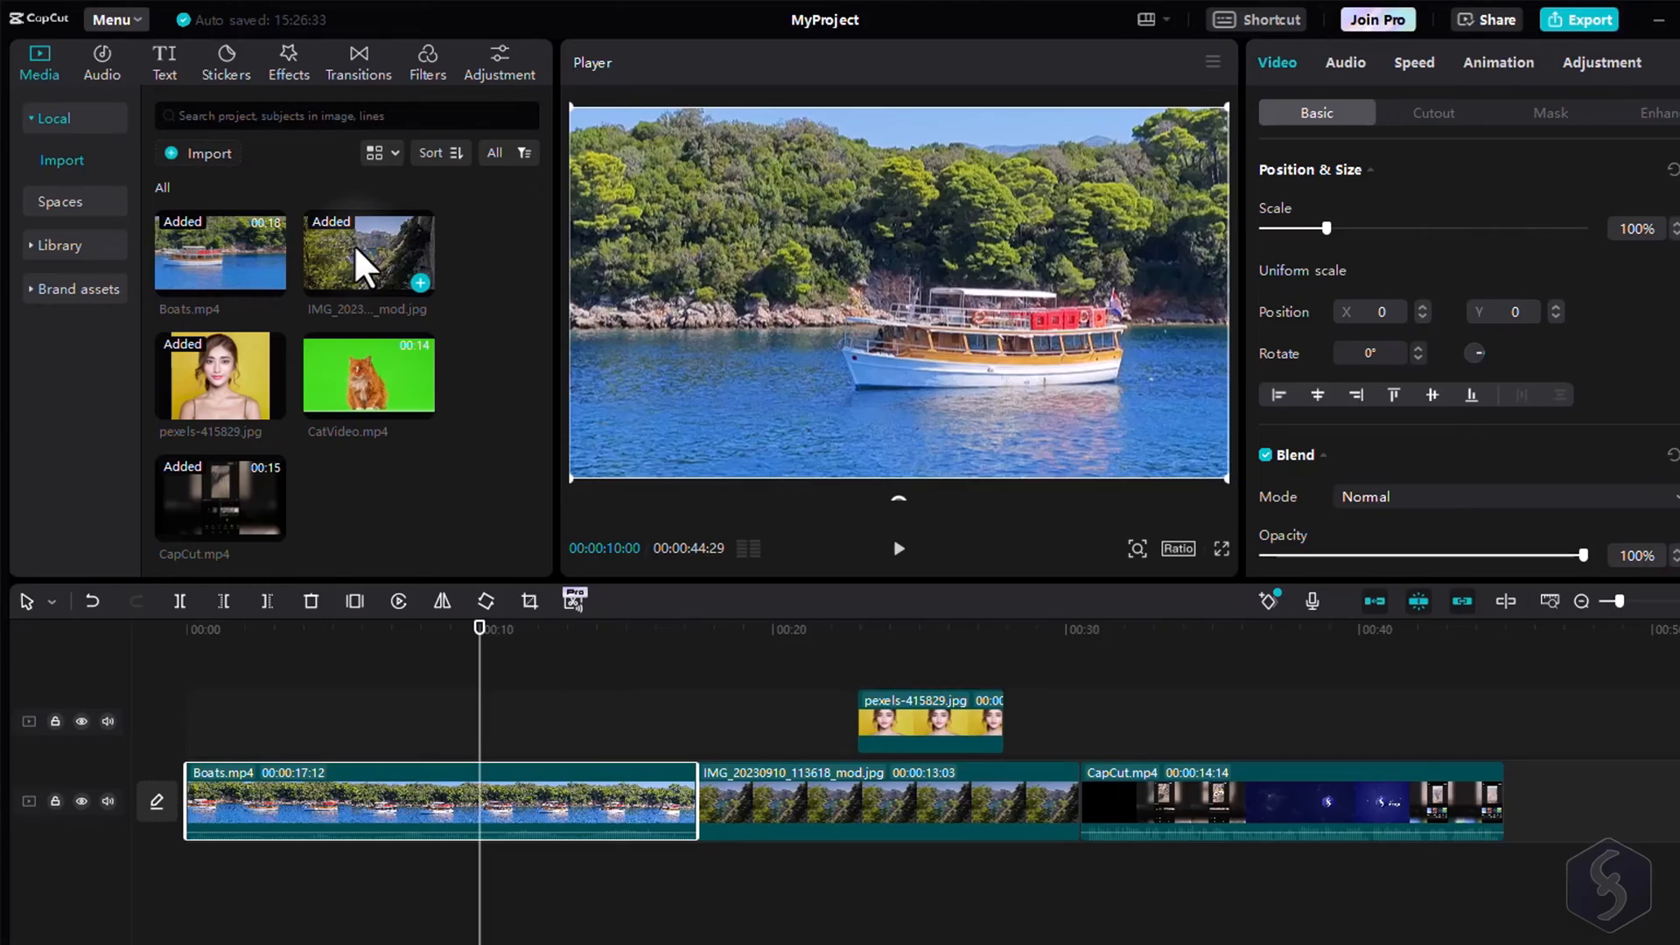
click(287, 62)
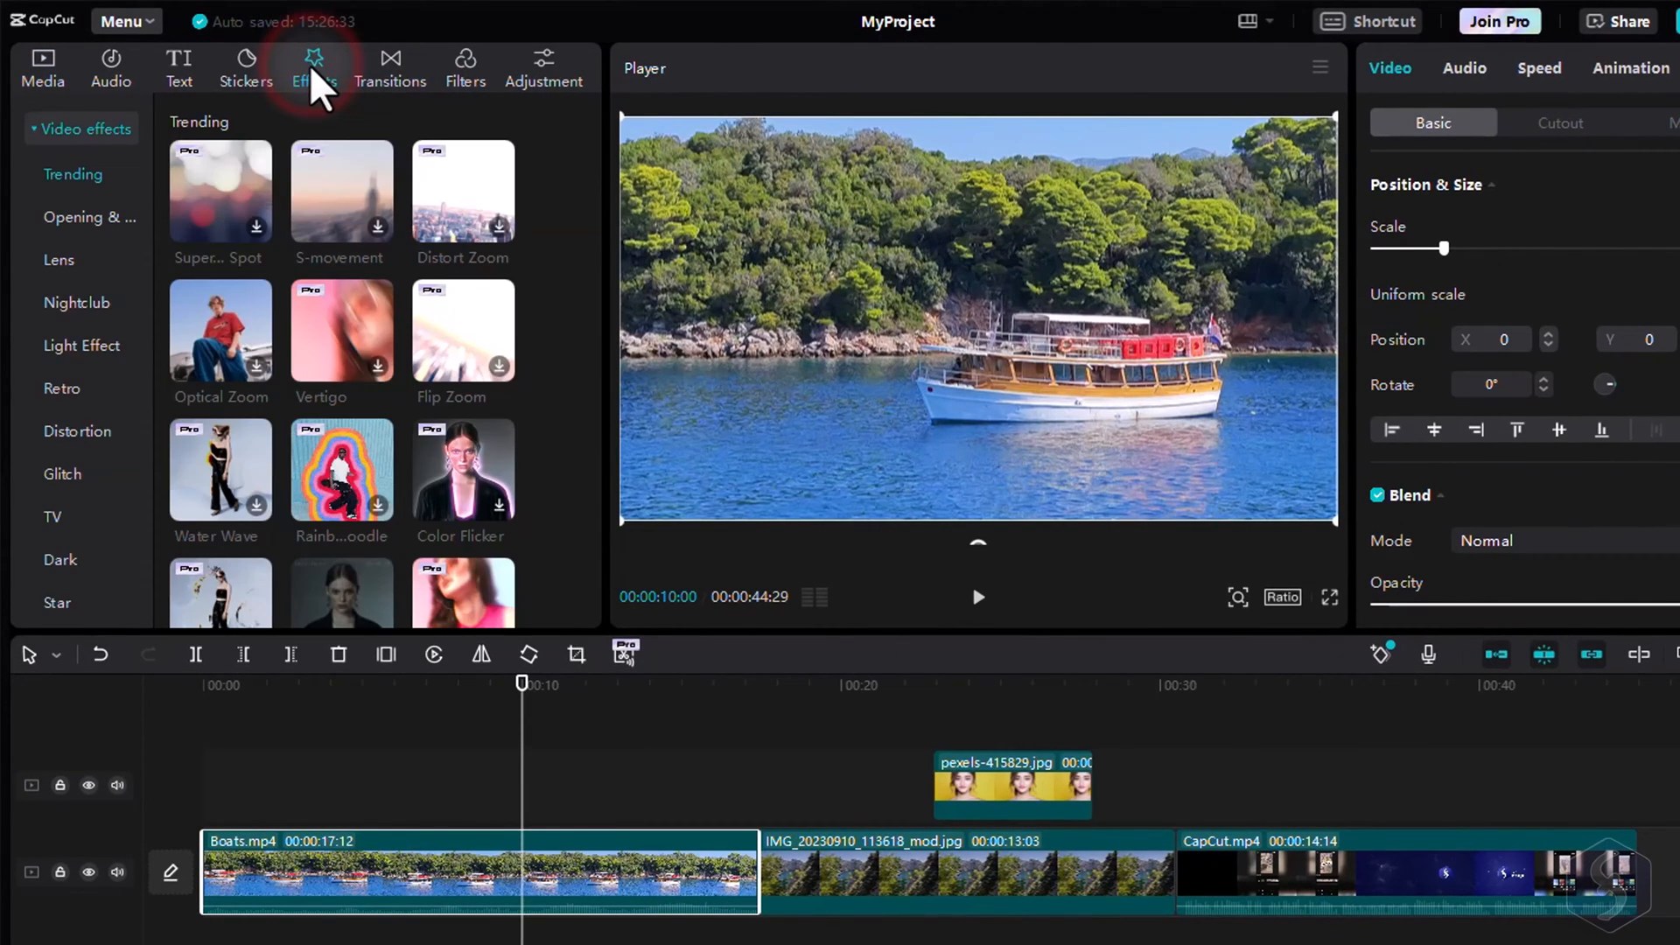
scroll(down, 3)
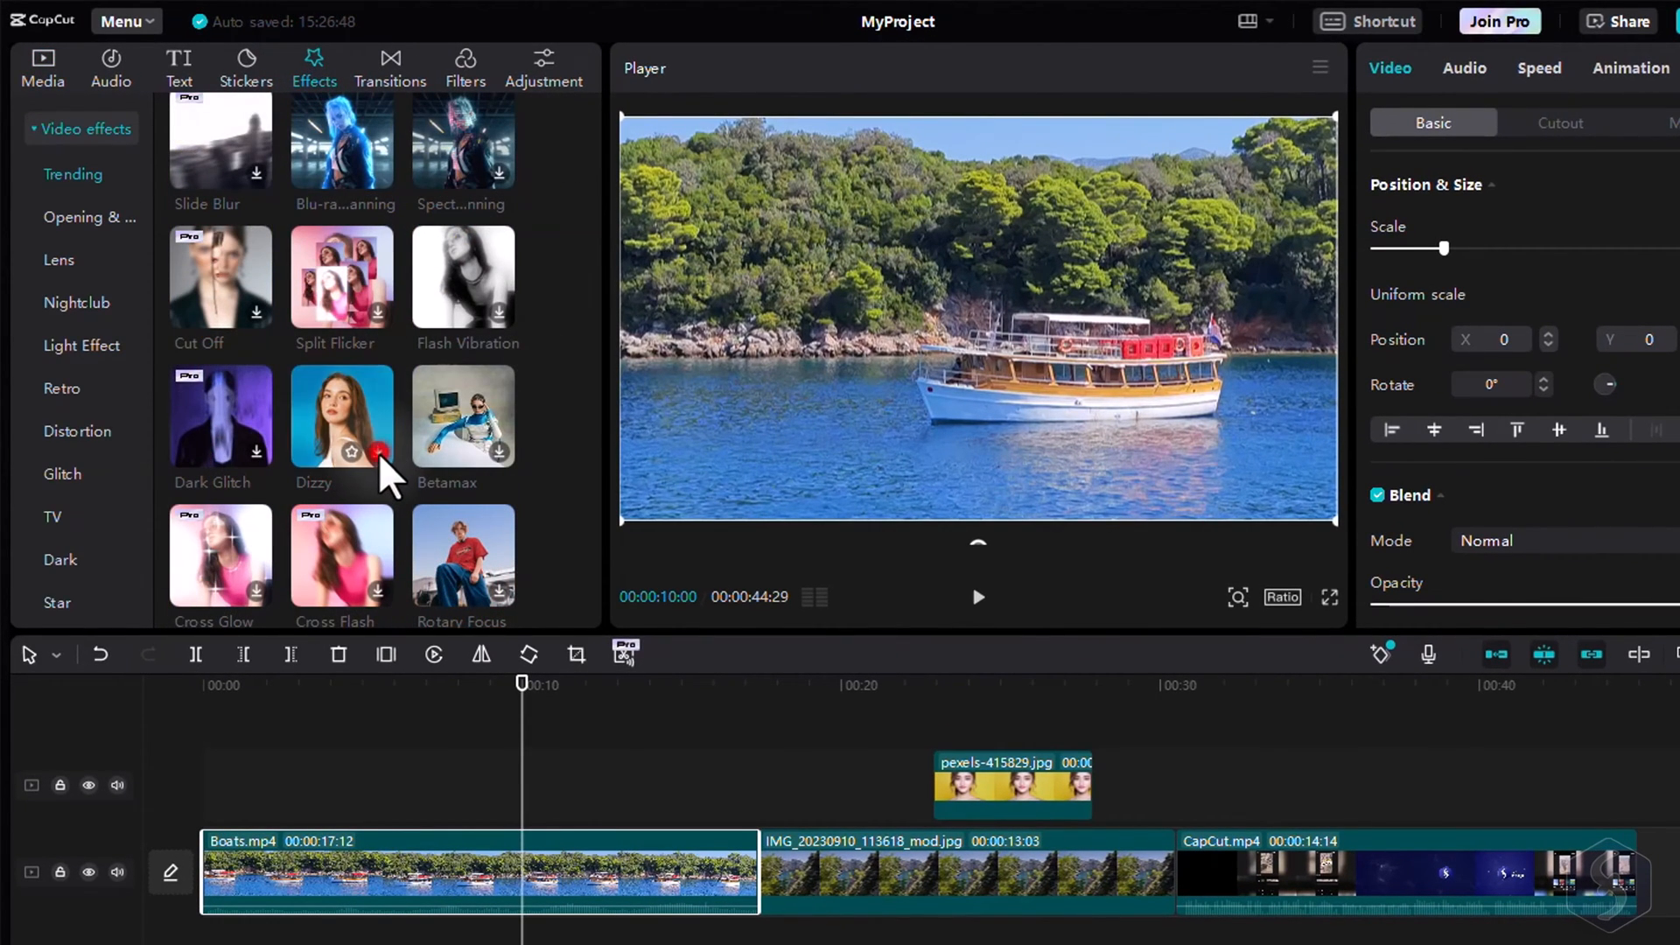
click(342, 416)
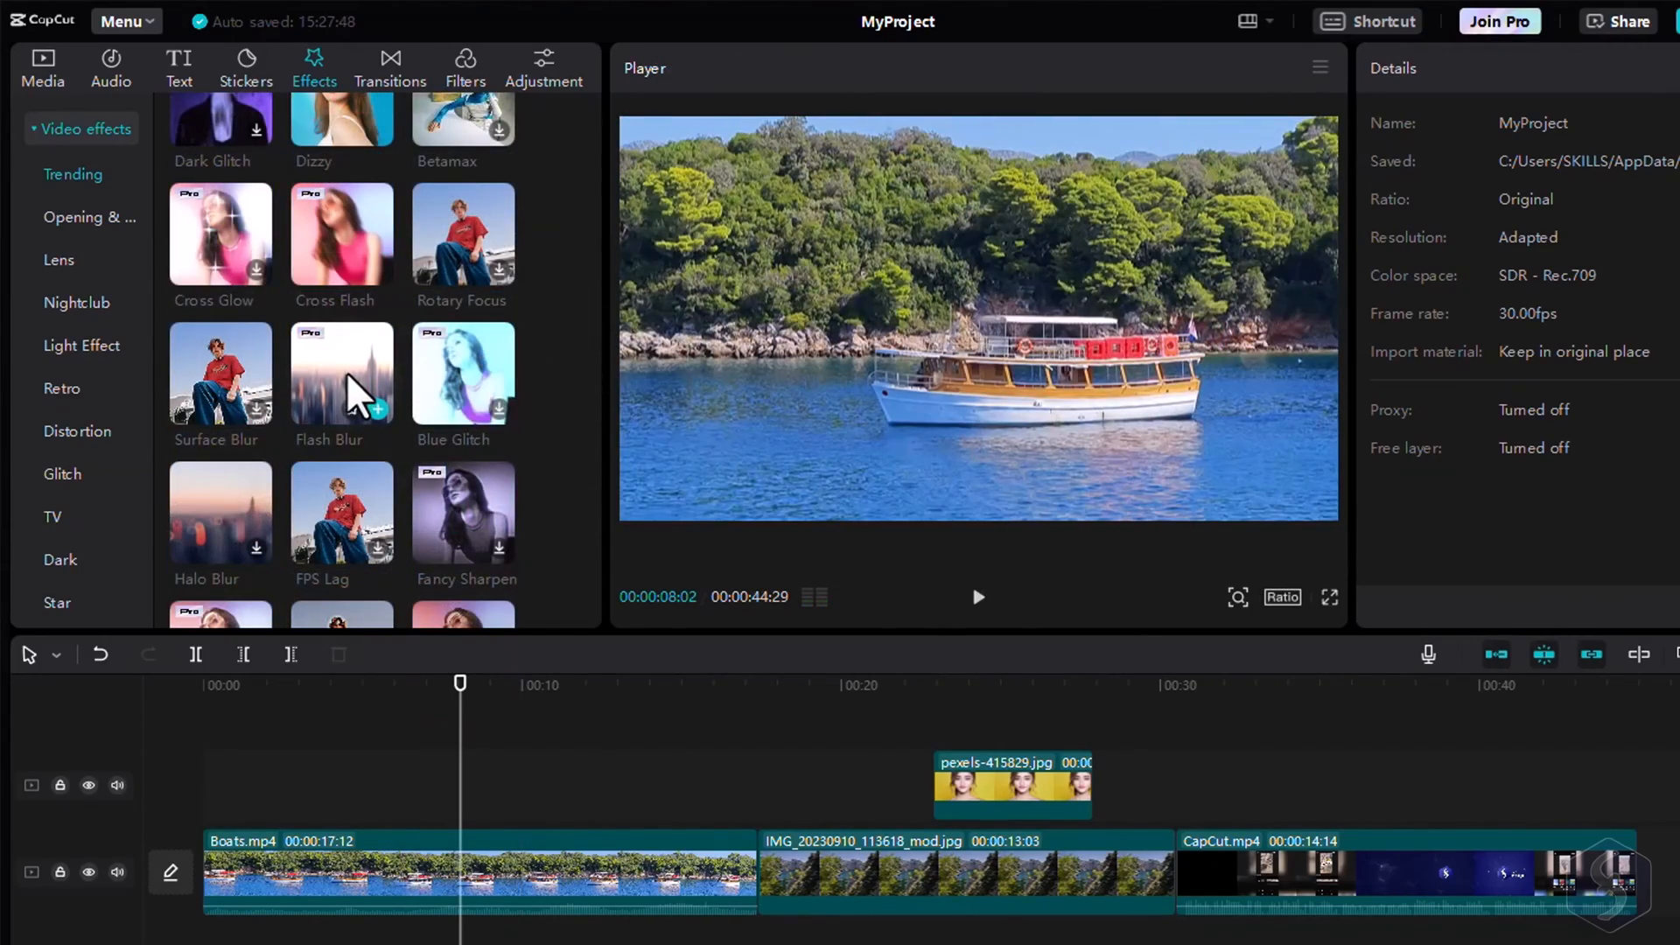
click(341, 372)
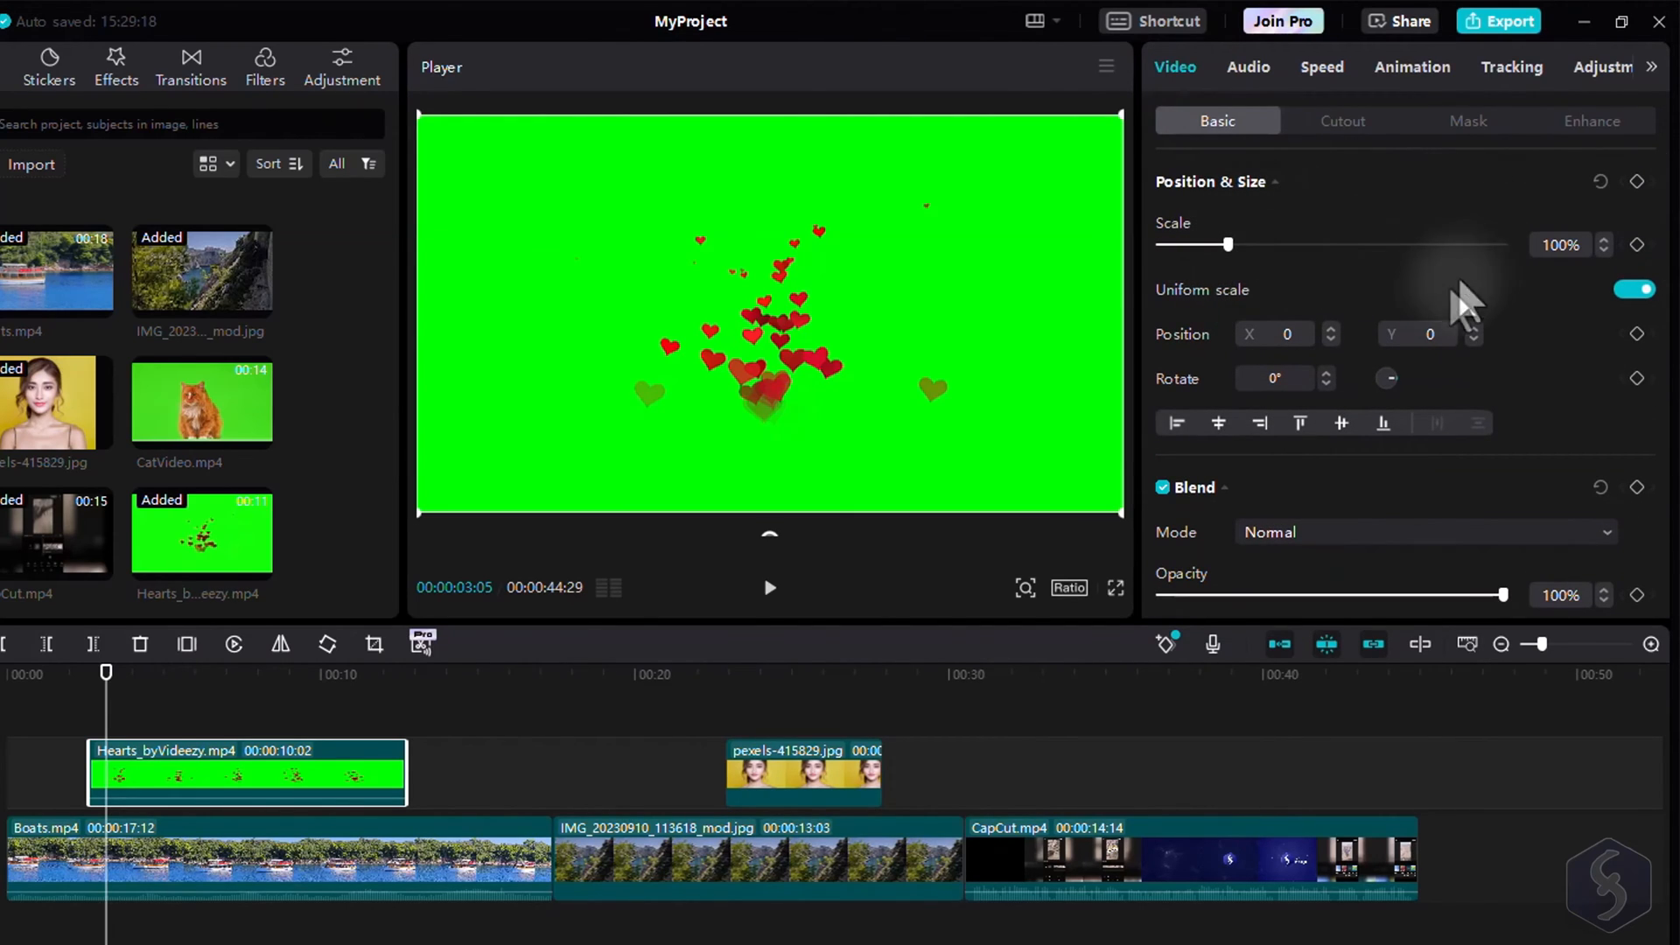
Step: Chroma-key the hearts clip's green background with the color picker and raise Strength
click(1342, 119)
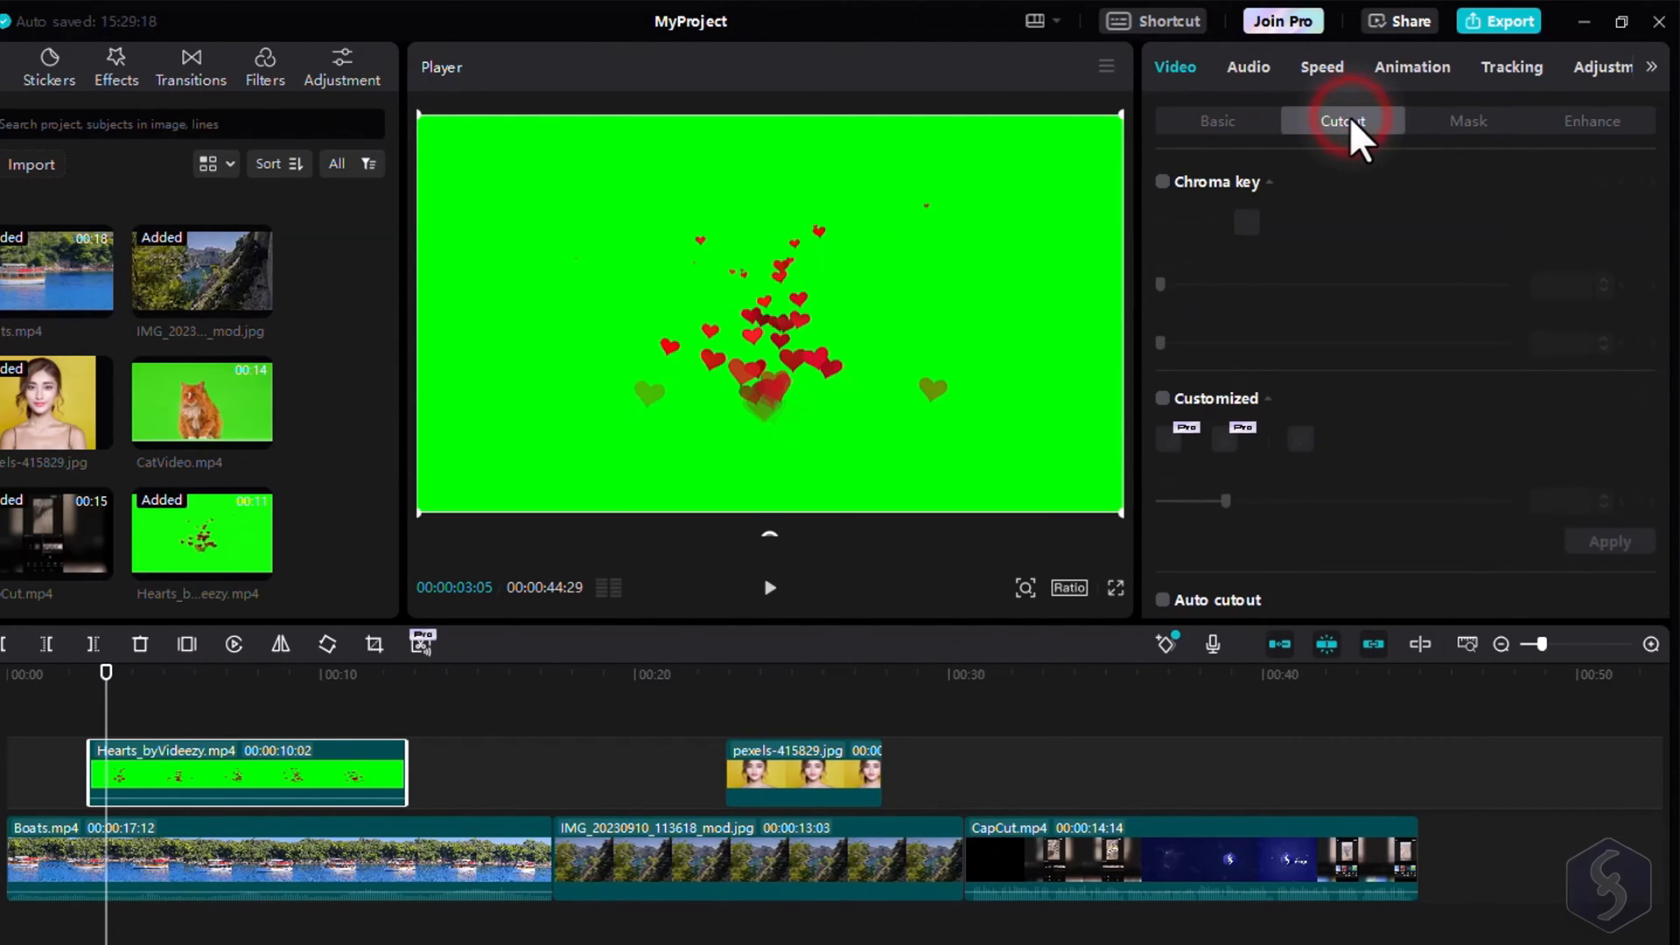
click(1342, 120)
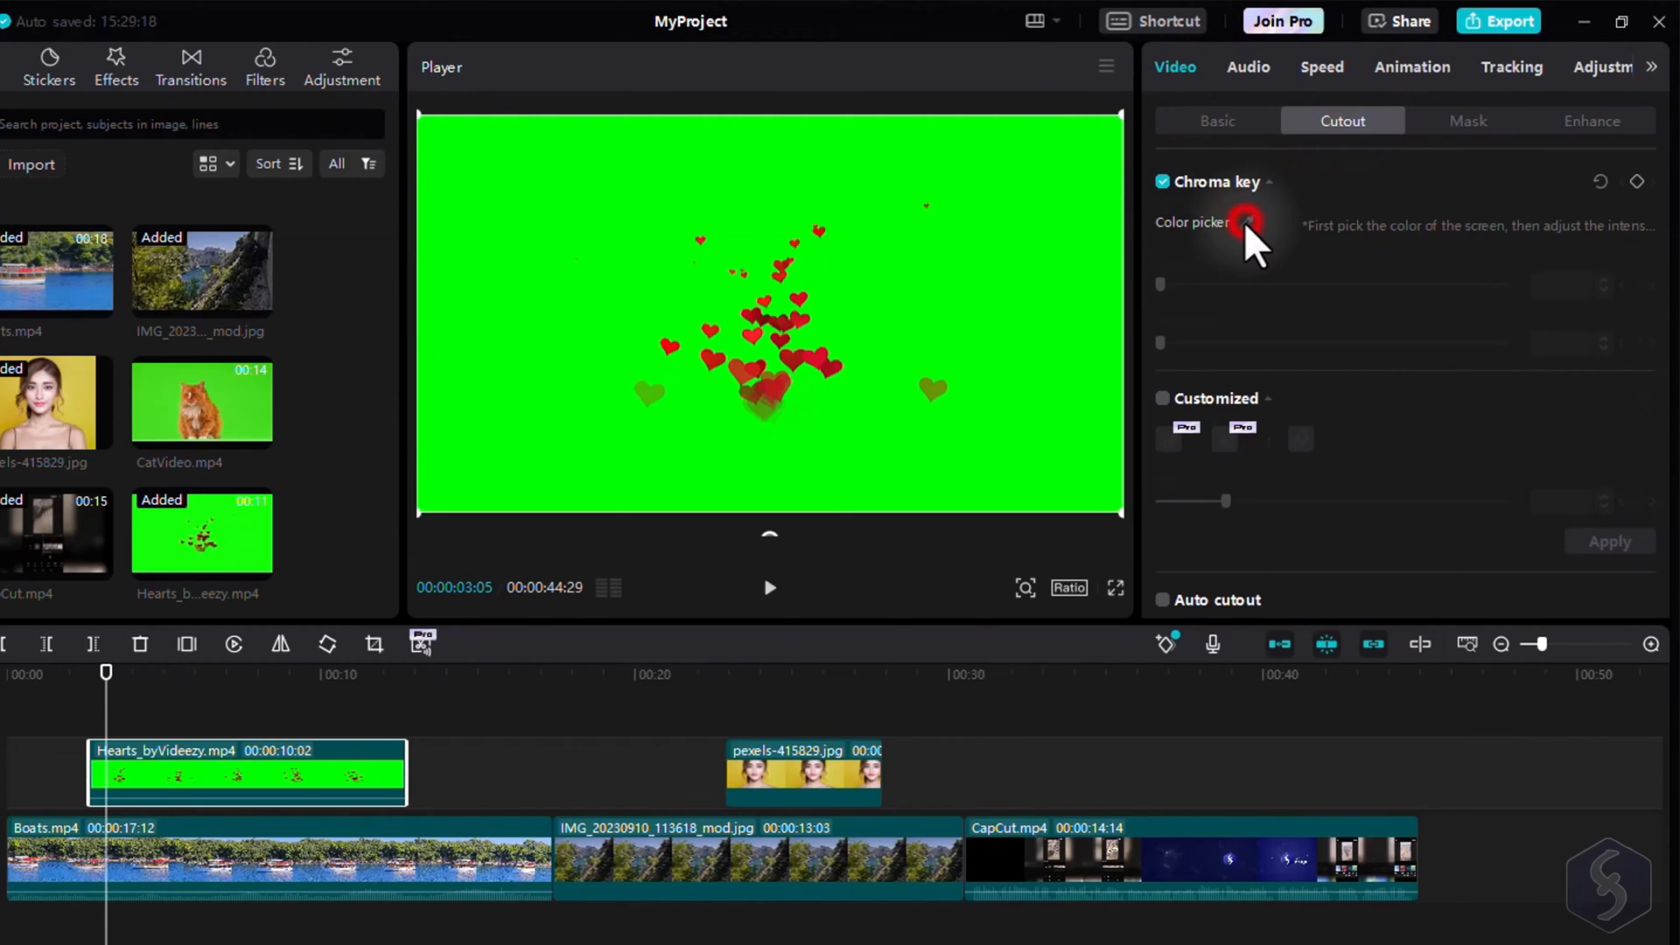
click(1246, 221)
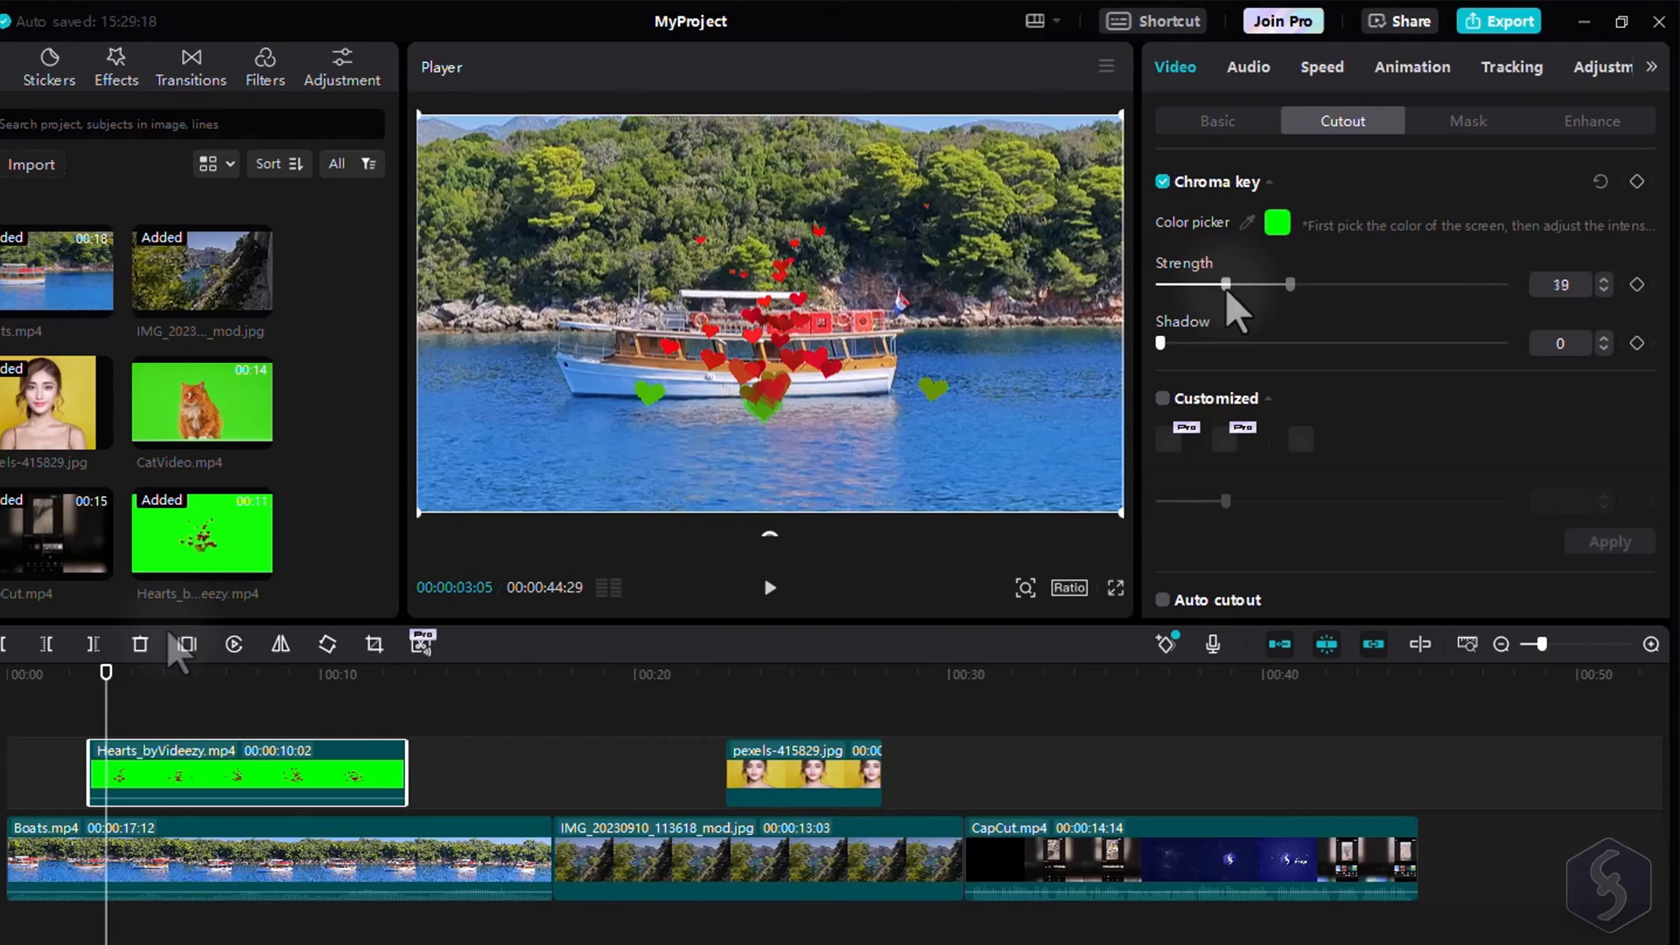
drag(1225, 282, 1289, 283)
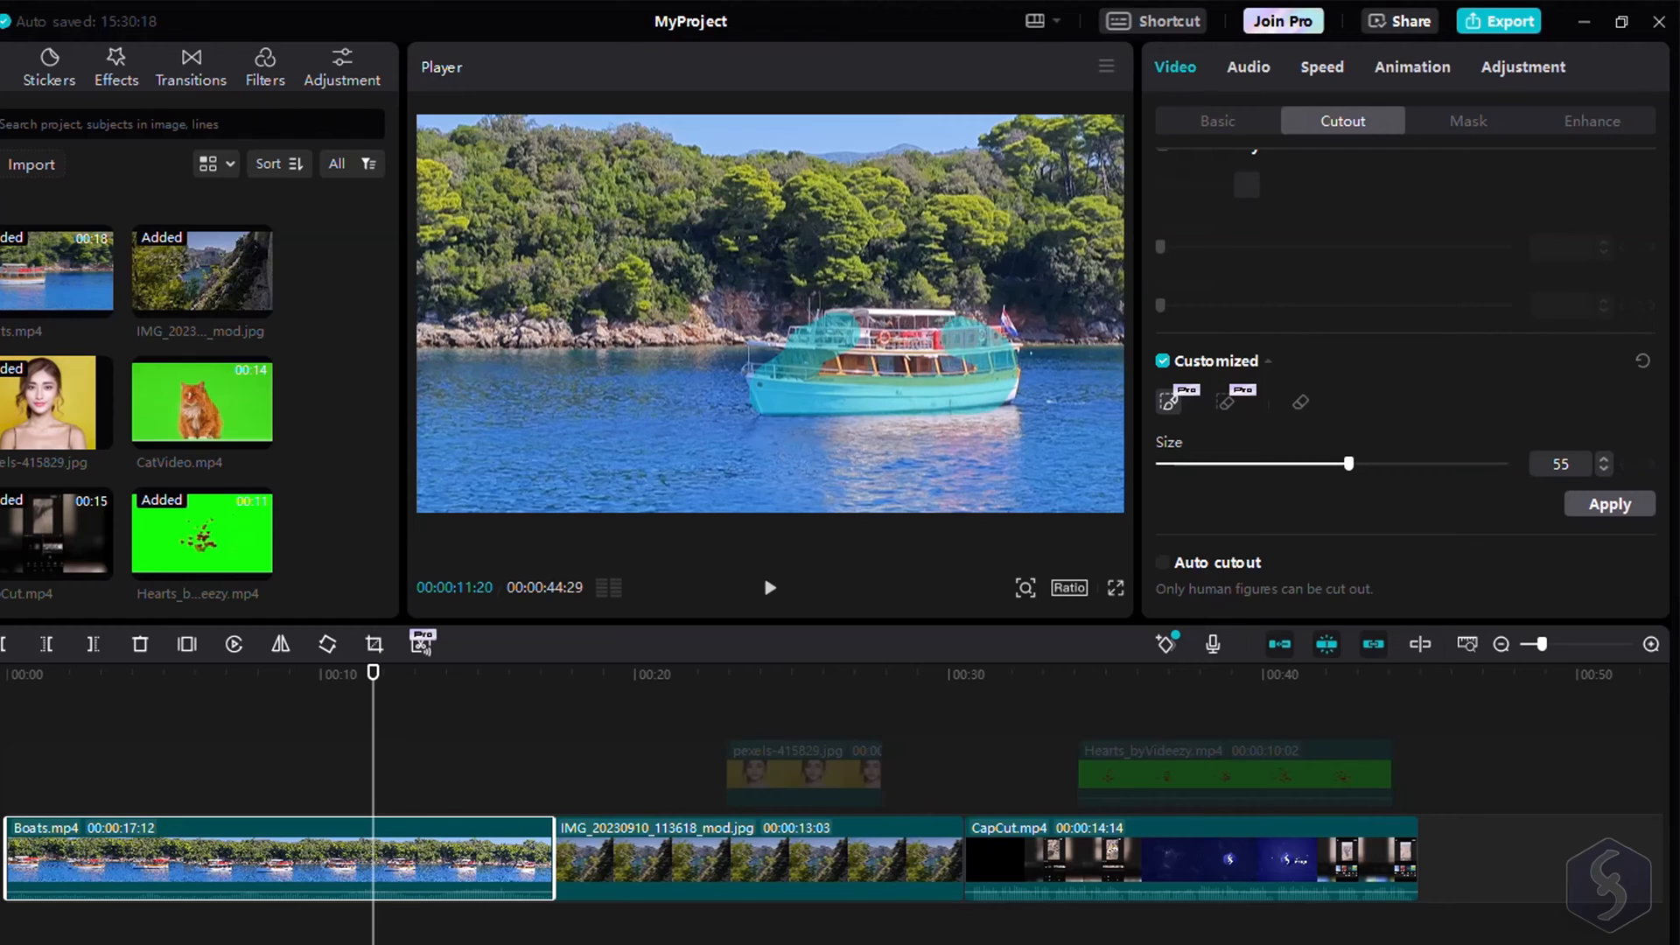
Step: Select pexels-415829.jpg and tick Auto cutout to isolate the person
click(1610, 504)
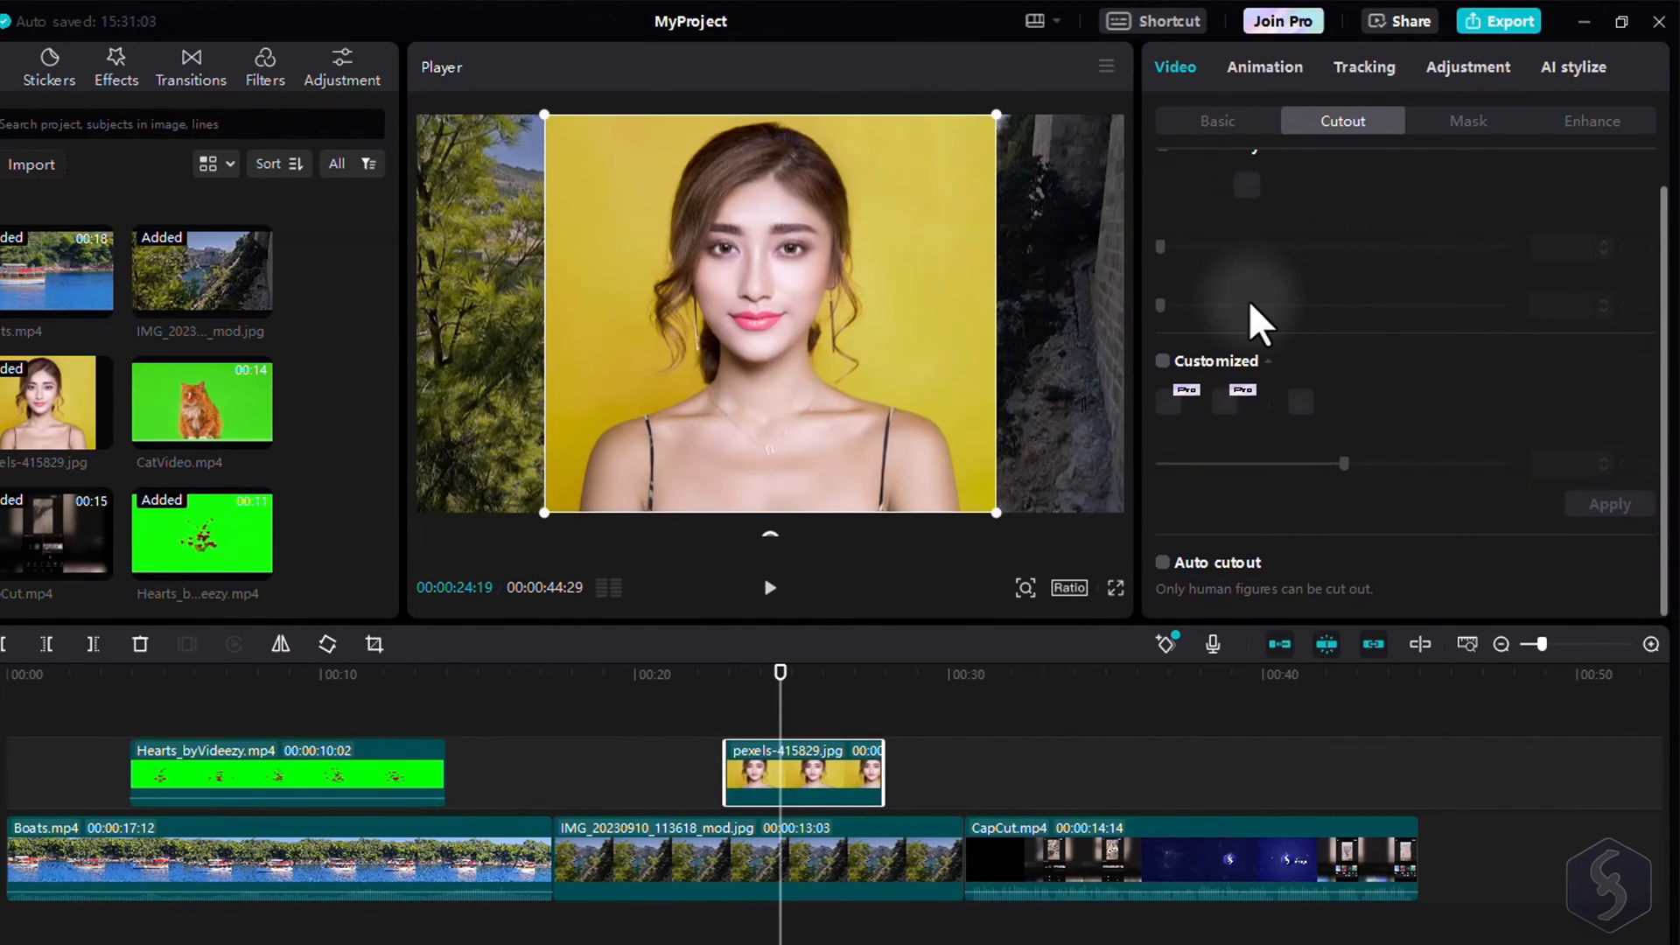
click(1163, 562)
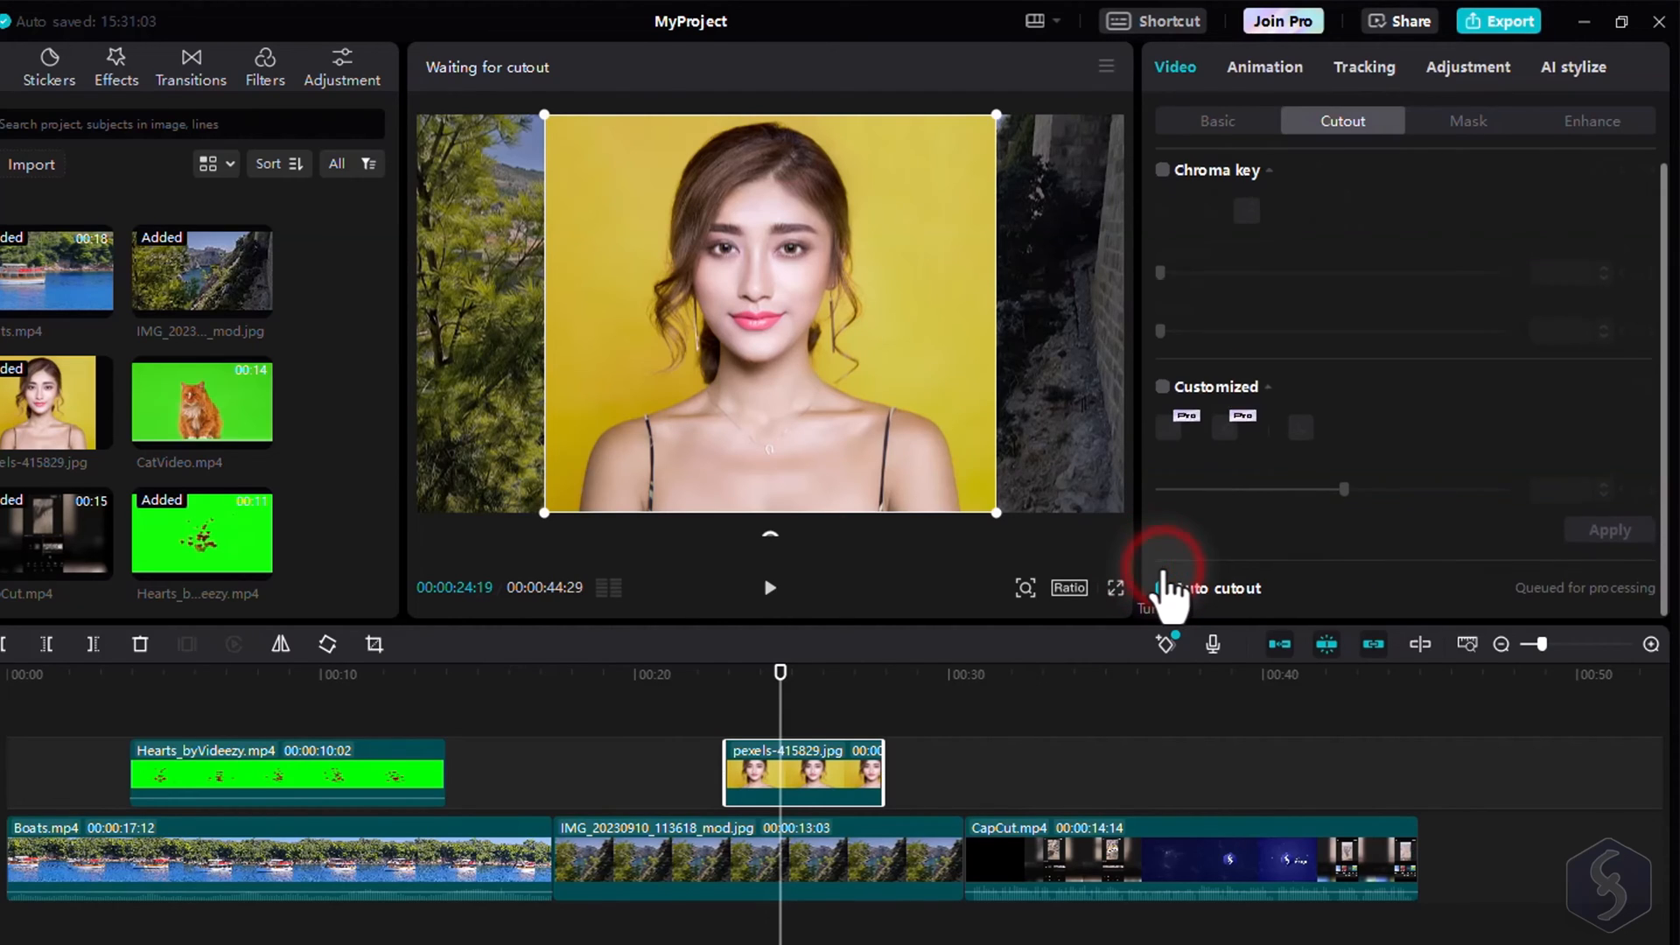
click(1161, 590)
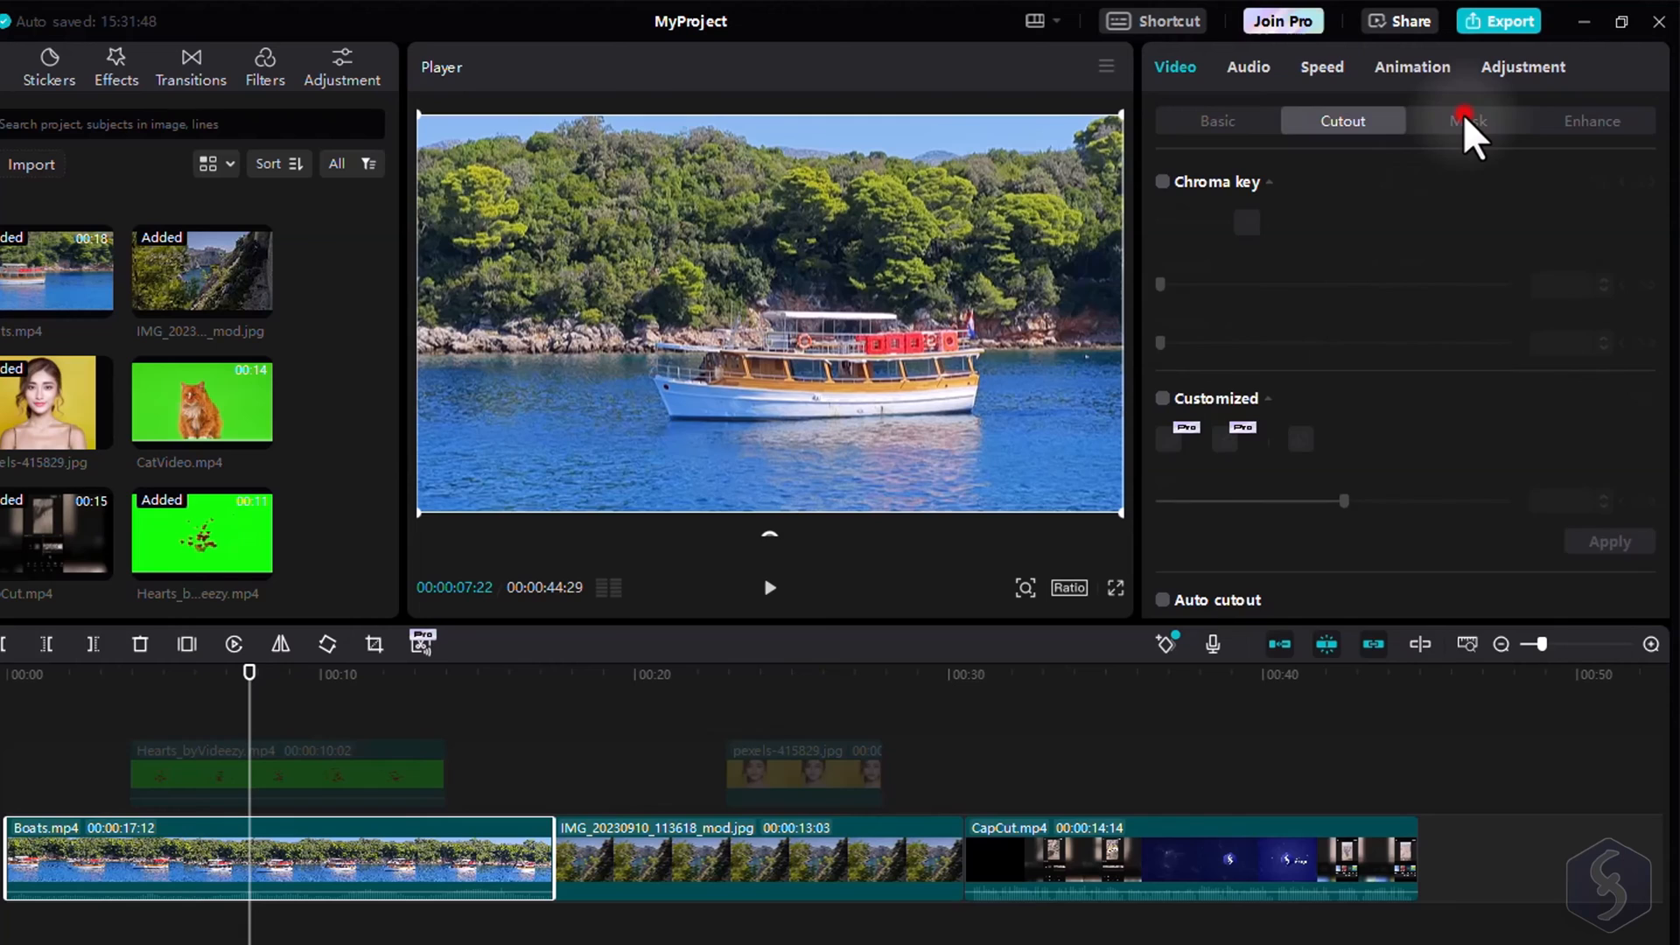
Step: Try a circular mask on the boat clip, then turn it back off
click(1467, 120)
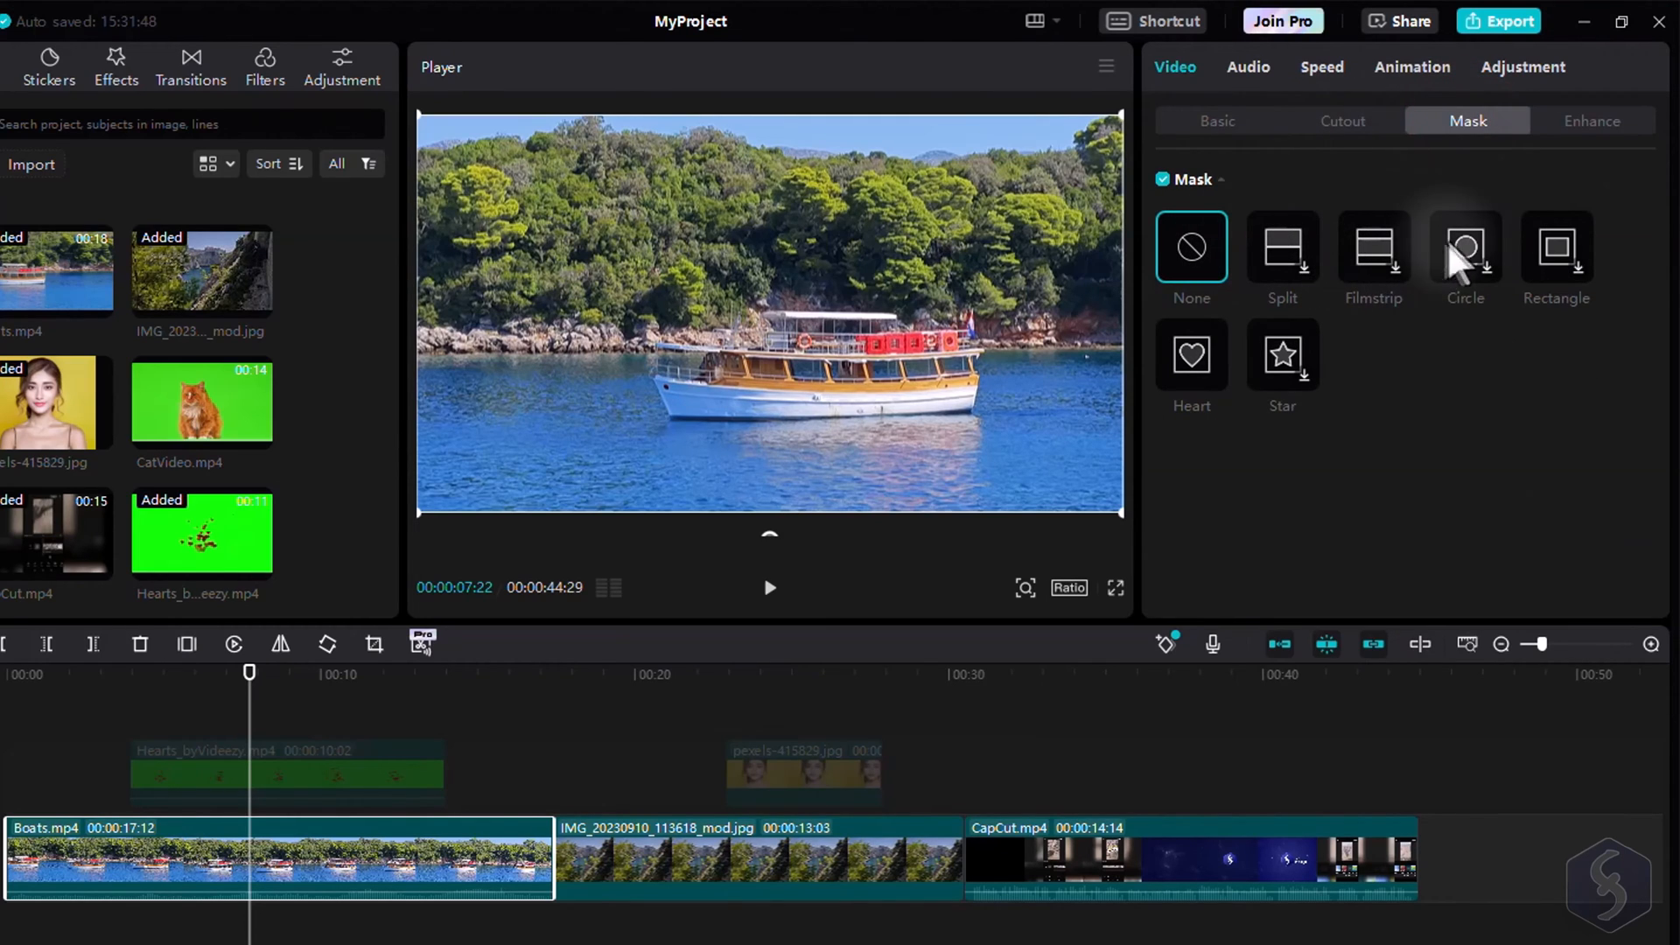
click(1465, 248)
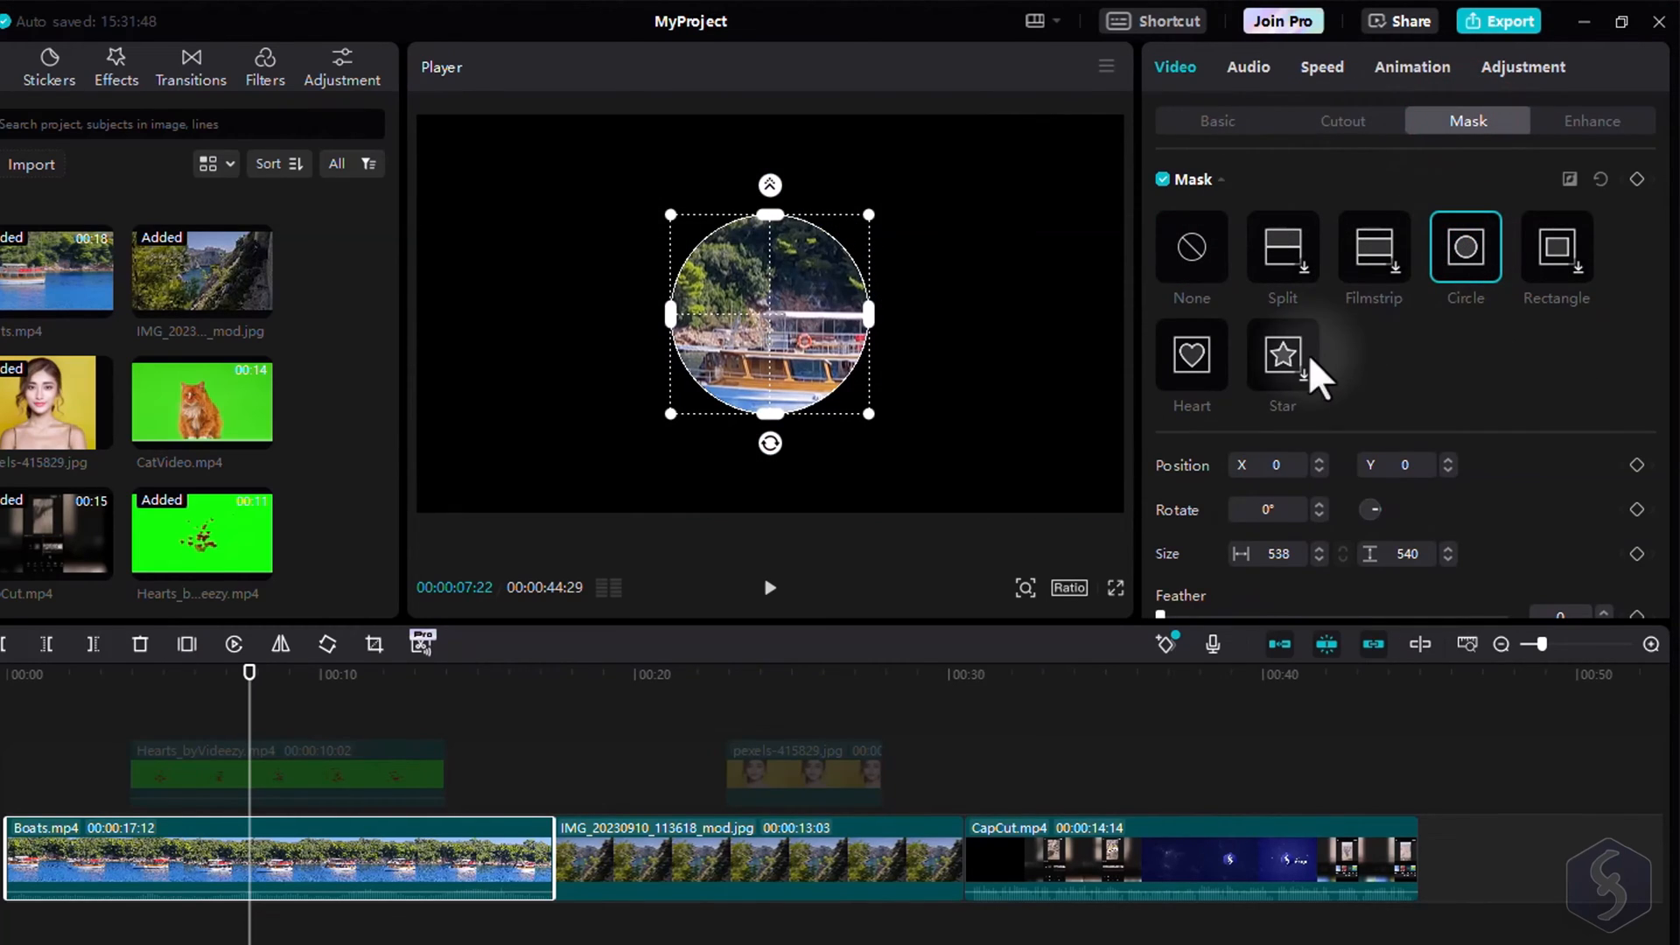
click(1160, 179)
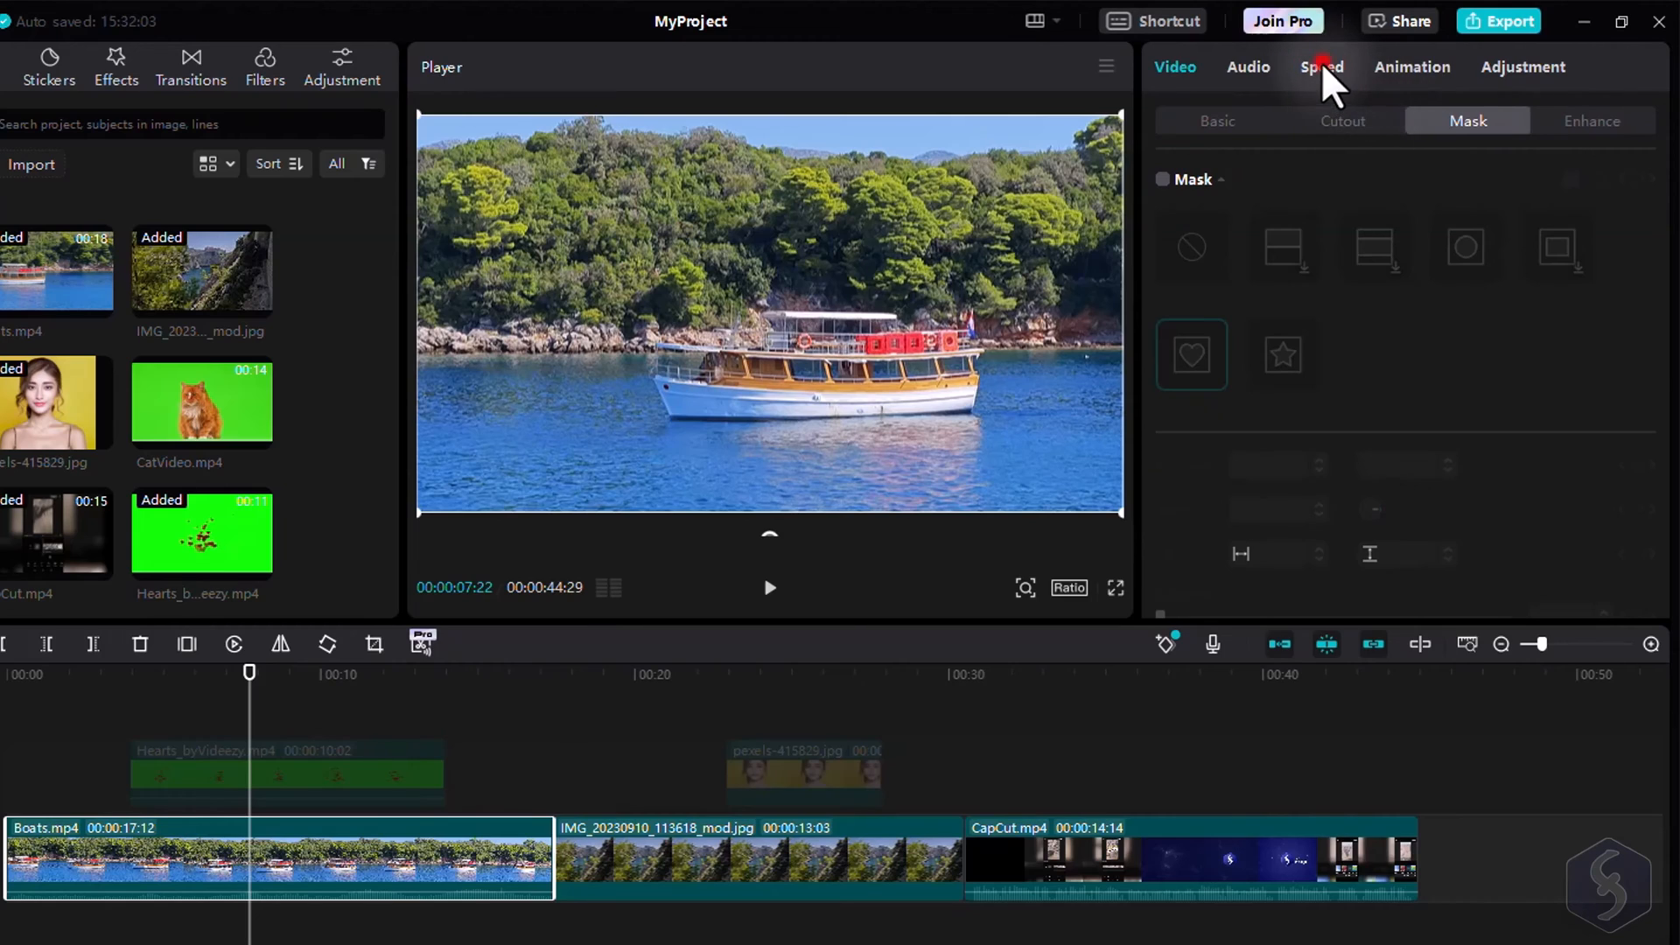
Step: Speed the boat clip up to 5x and show the cliff photo's Basic adjustments
click(1321, 67)
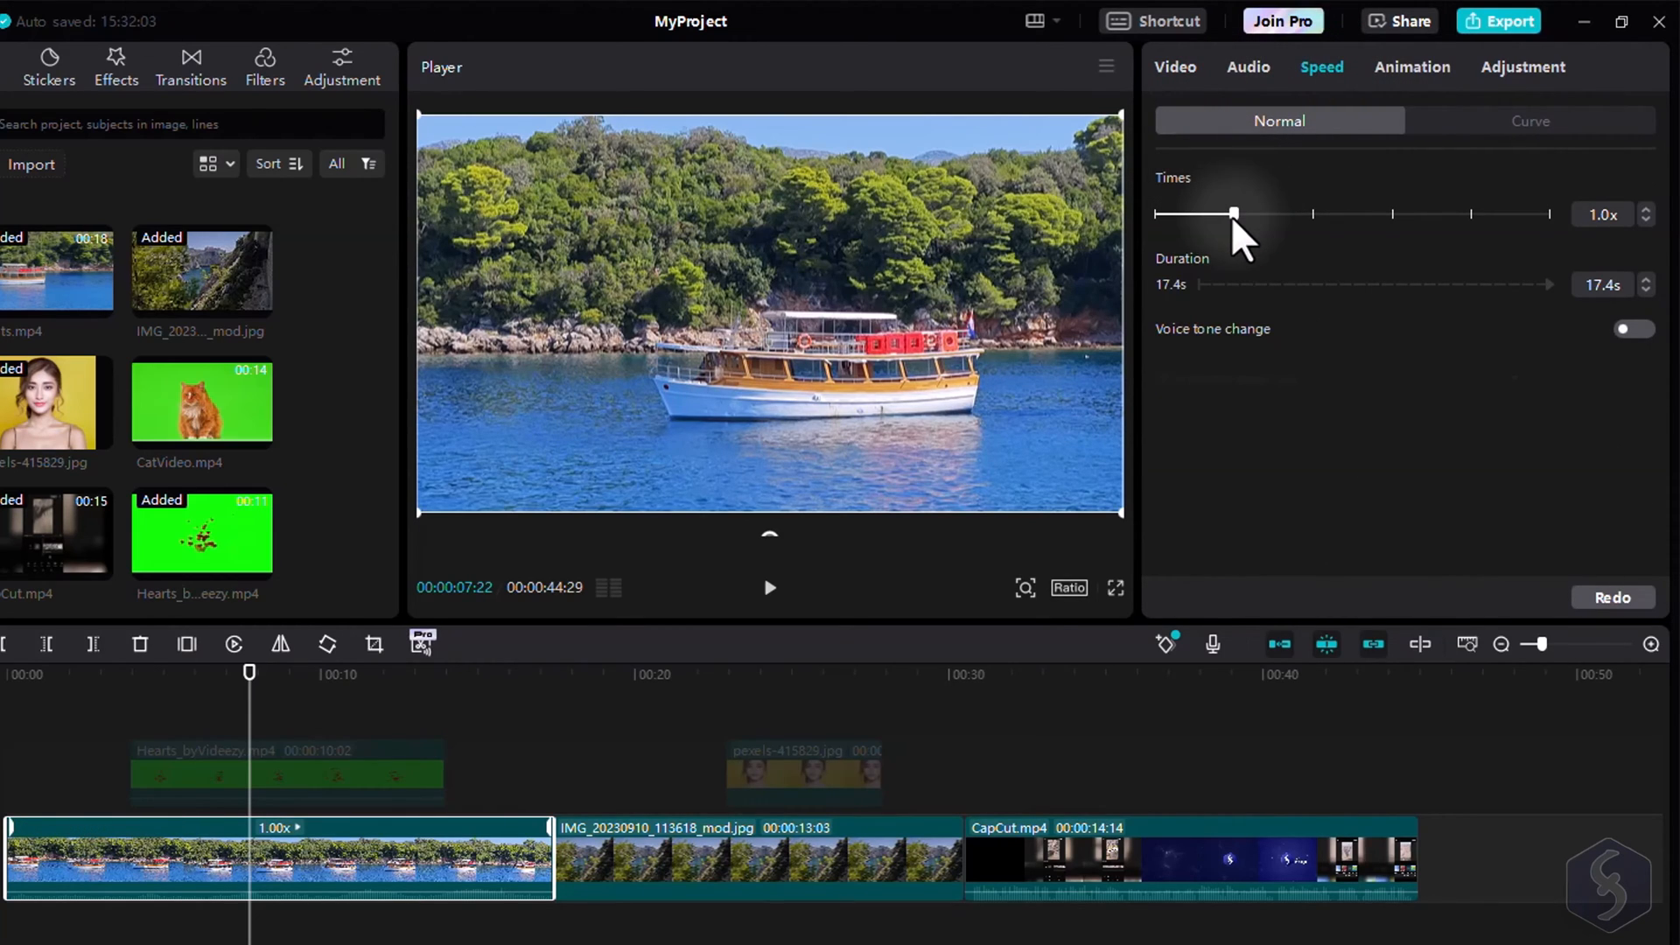
drag(1232, 214, 1393, 214)
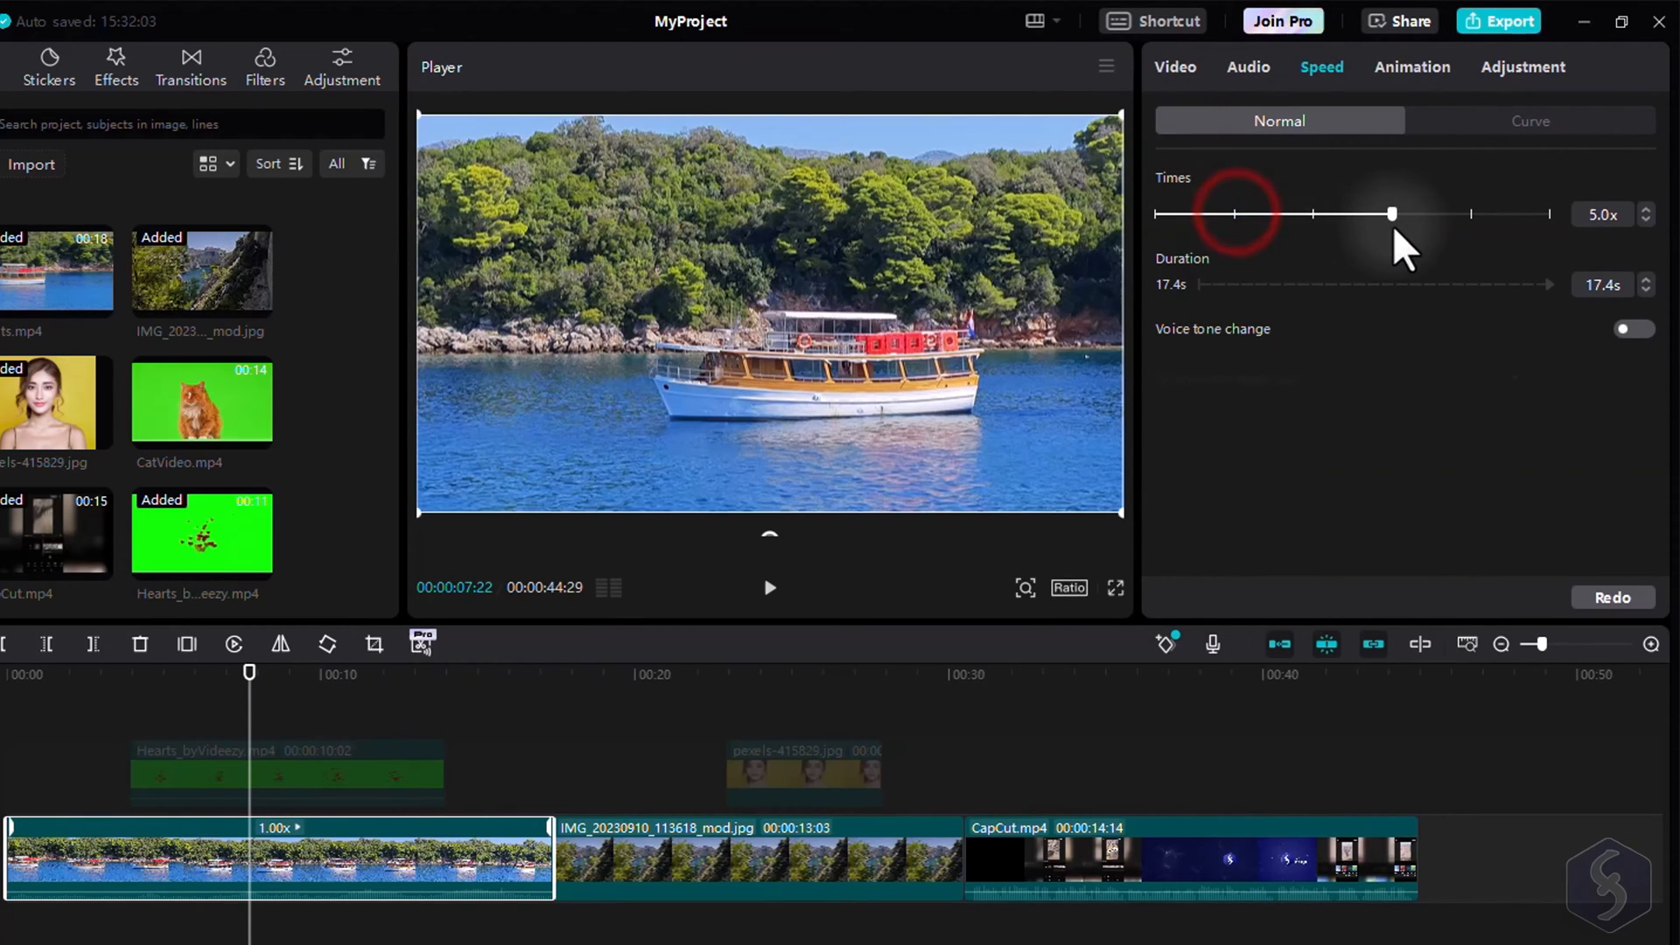
click(1530, 120)
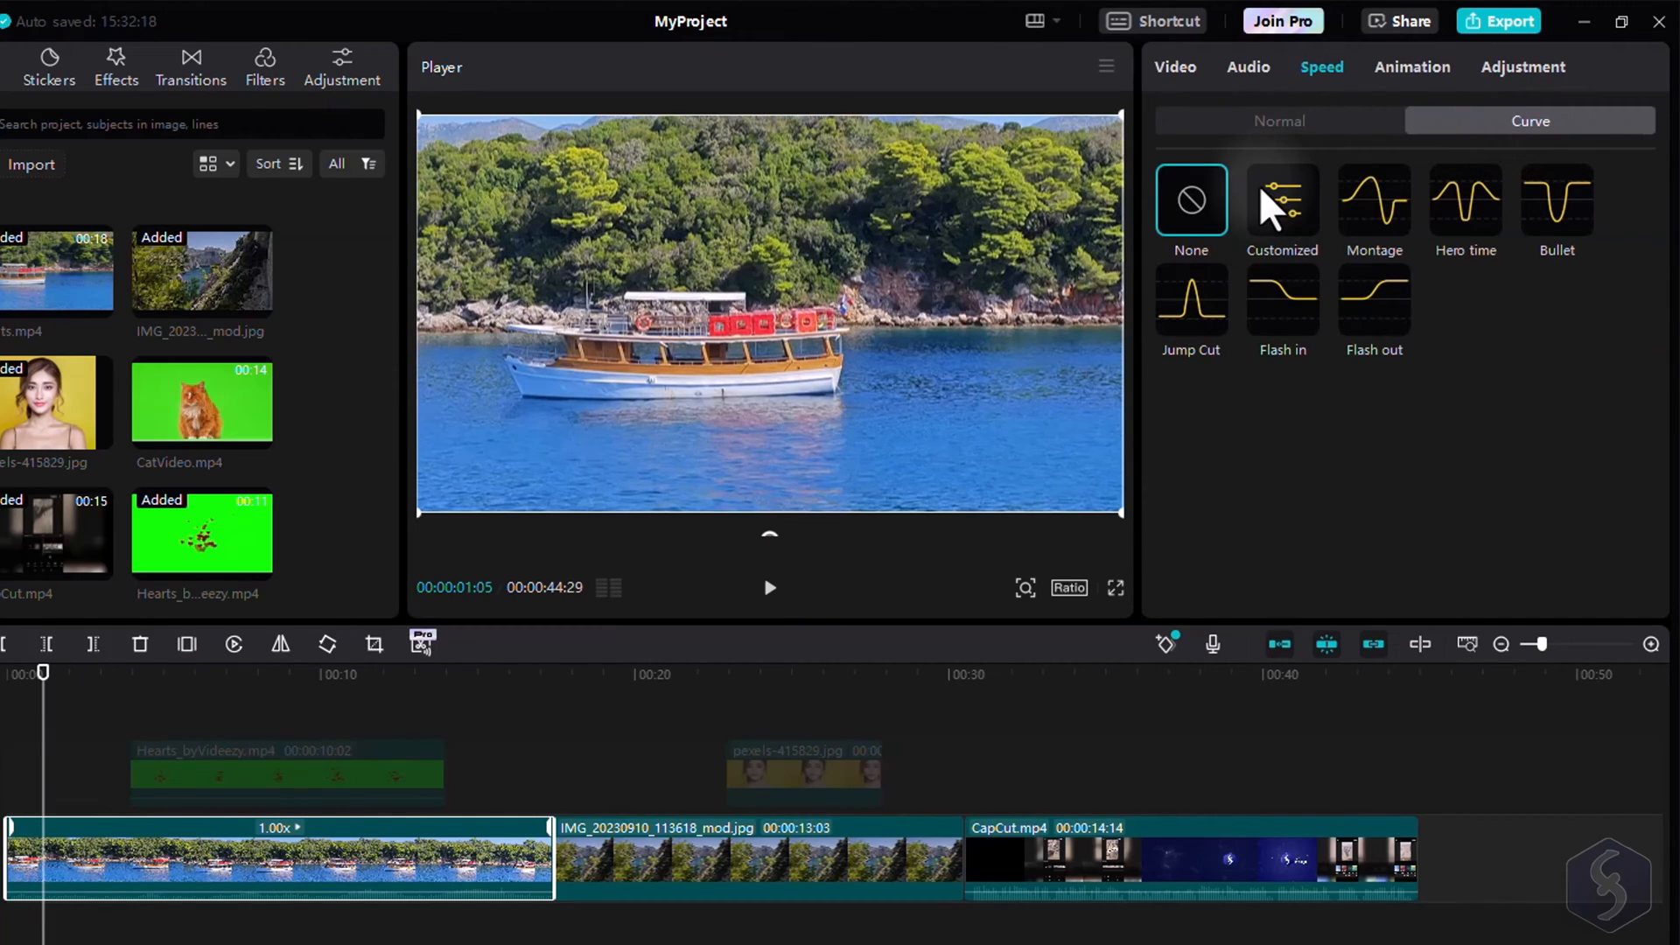
click(1556, 202)
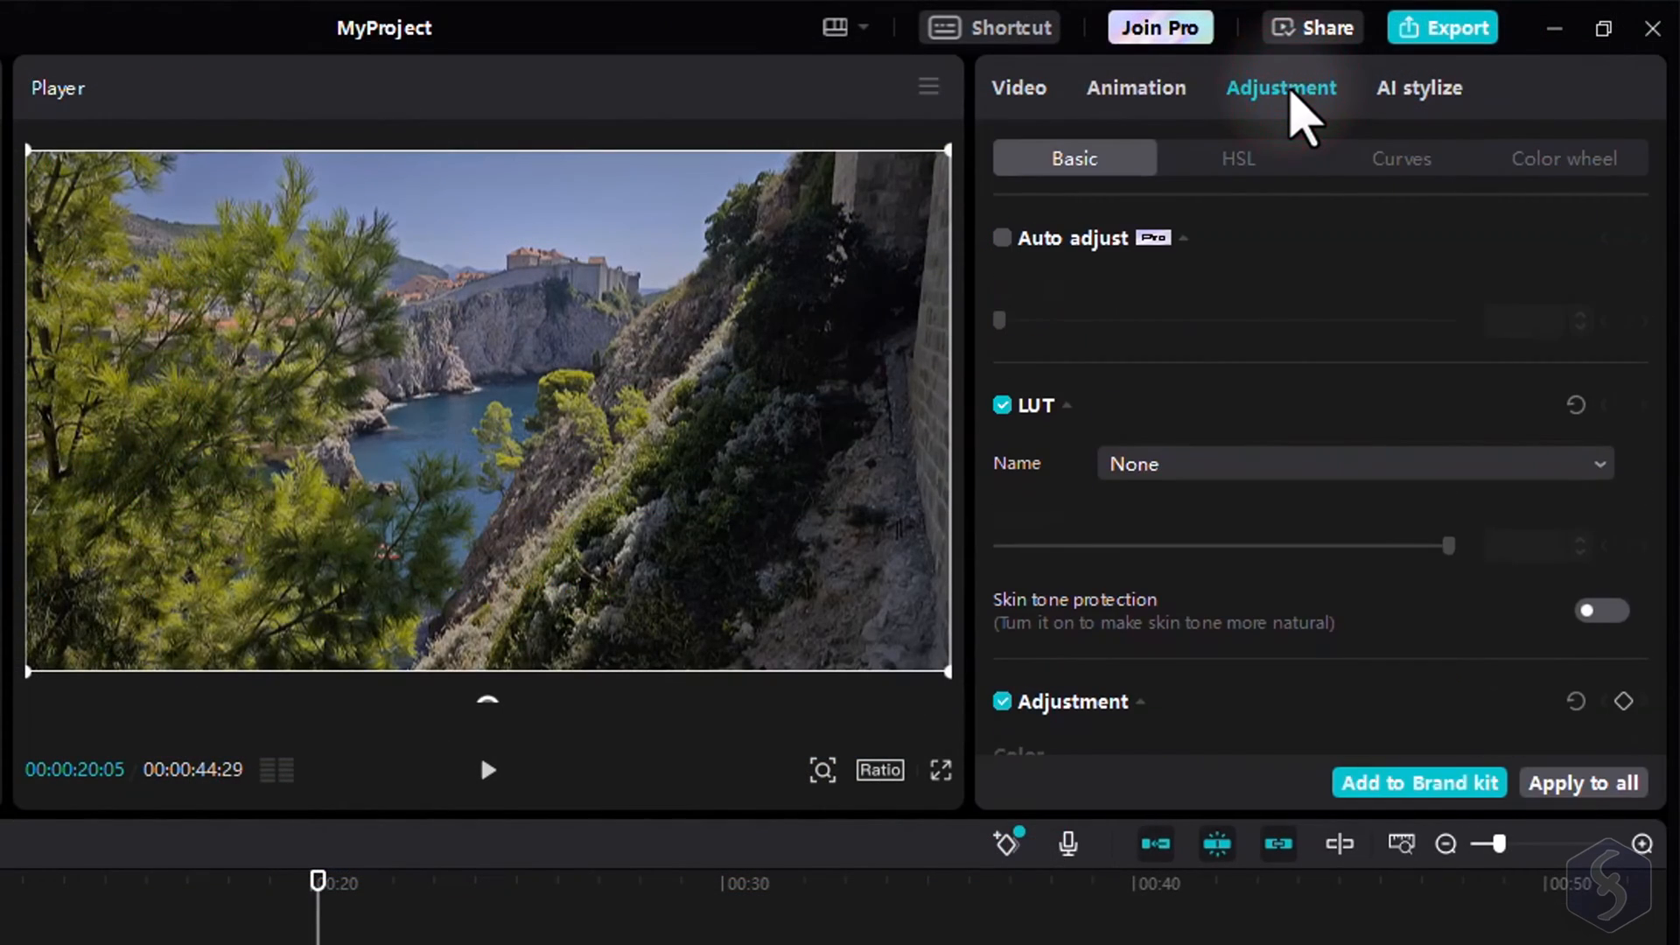
Step: Enable Auto adjust, set Temp to 10, add a vignette, and open HSL
click(1001, 237)
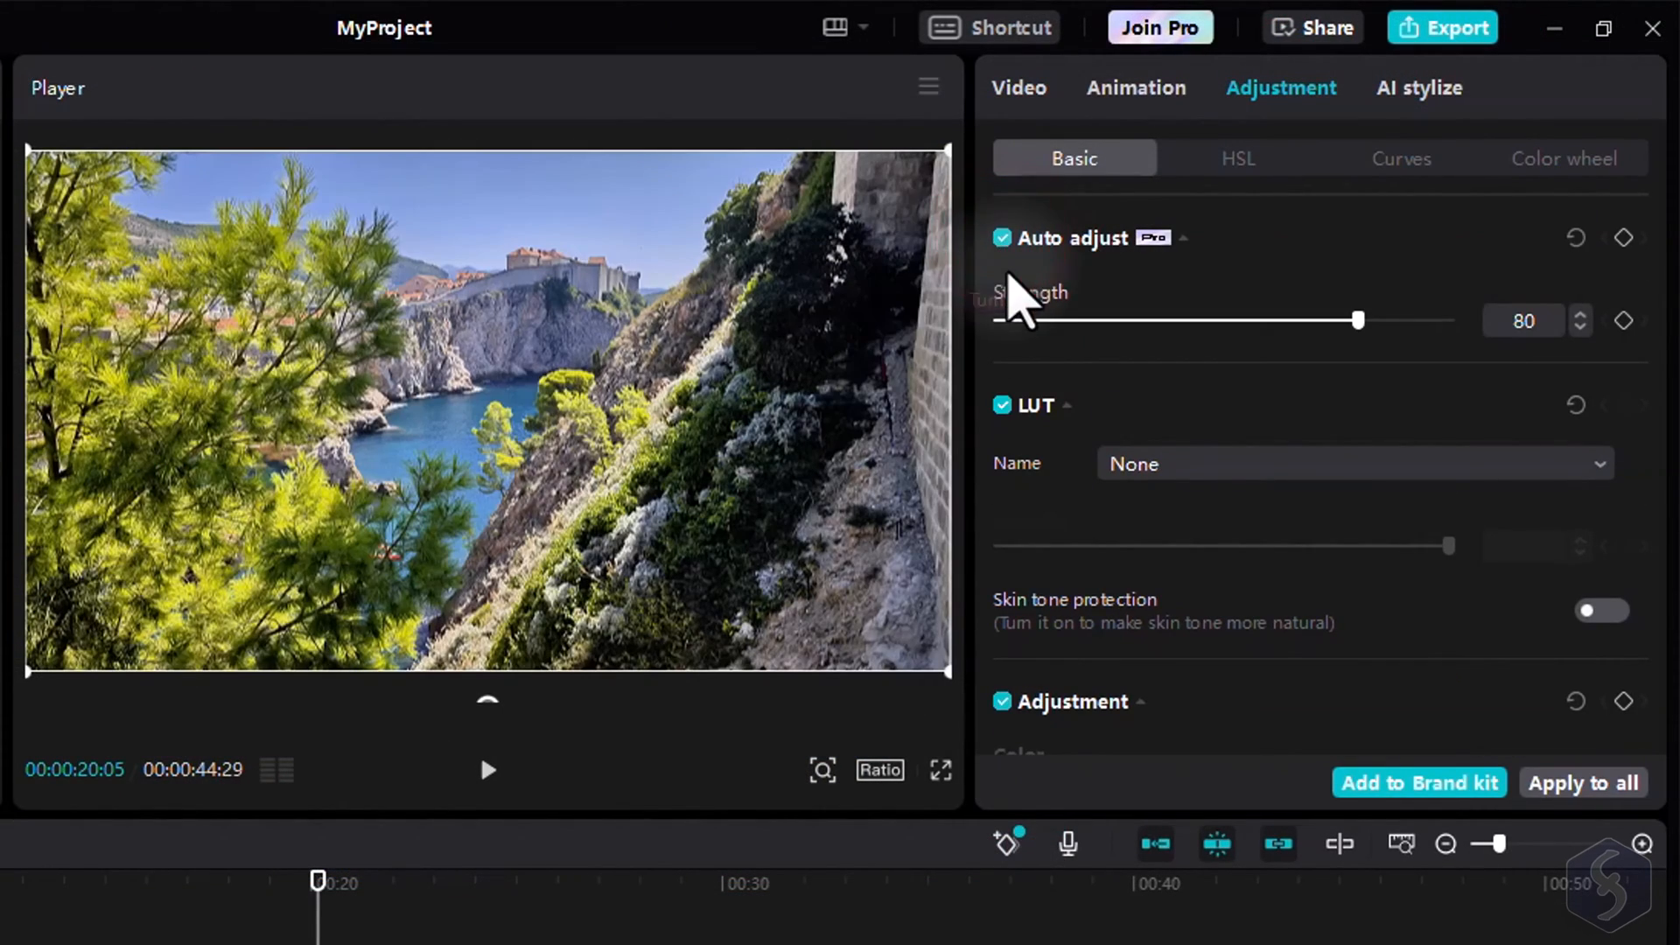
drag(1357, 320, 1269, 320)
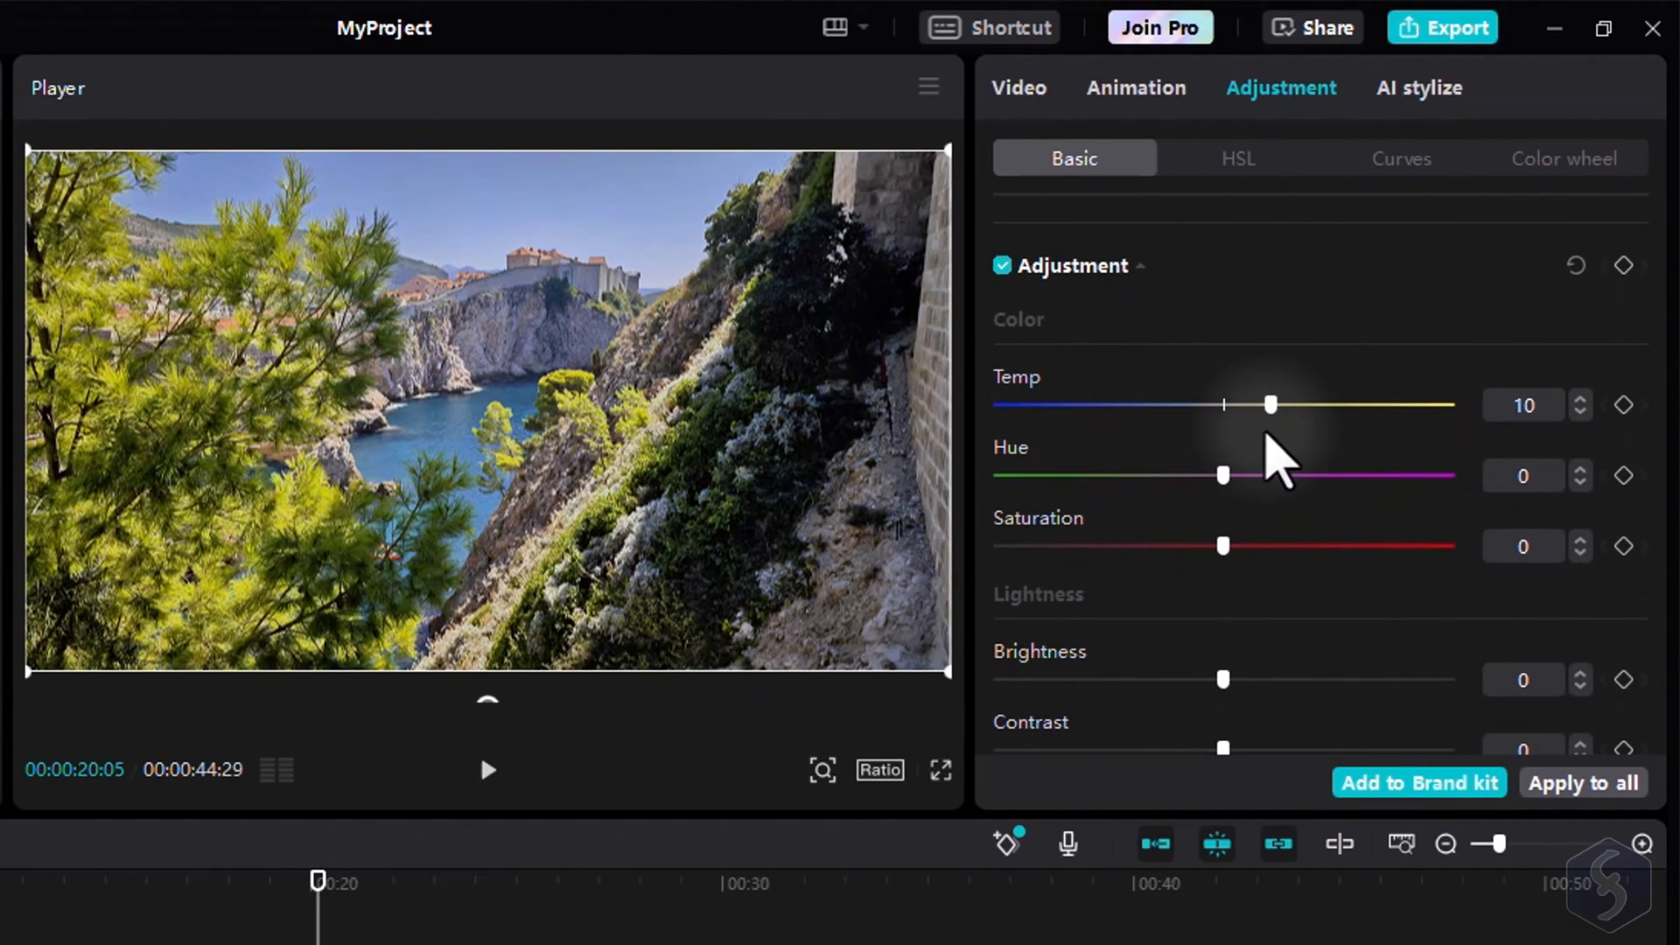
drag(1224, 545, 1424, 545)
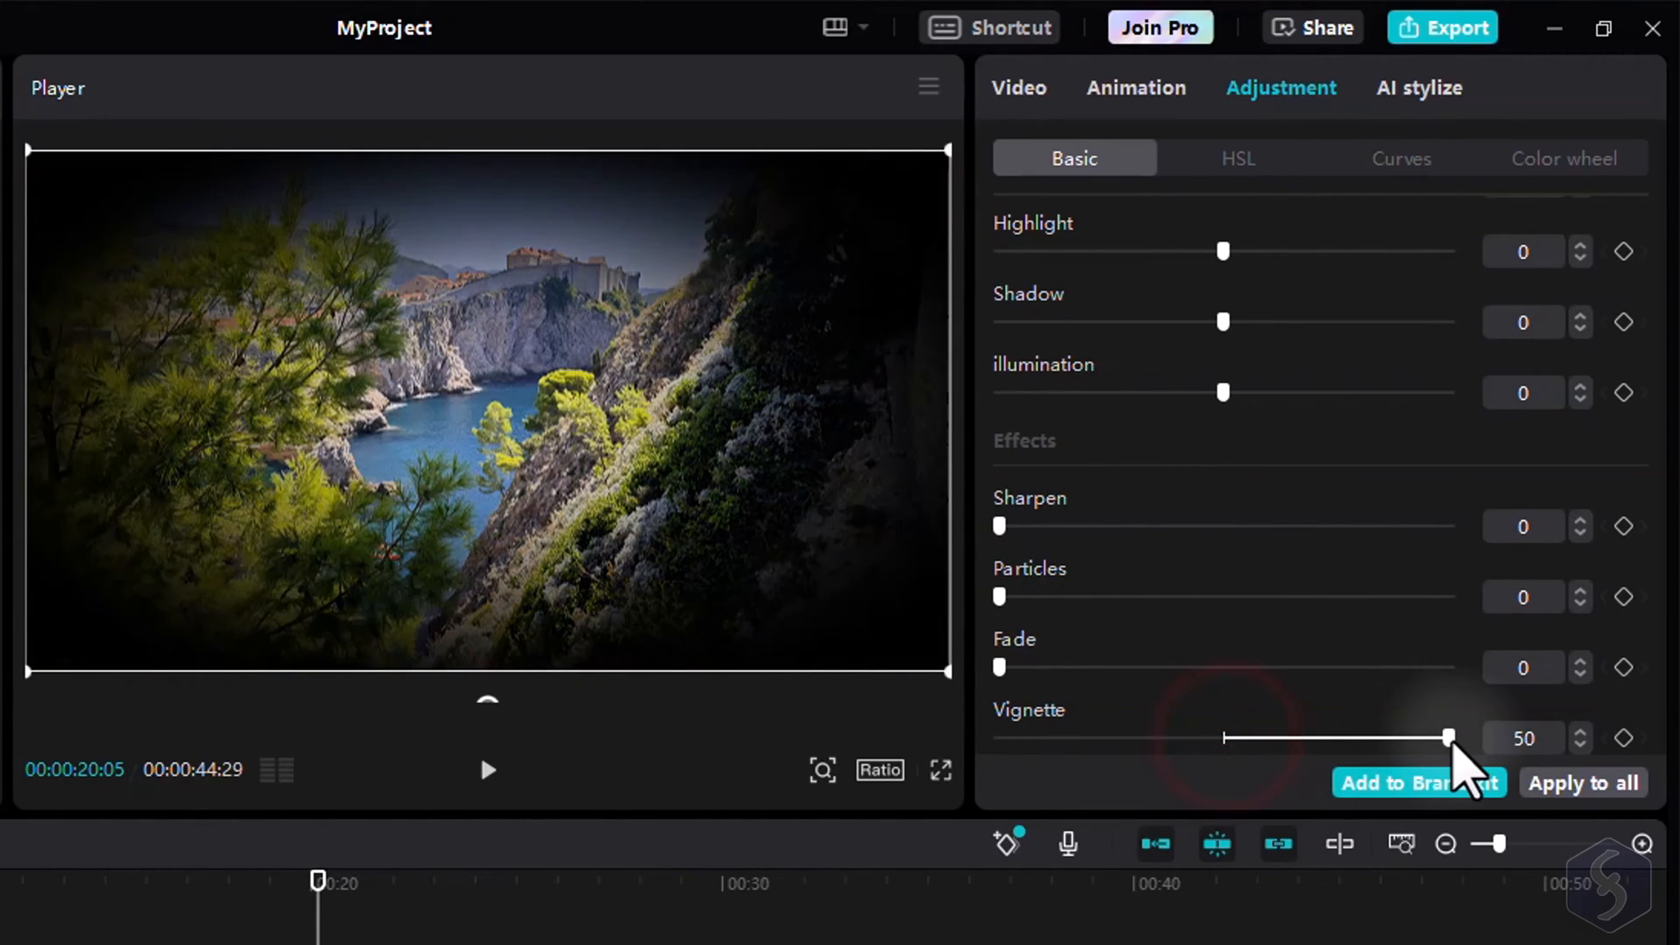
click(1236, 158)
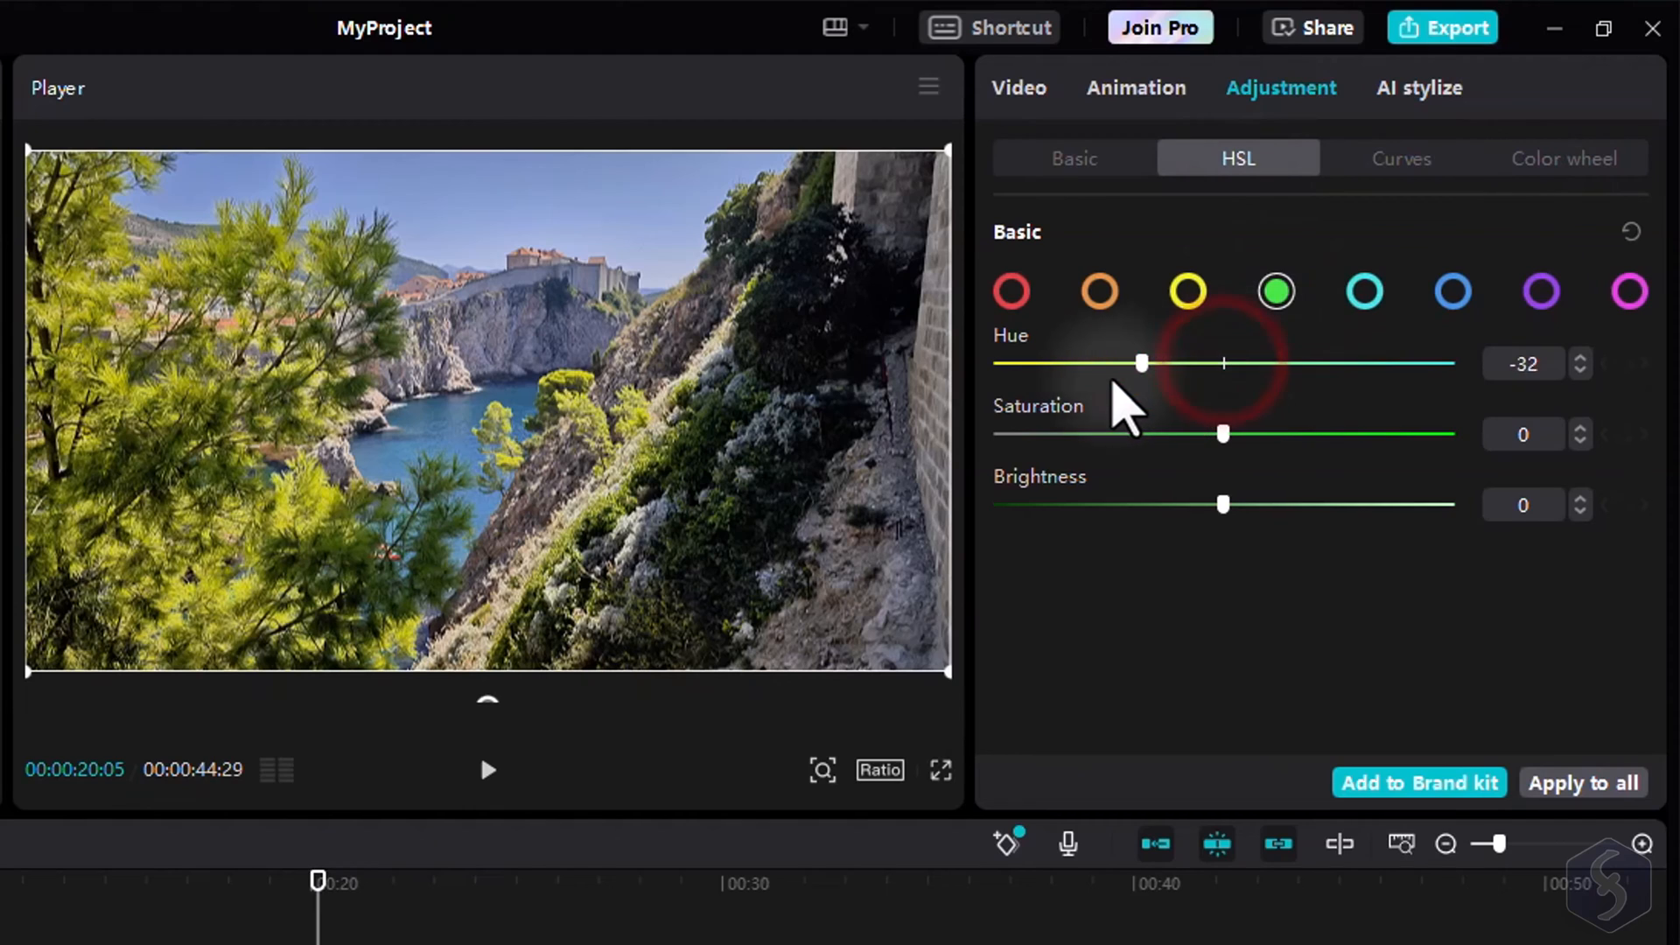
Step: Browse the Curves and Color wheel tabs, trying the wheel without applying it
click(1399, 157)
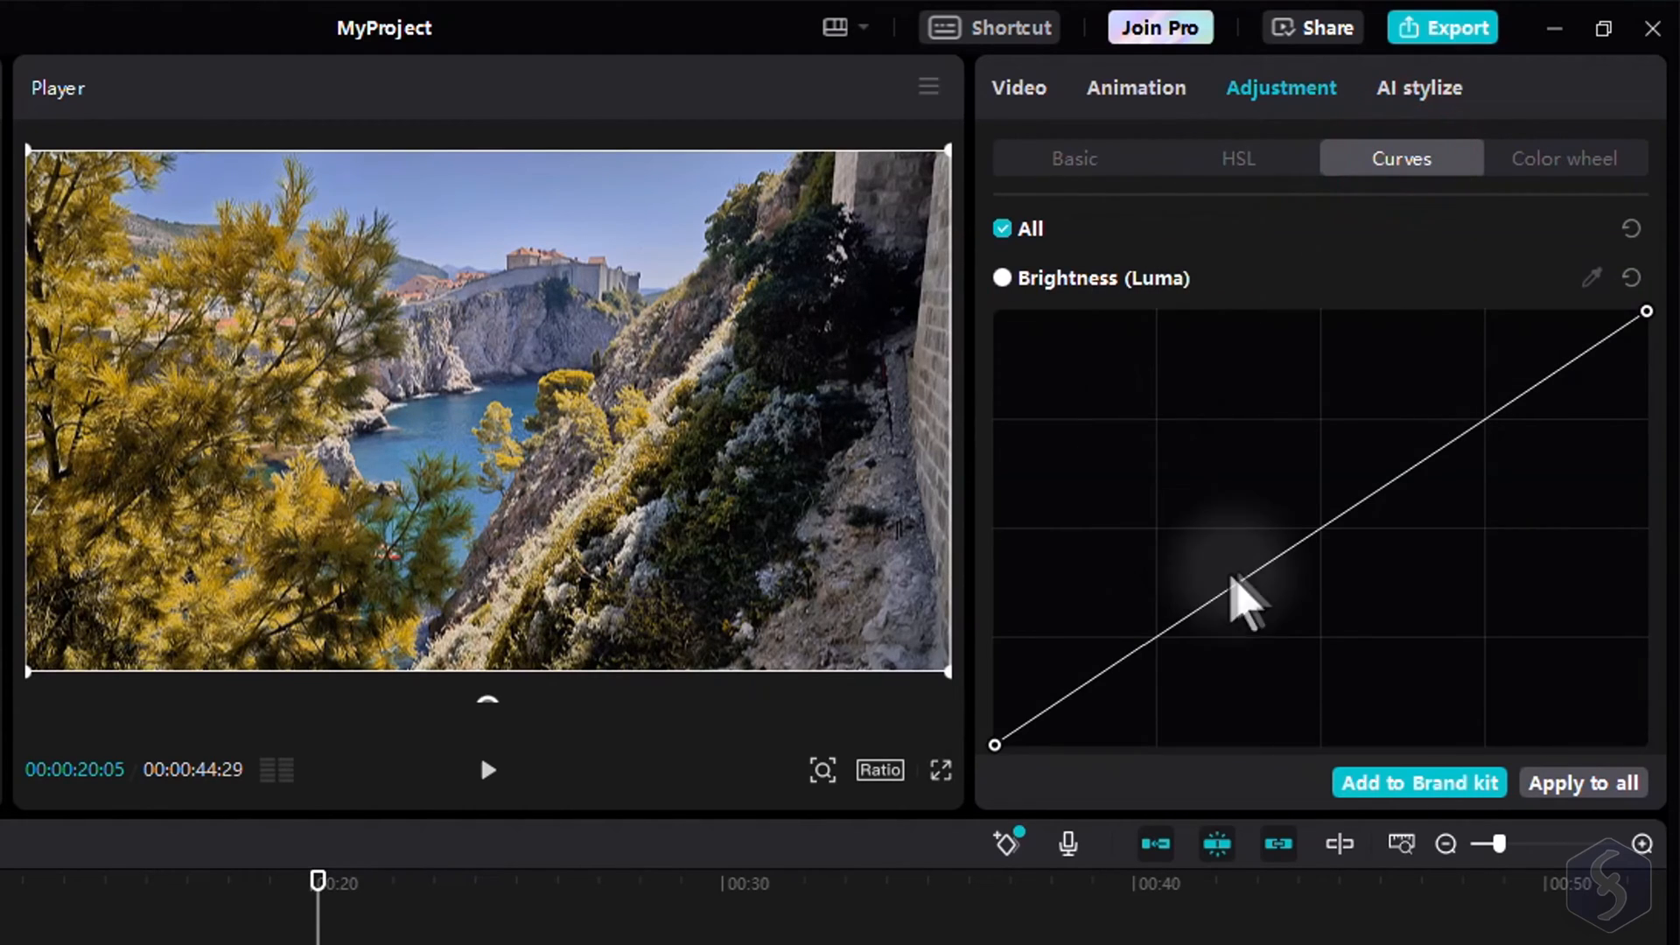
click(1564, 157)
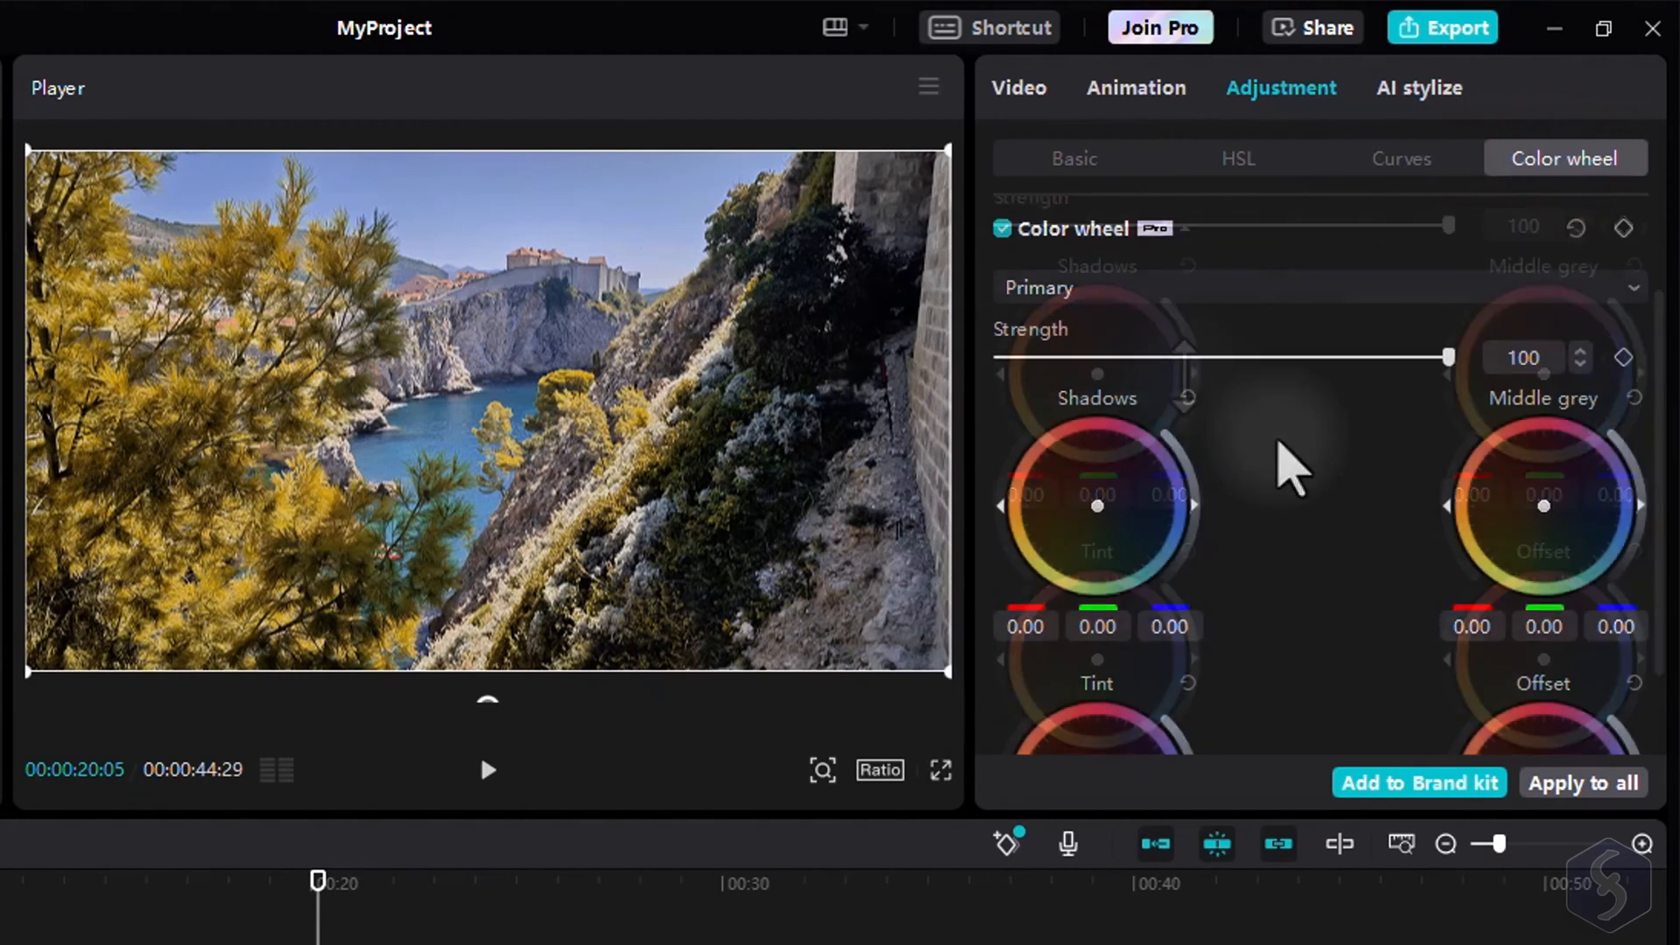
drag(1097, 506, 1086, 371)
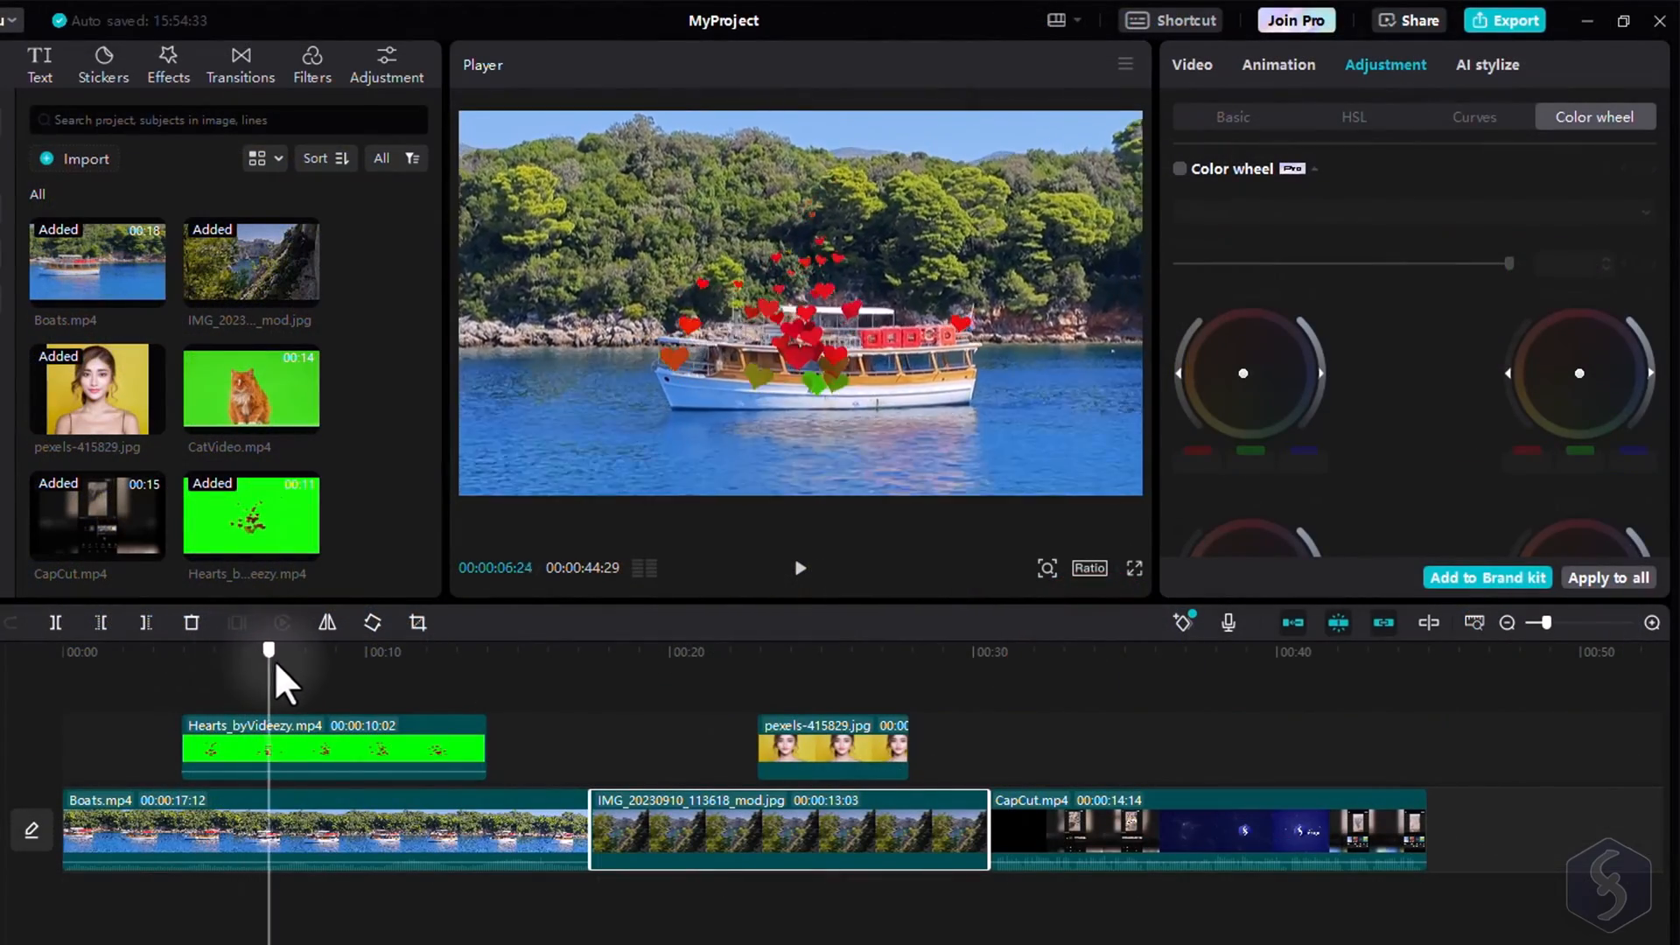
Step: Scrub to about 13 s and motion-track the boat with the hearts overlay
drag(268, 650, 459, 649)
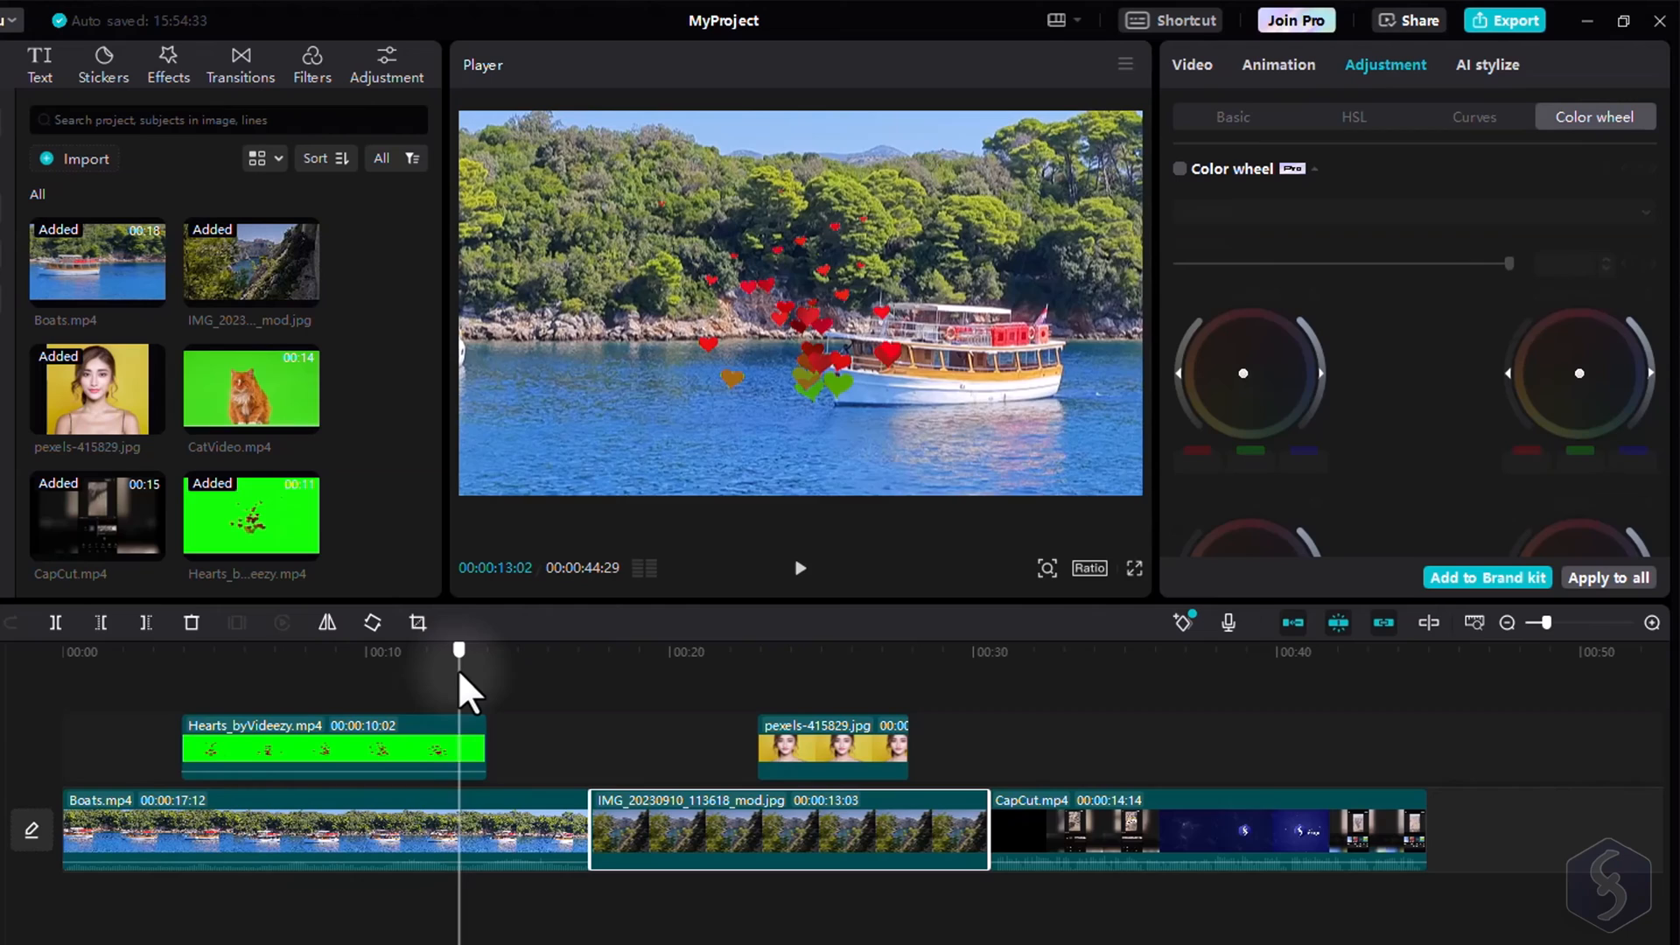
click(332, 747)
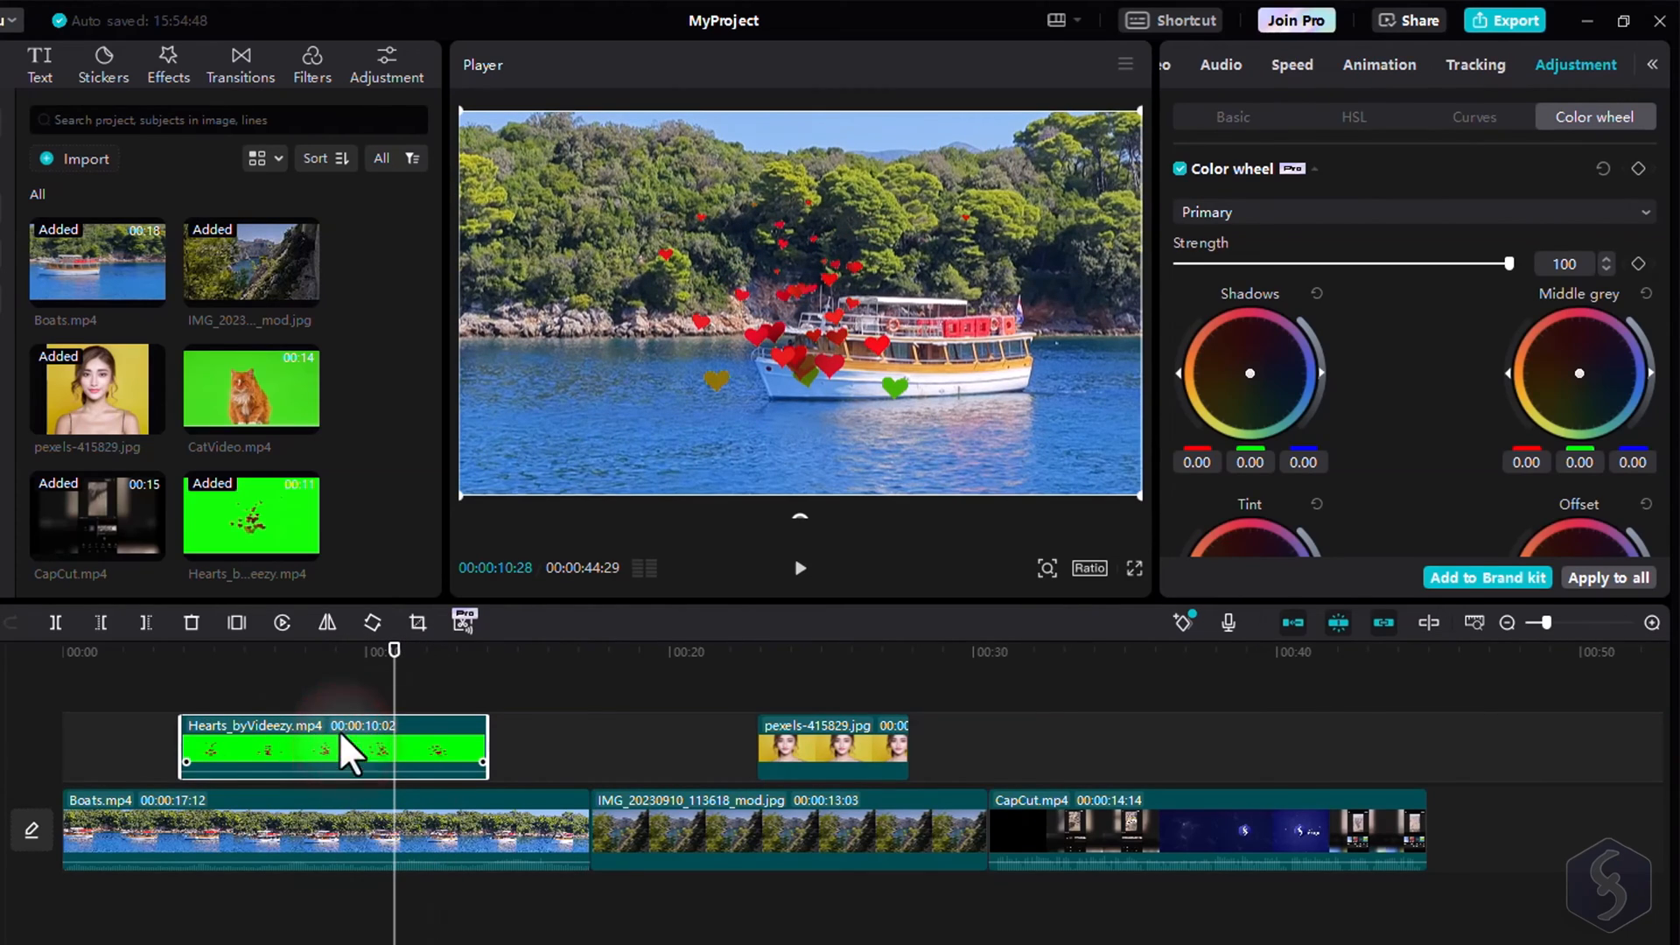
click(1476, 64)
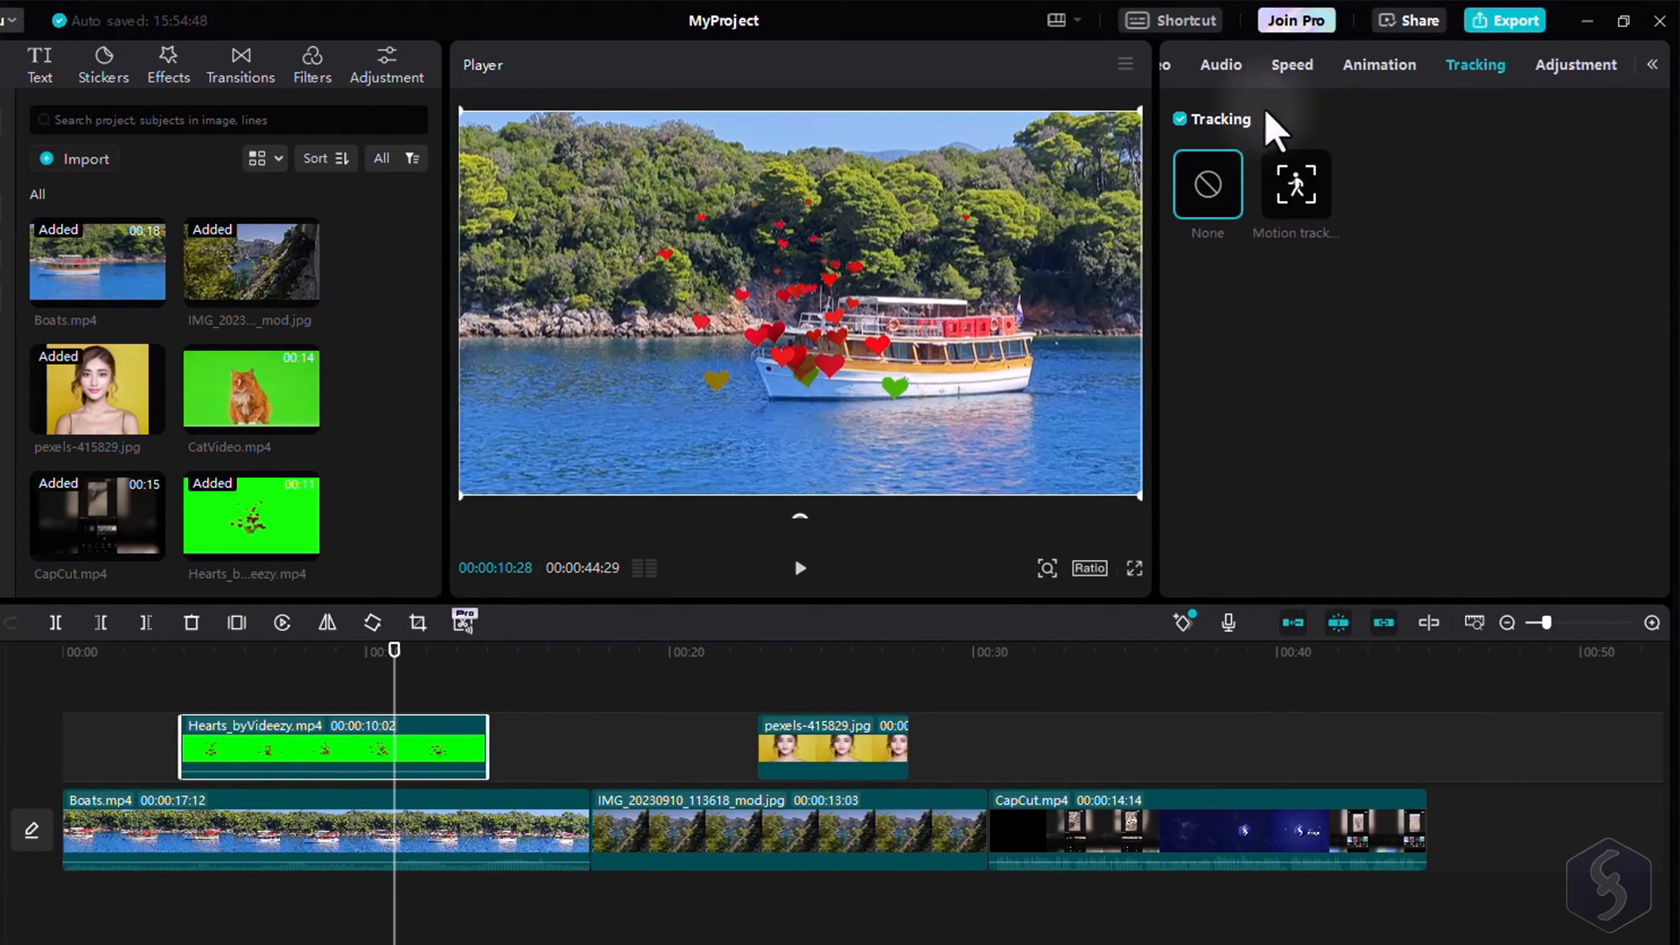
click(1295, 183)
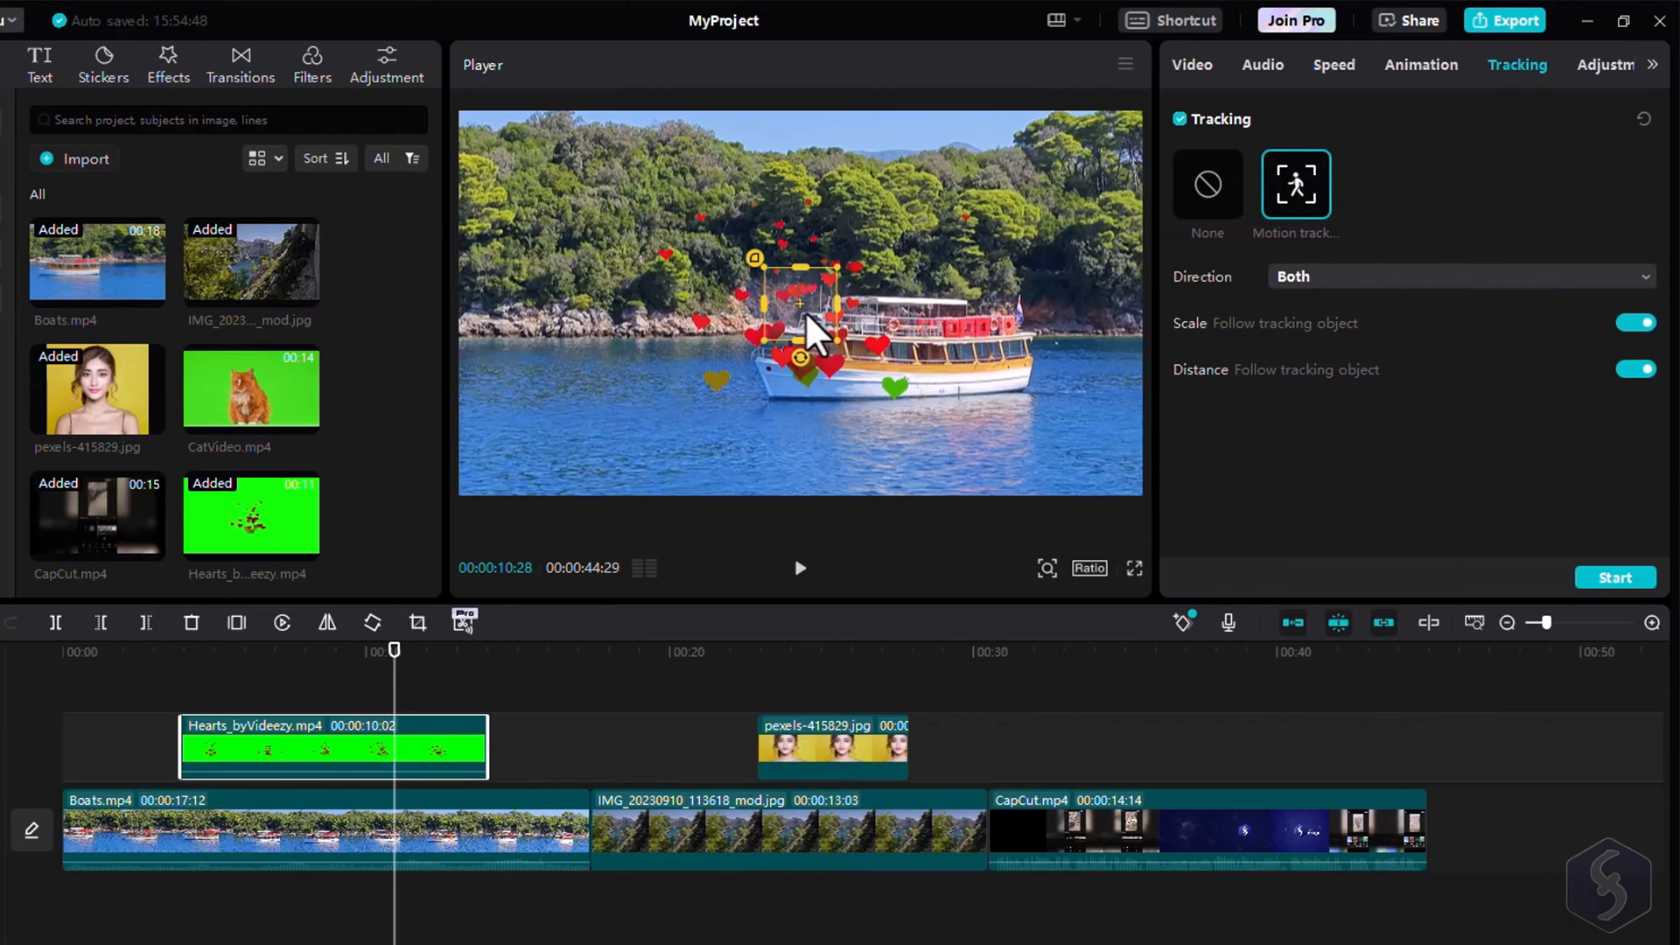
drag(809, 321, 969, 301)
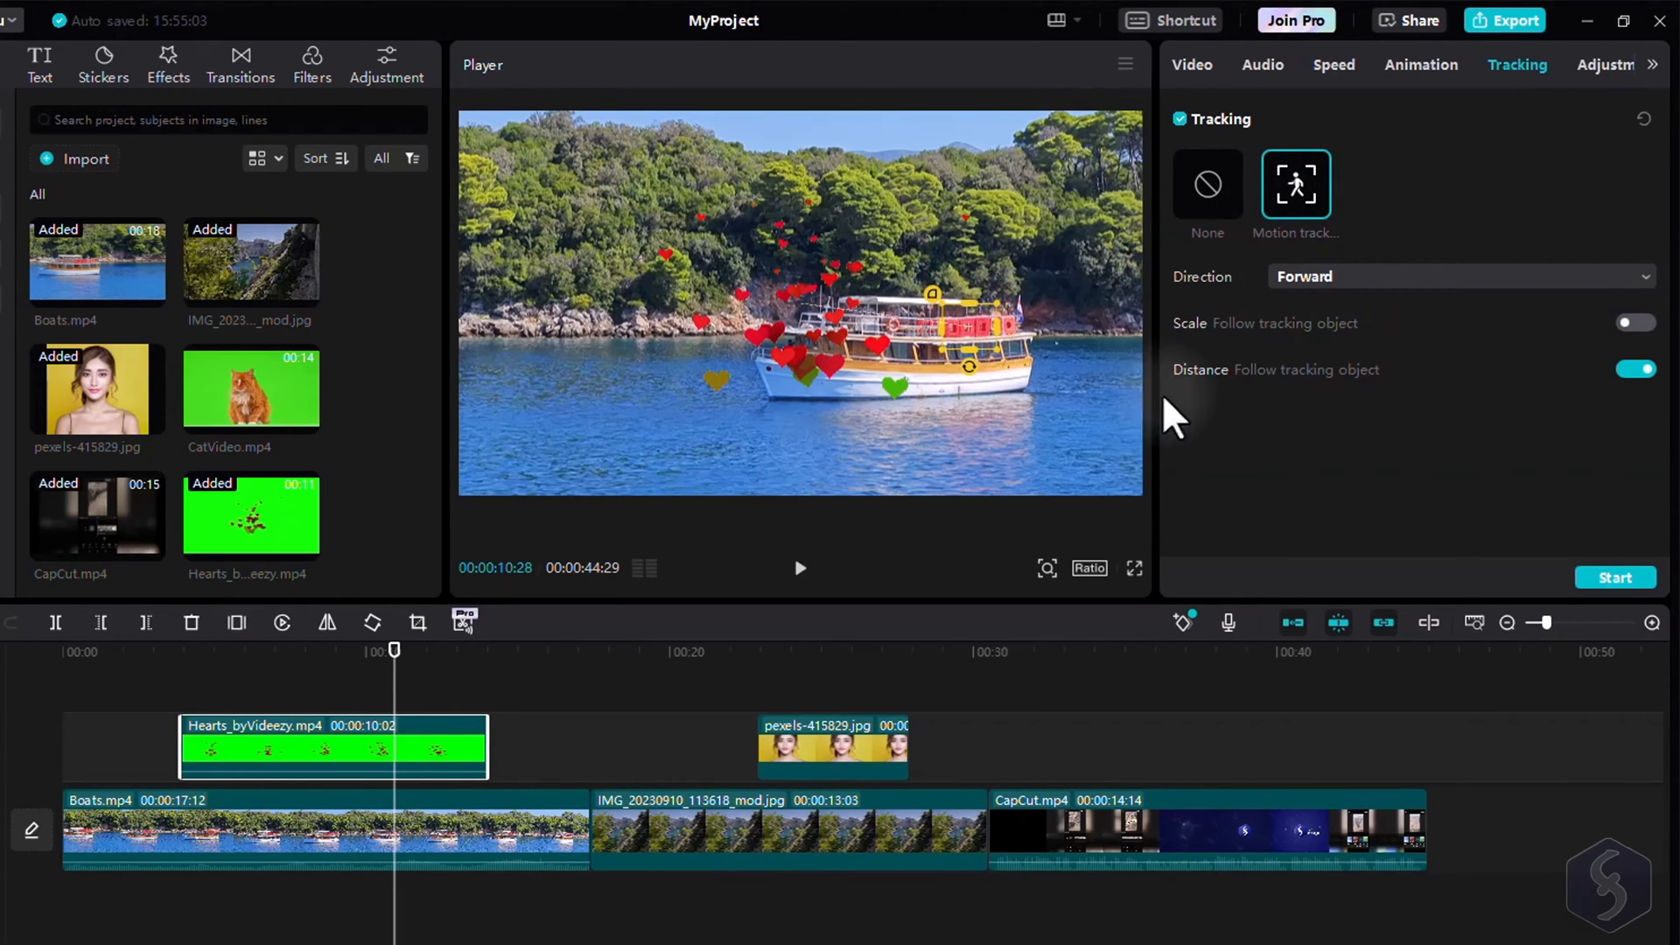
click(1614, 576)
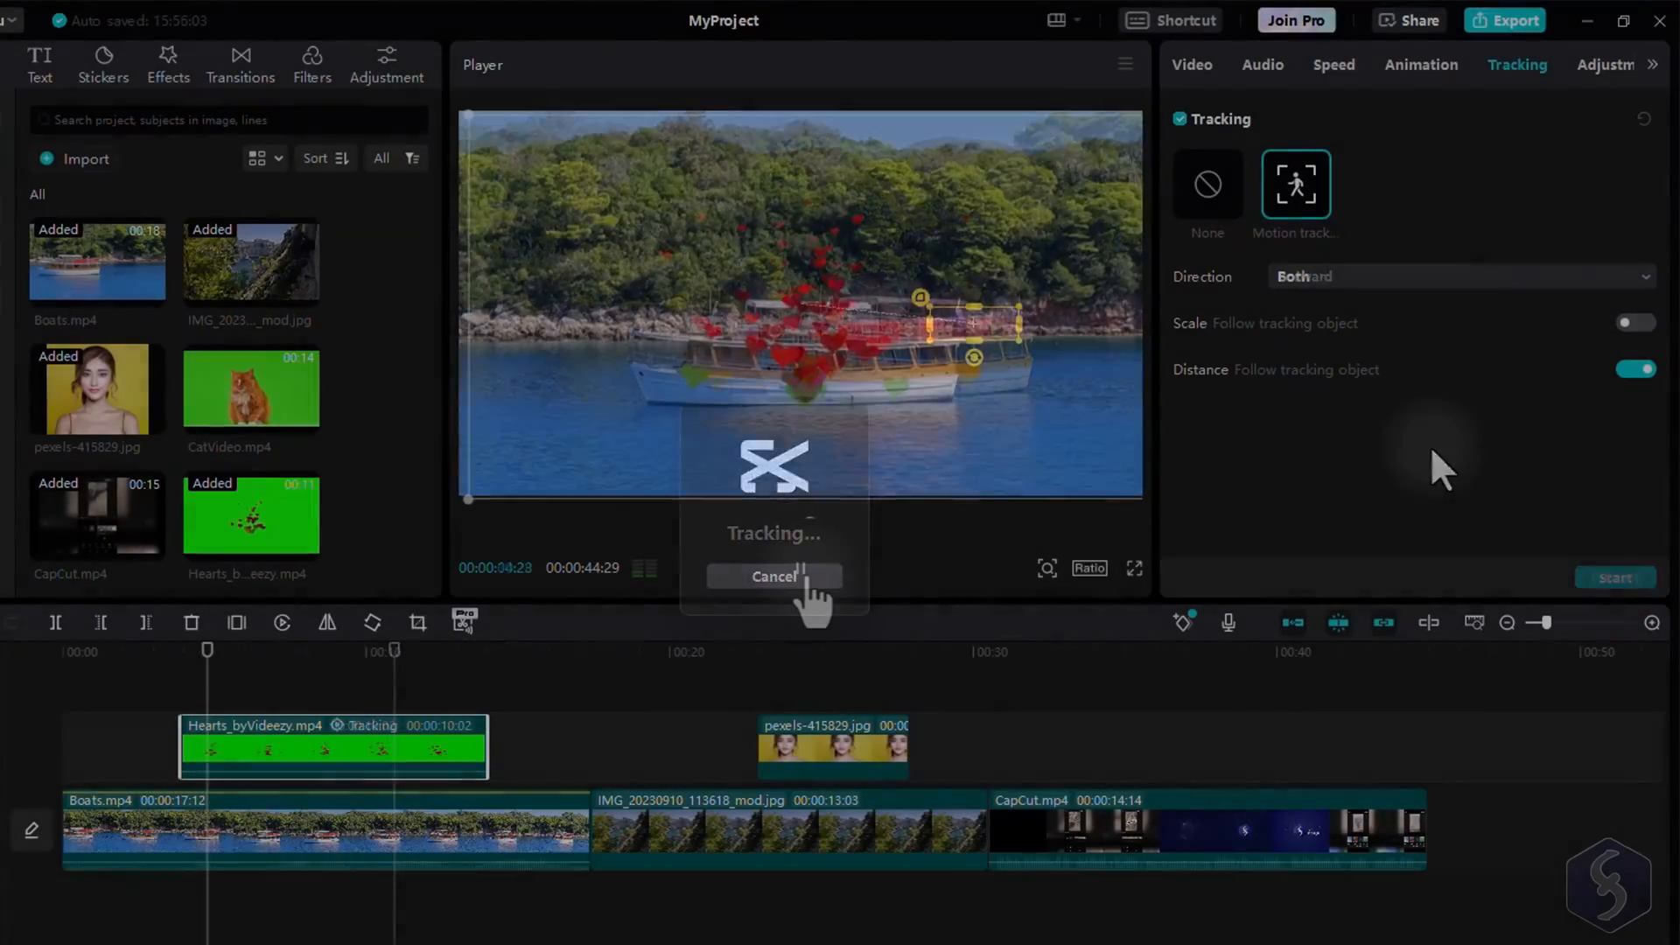
click(773, 577)
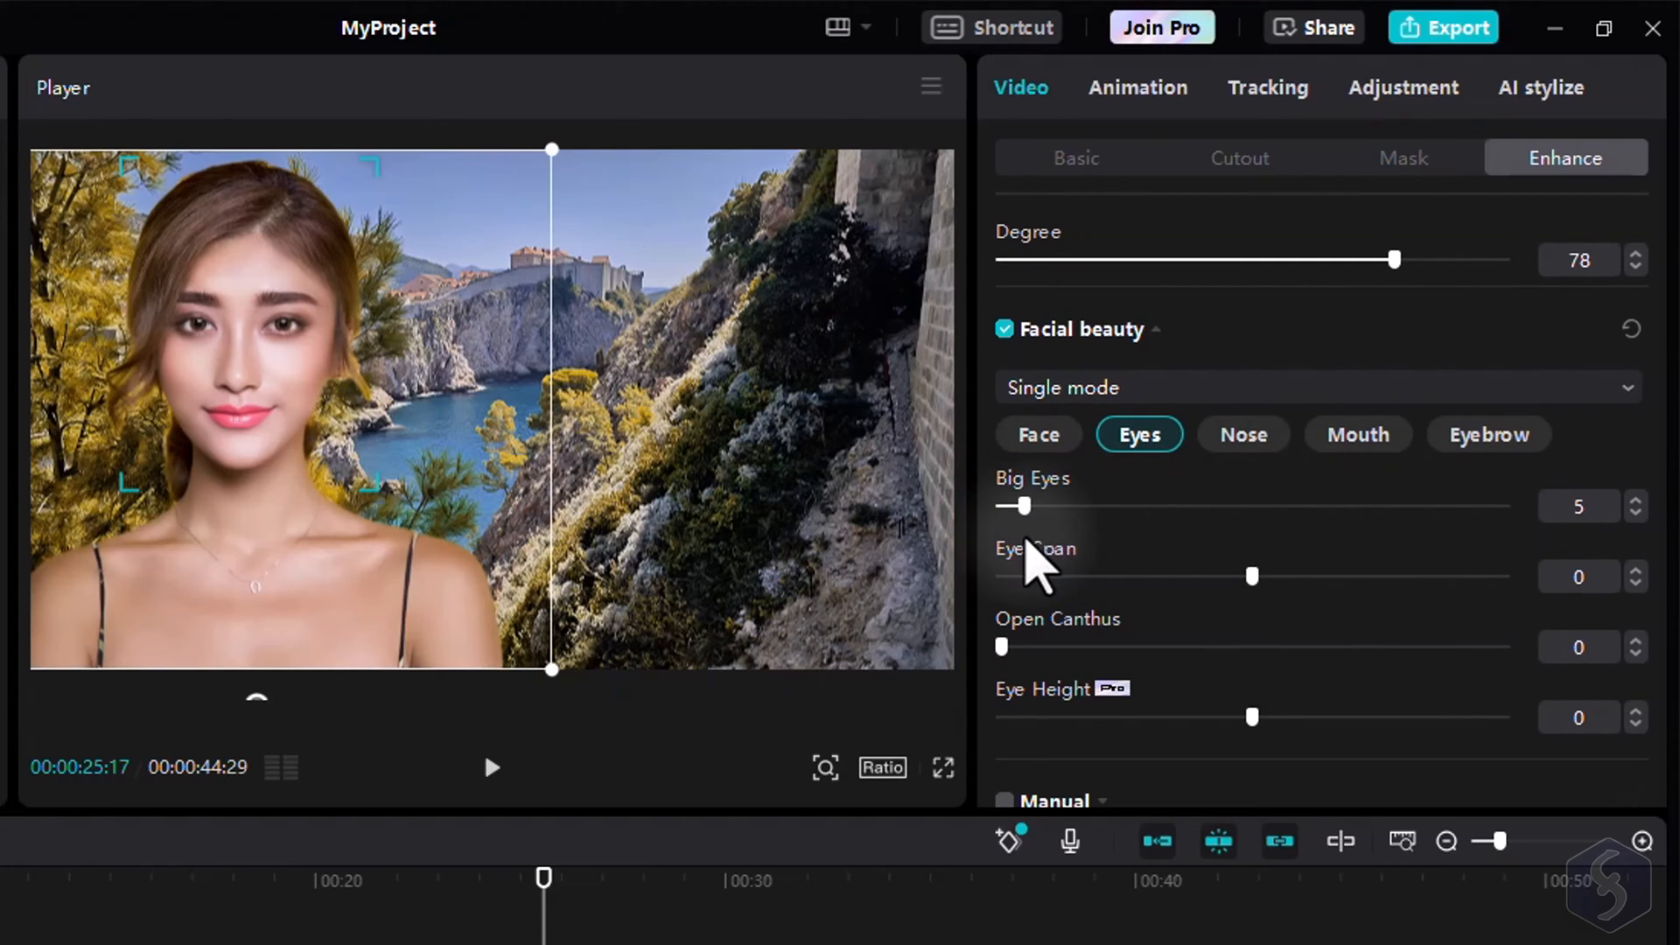
Step: Browse the portrait's nose, mouth and tracking options, then return to Enhance
click(1242, 434)
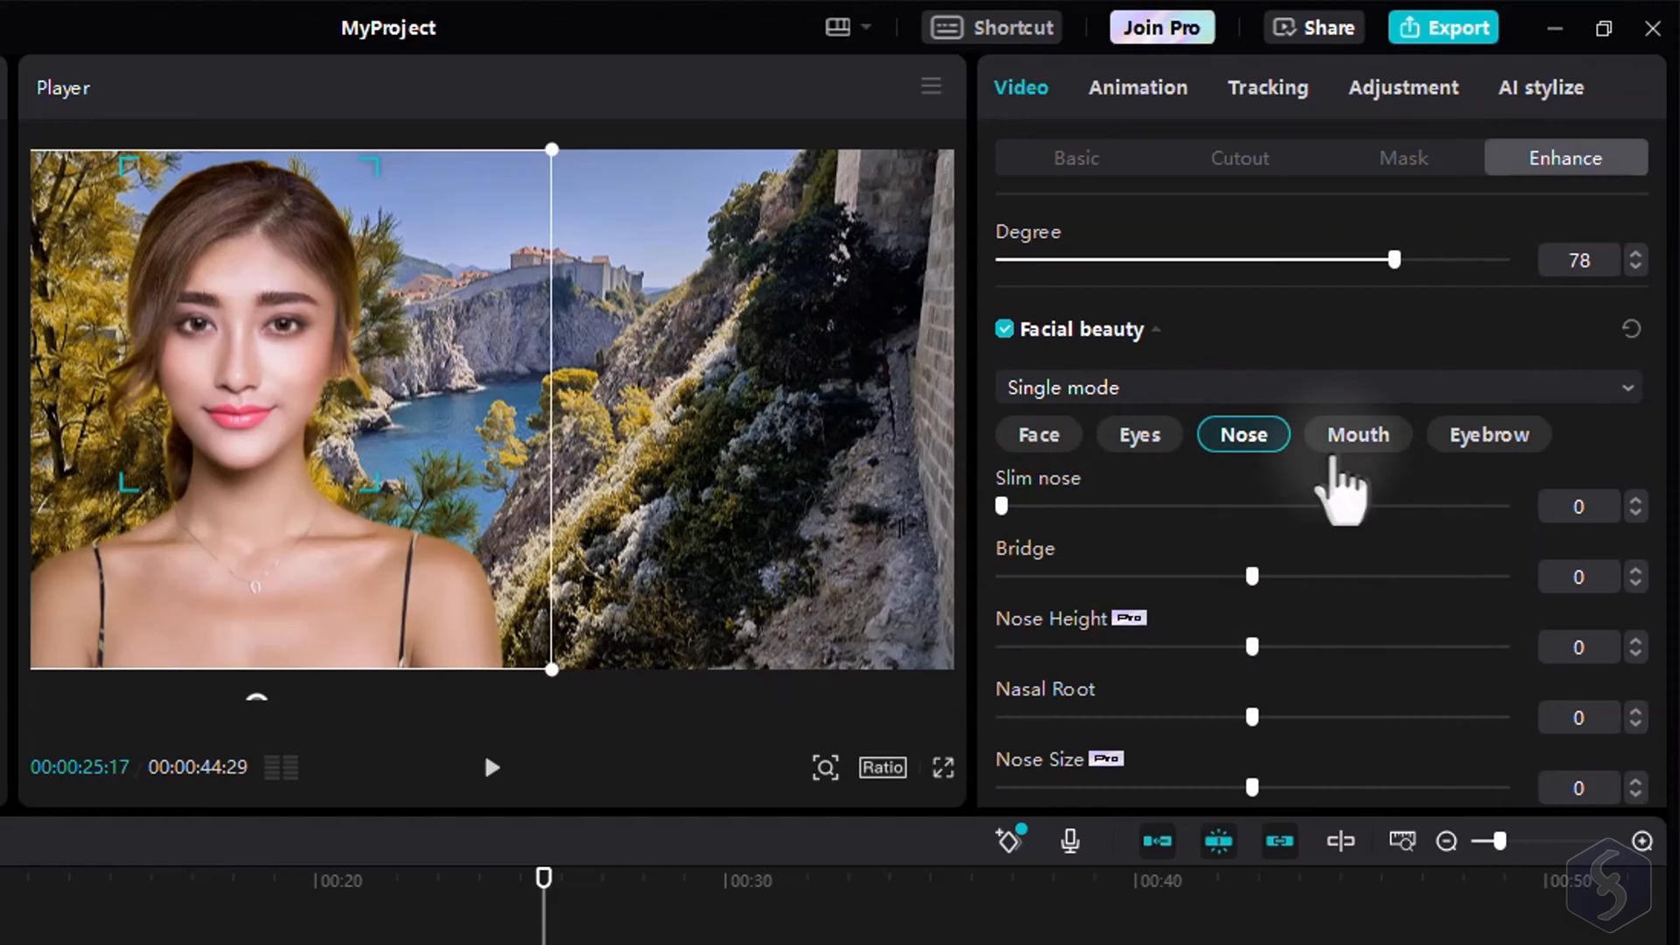
click(1357, 434)
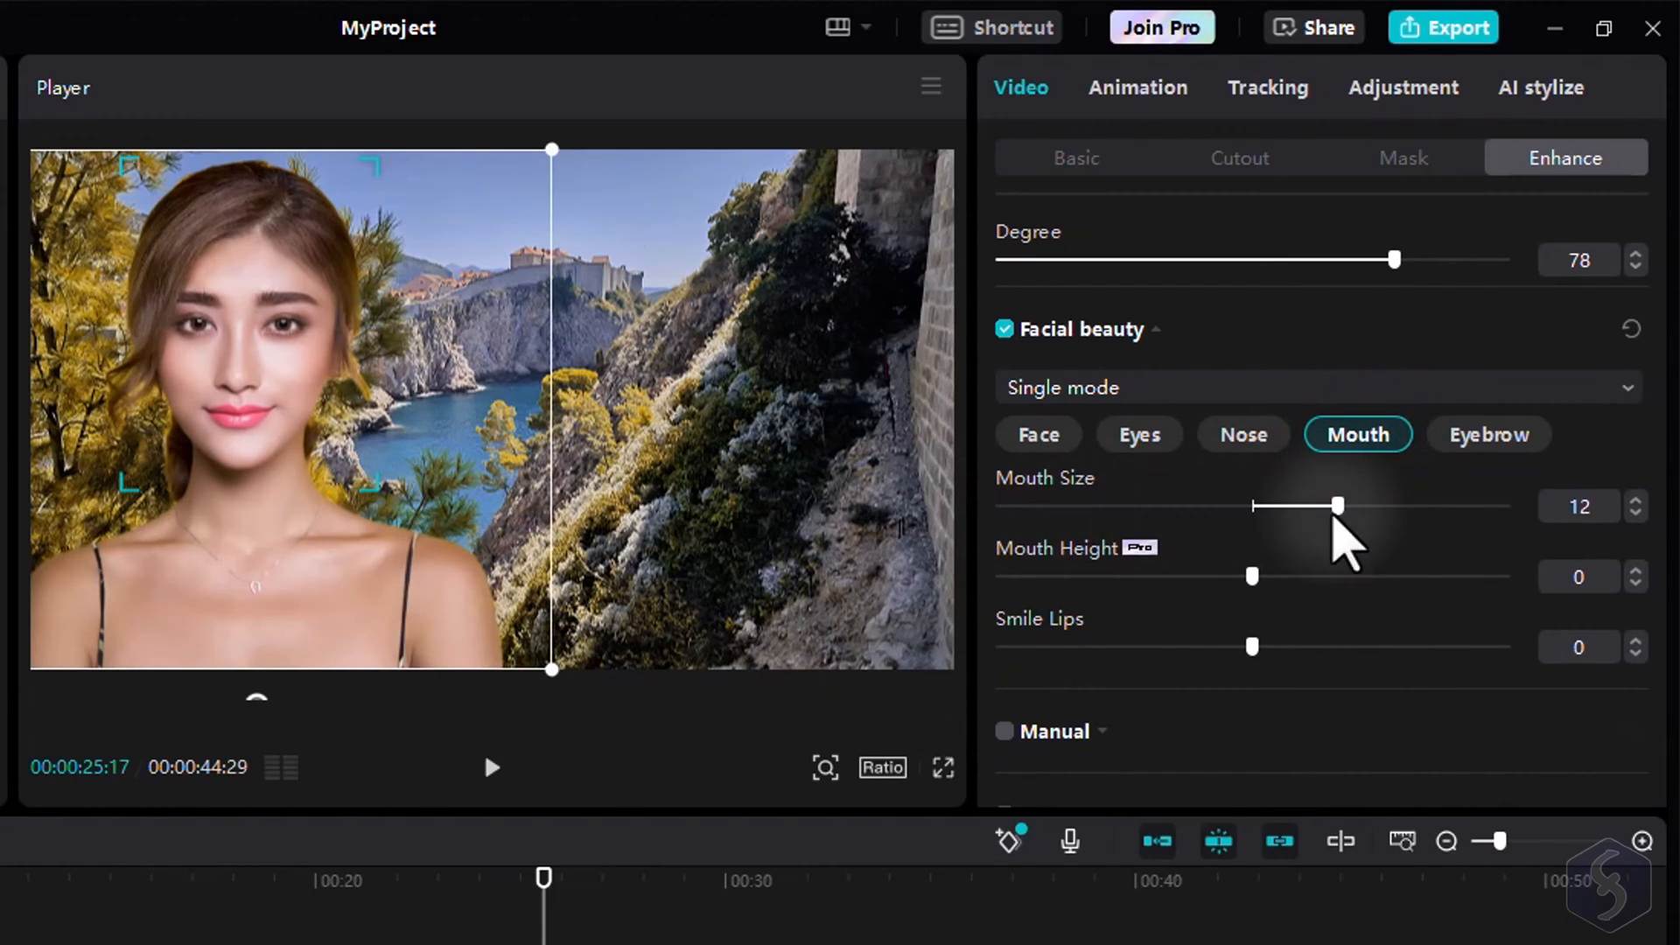
click(1268, 87)
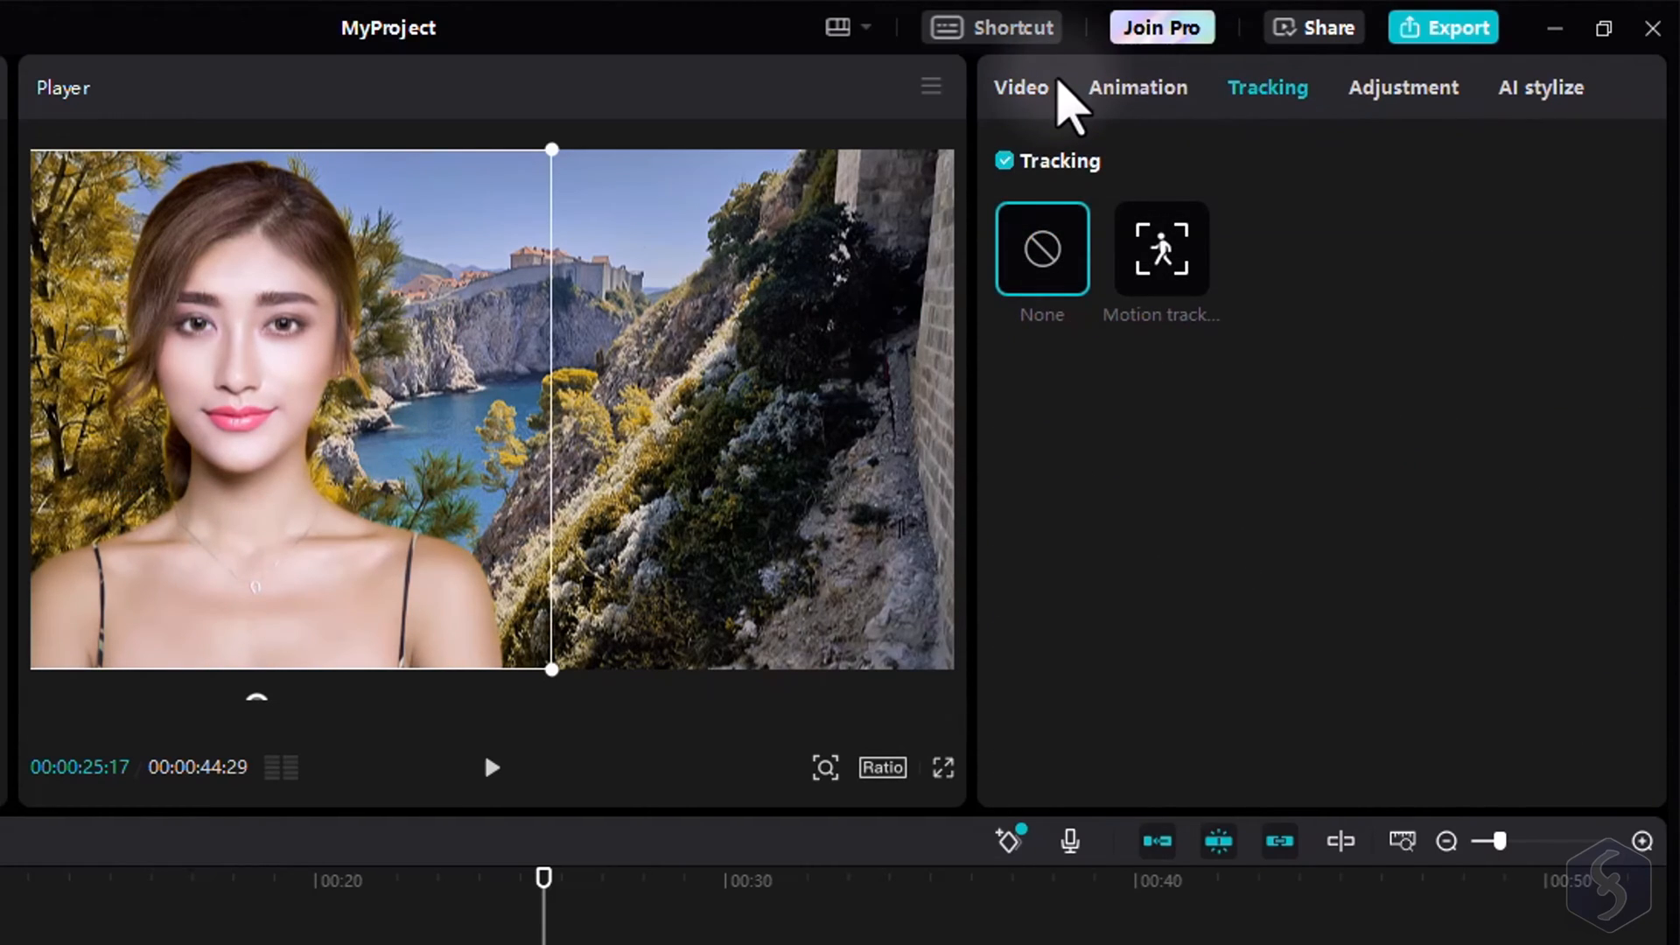
click(1019, 86)
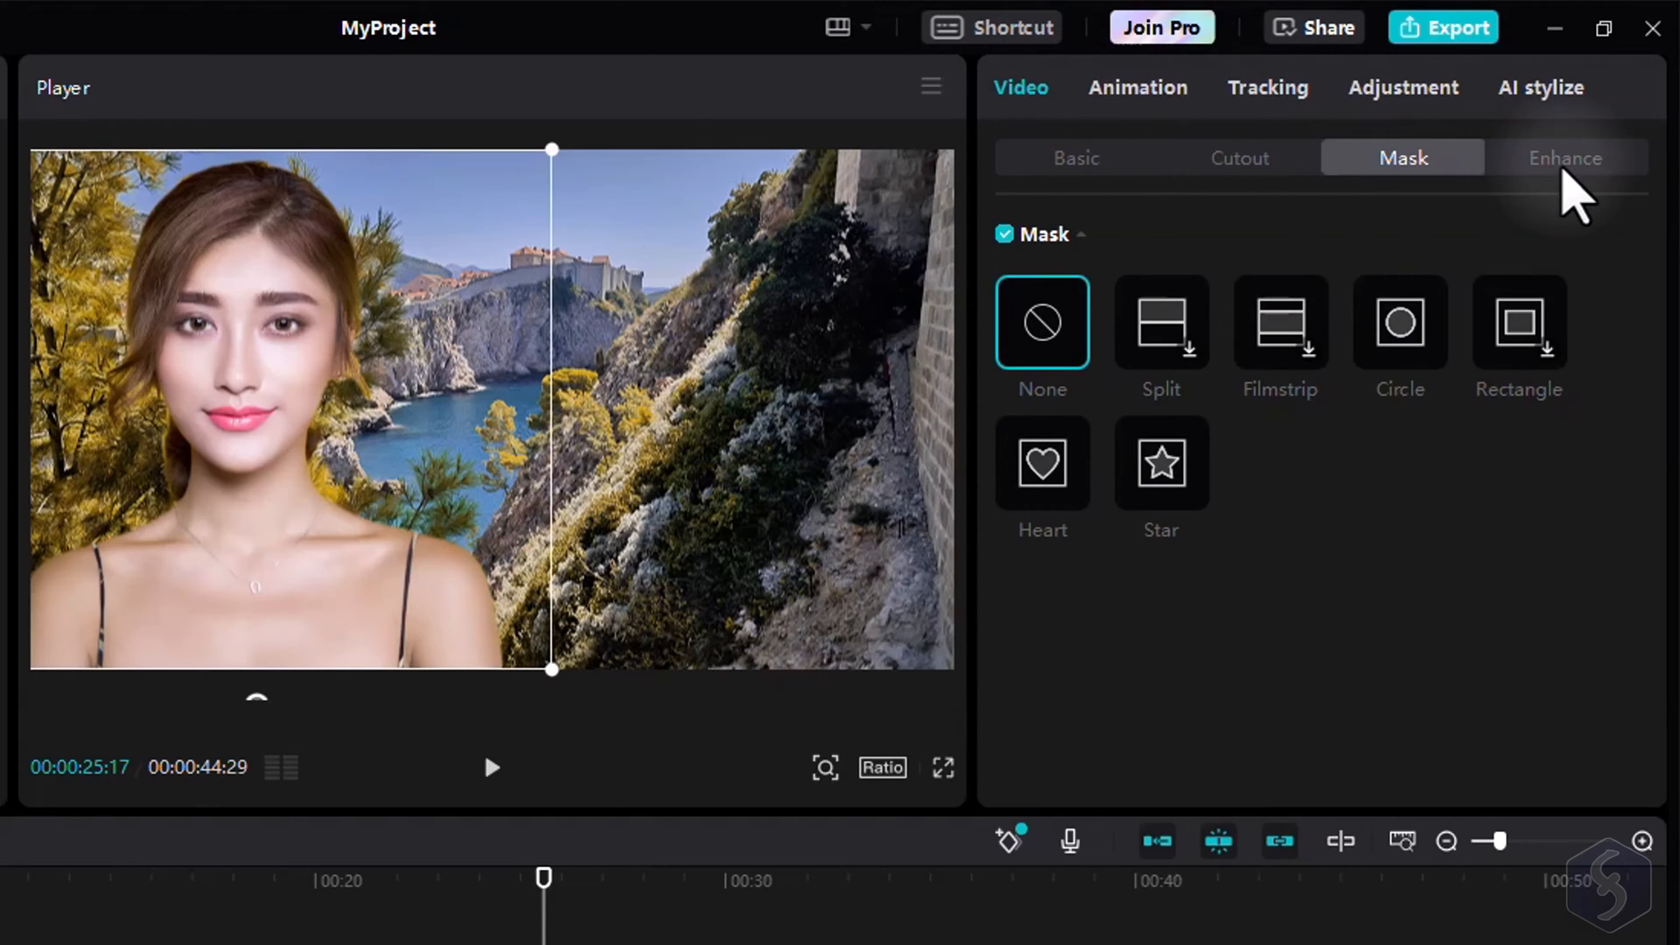
click(1565, 157)
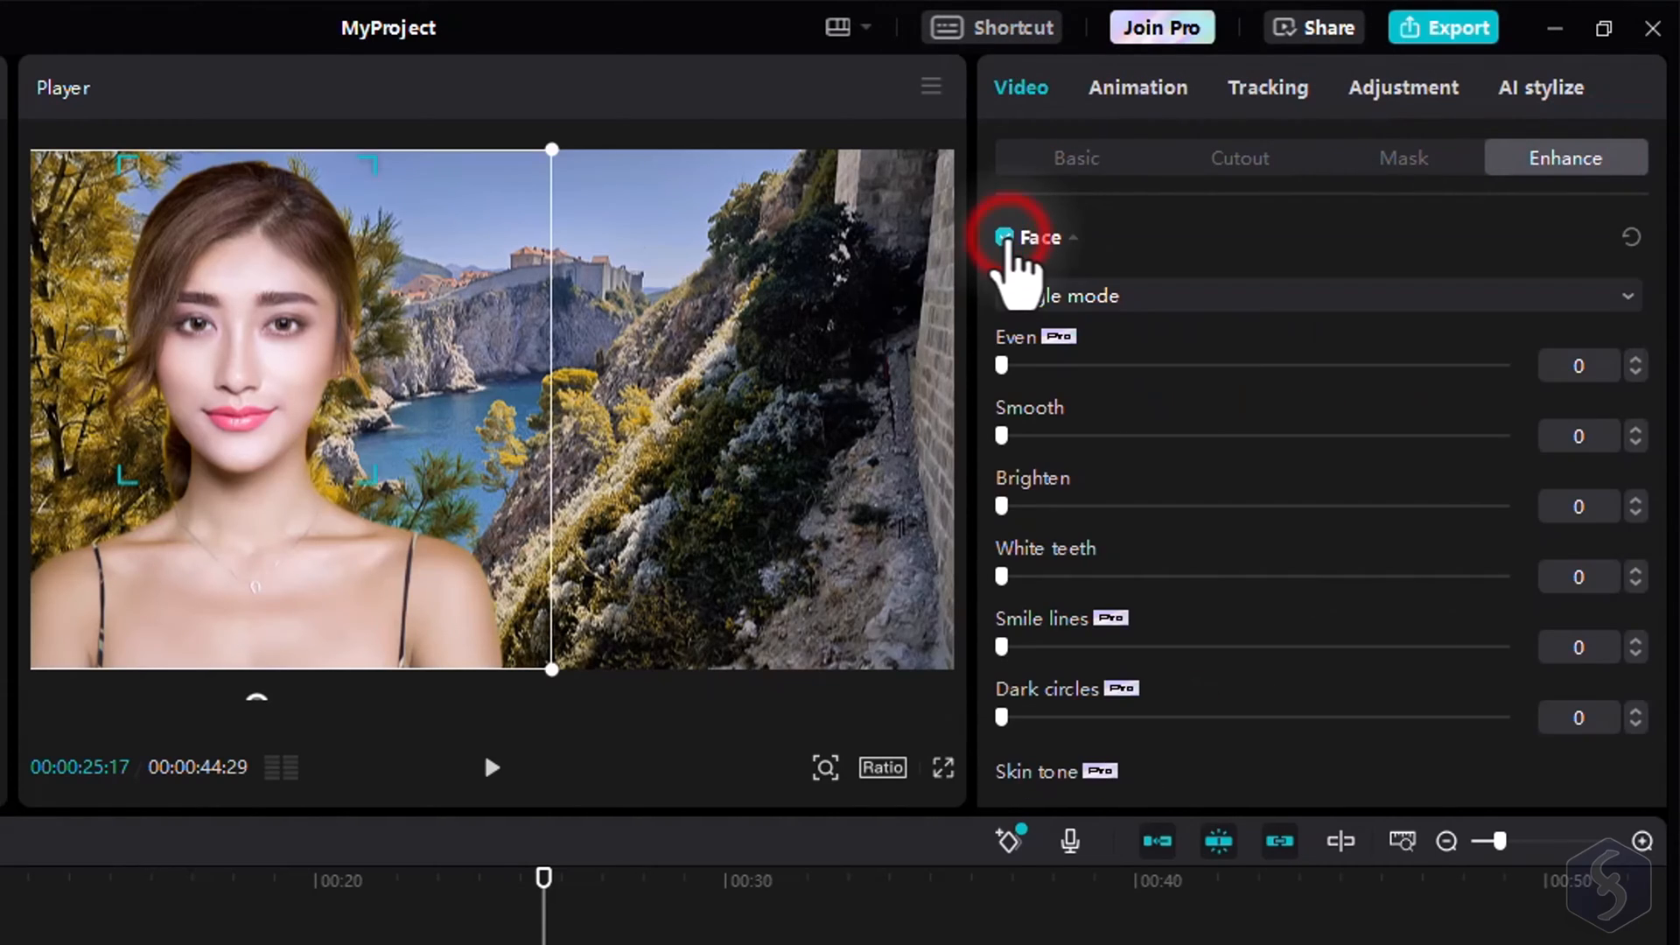
Step: Set mouth size 12, warmth 50, thin face 19, mandible 23, cheekbone 34
drag(1002, 366, 1366, 366)
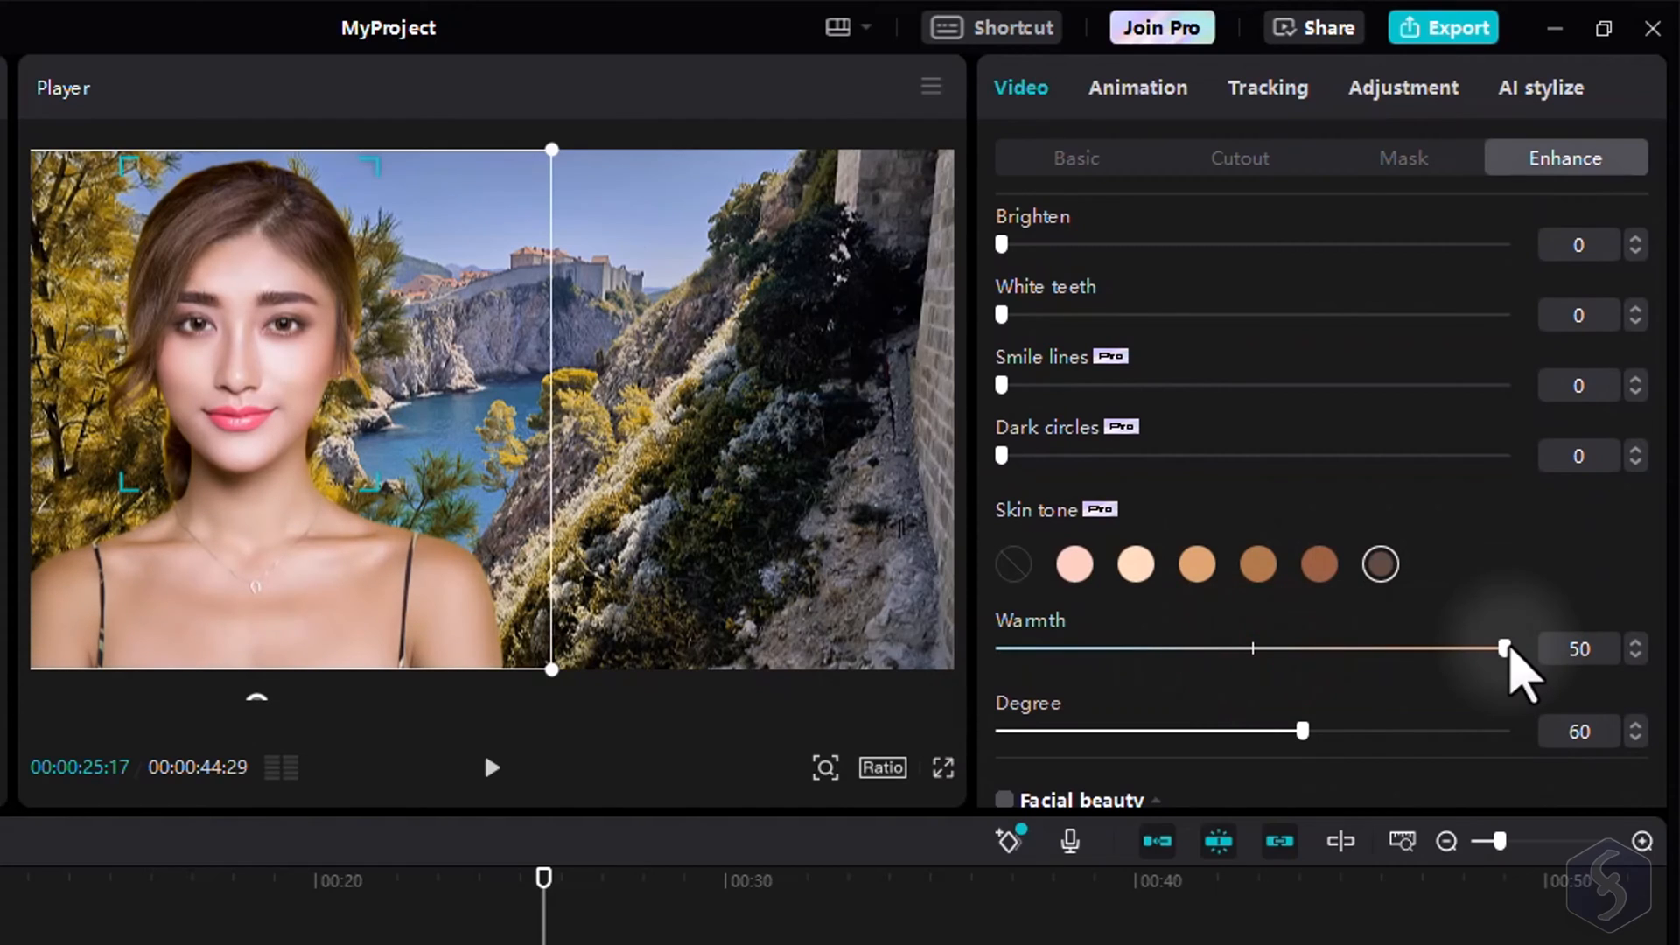
drag(1303, 731, 1469, 730)
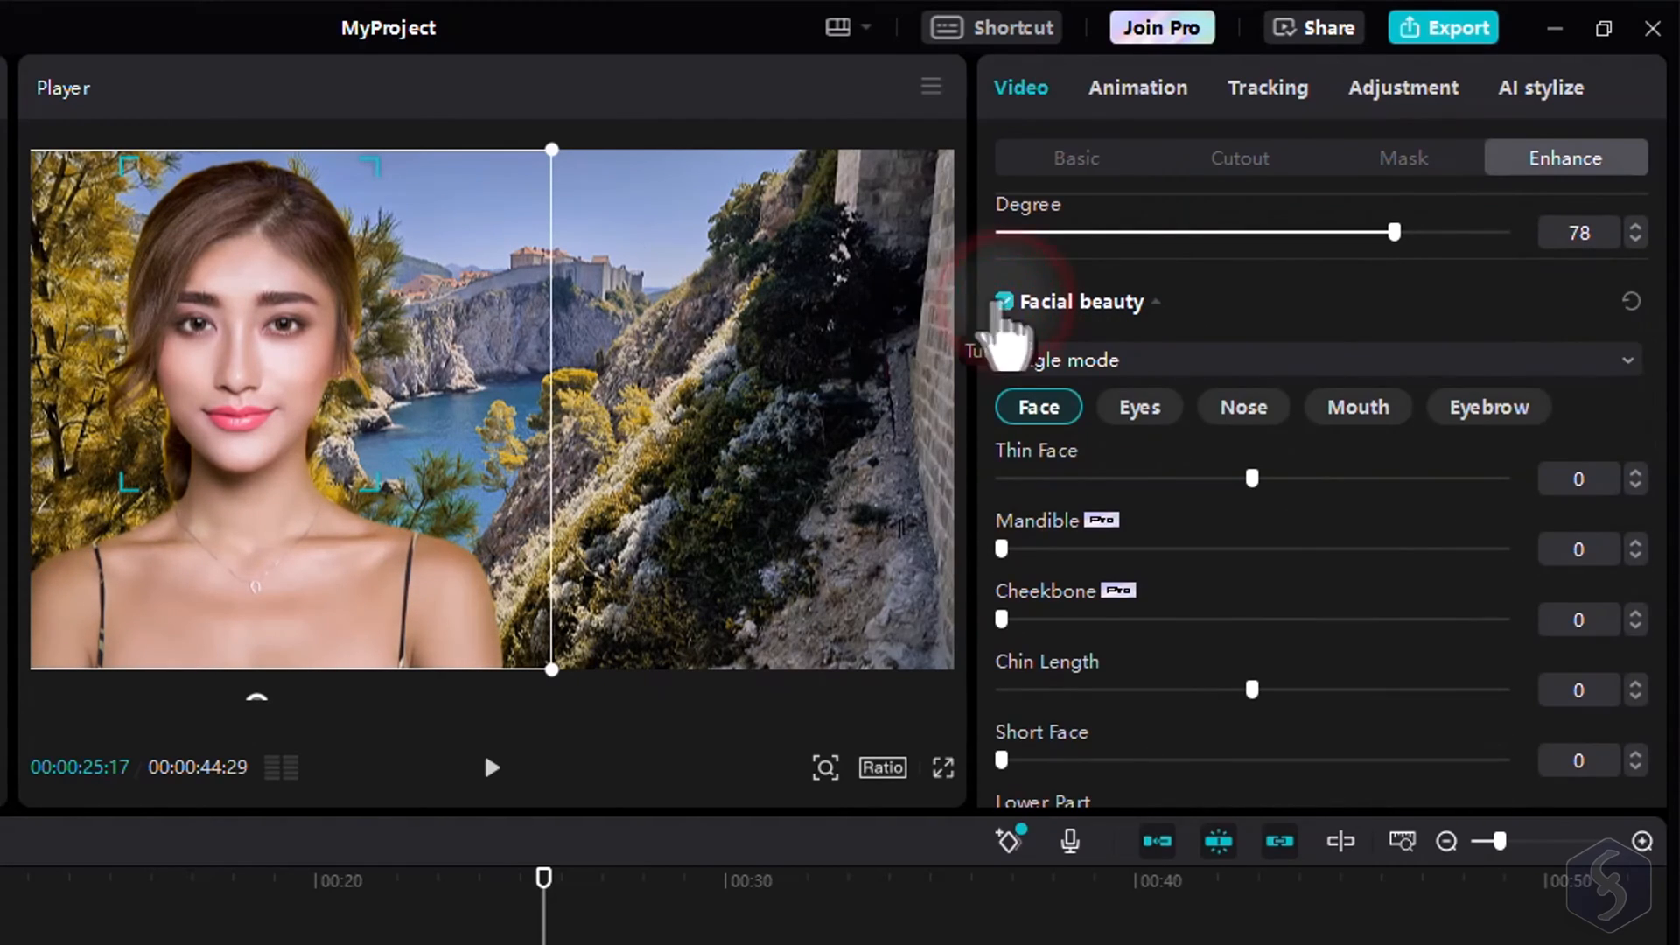
drag(1254, 477, 1409, 478)
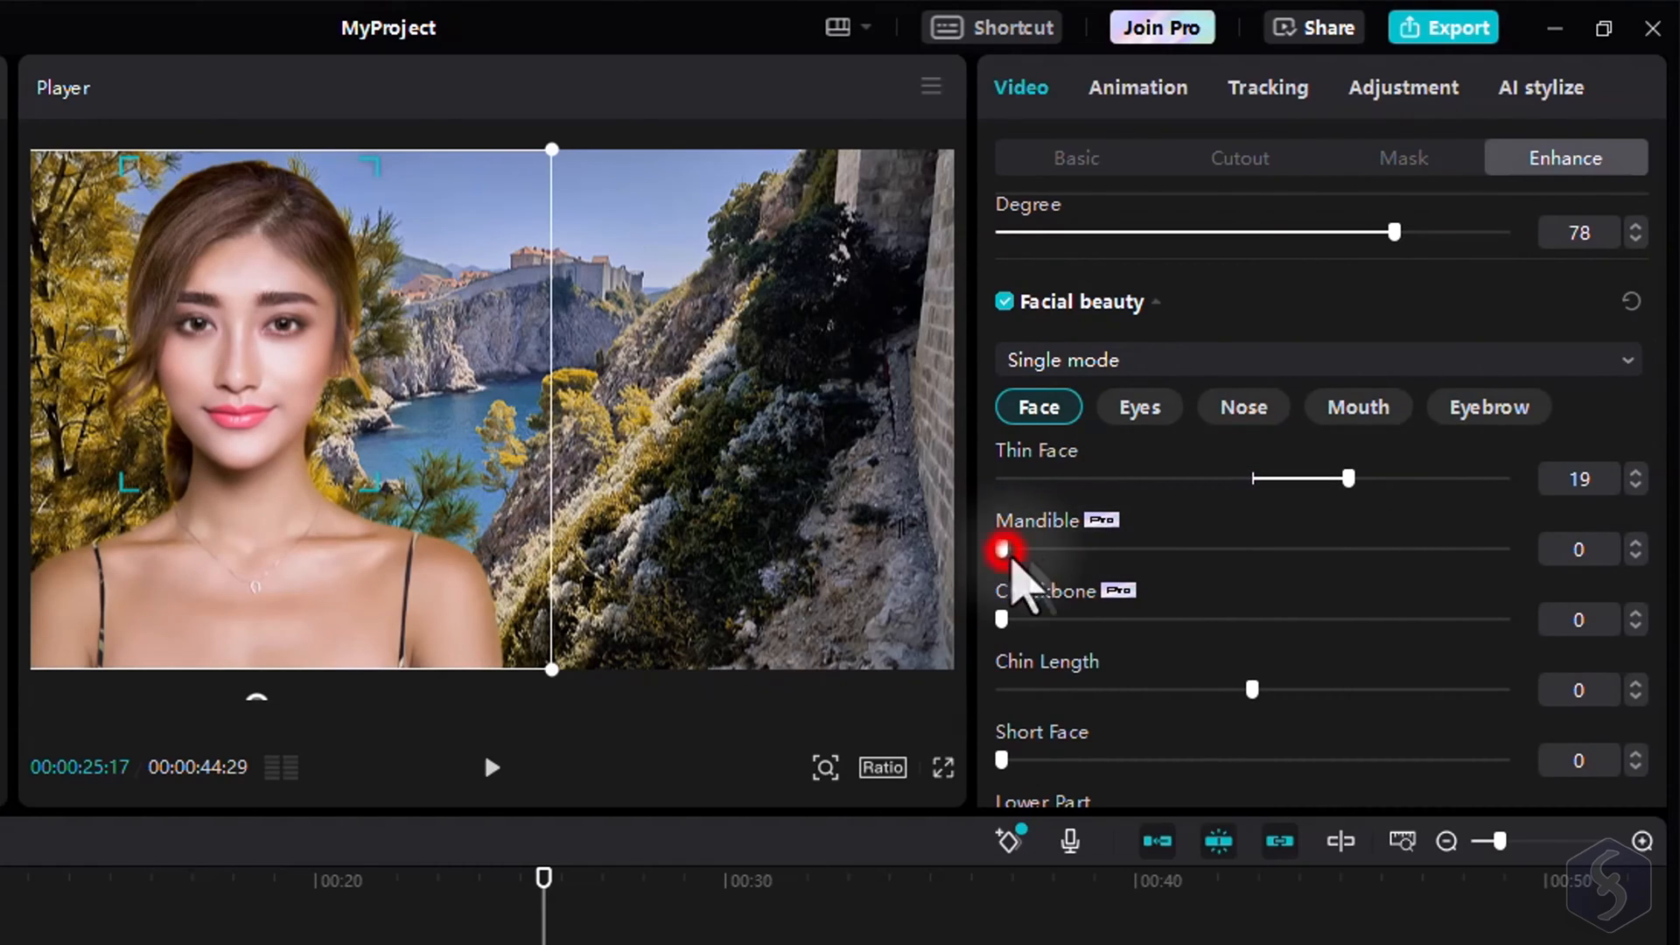
drag(1002, 548, 1120, 548)
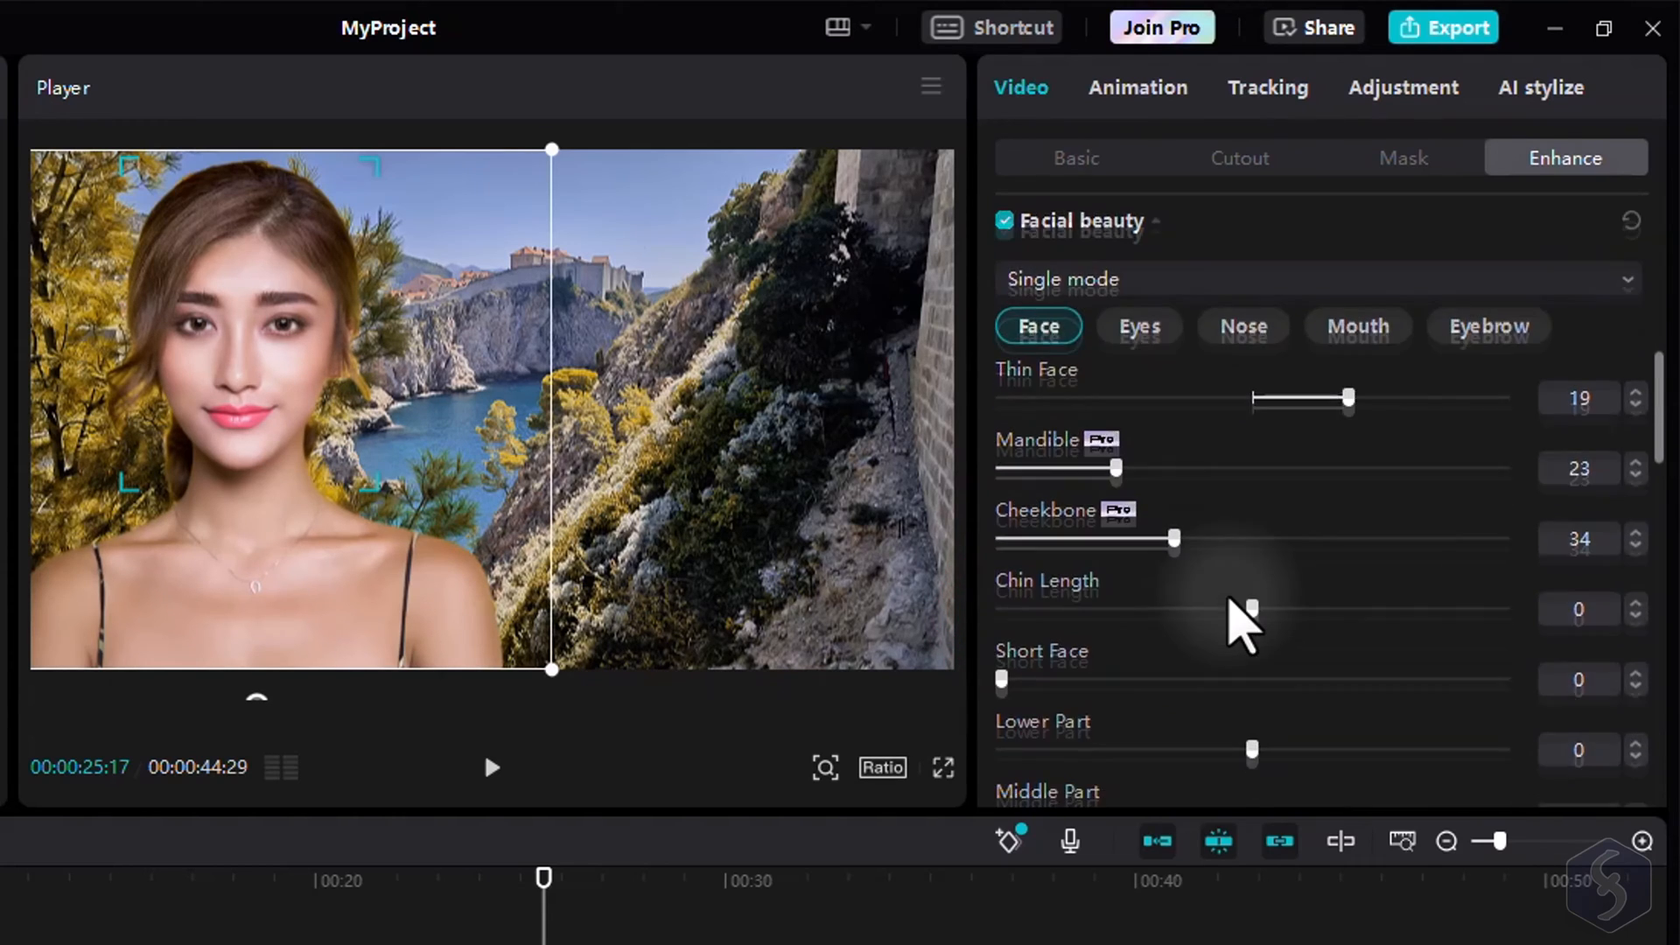
Step: Apply the Tim Burton makeup preset and switch on Auto reframe for Boats.mp4
click(1003, 310)
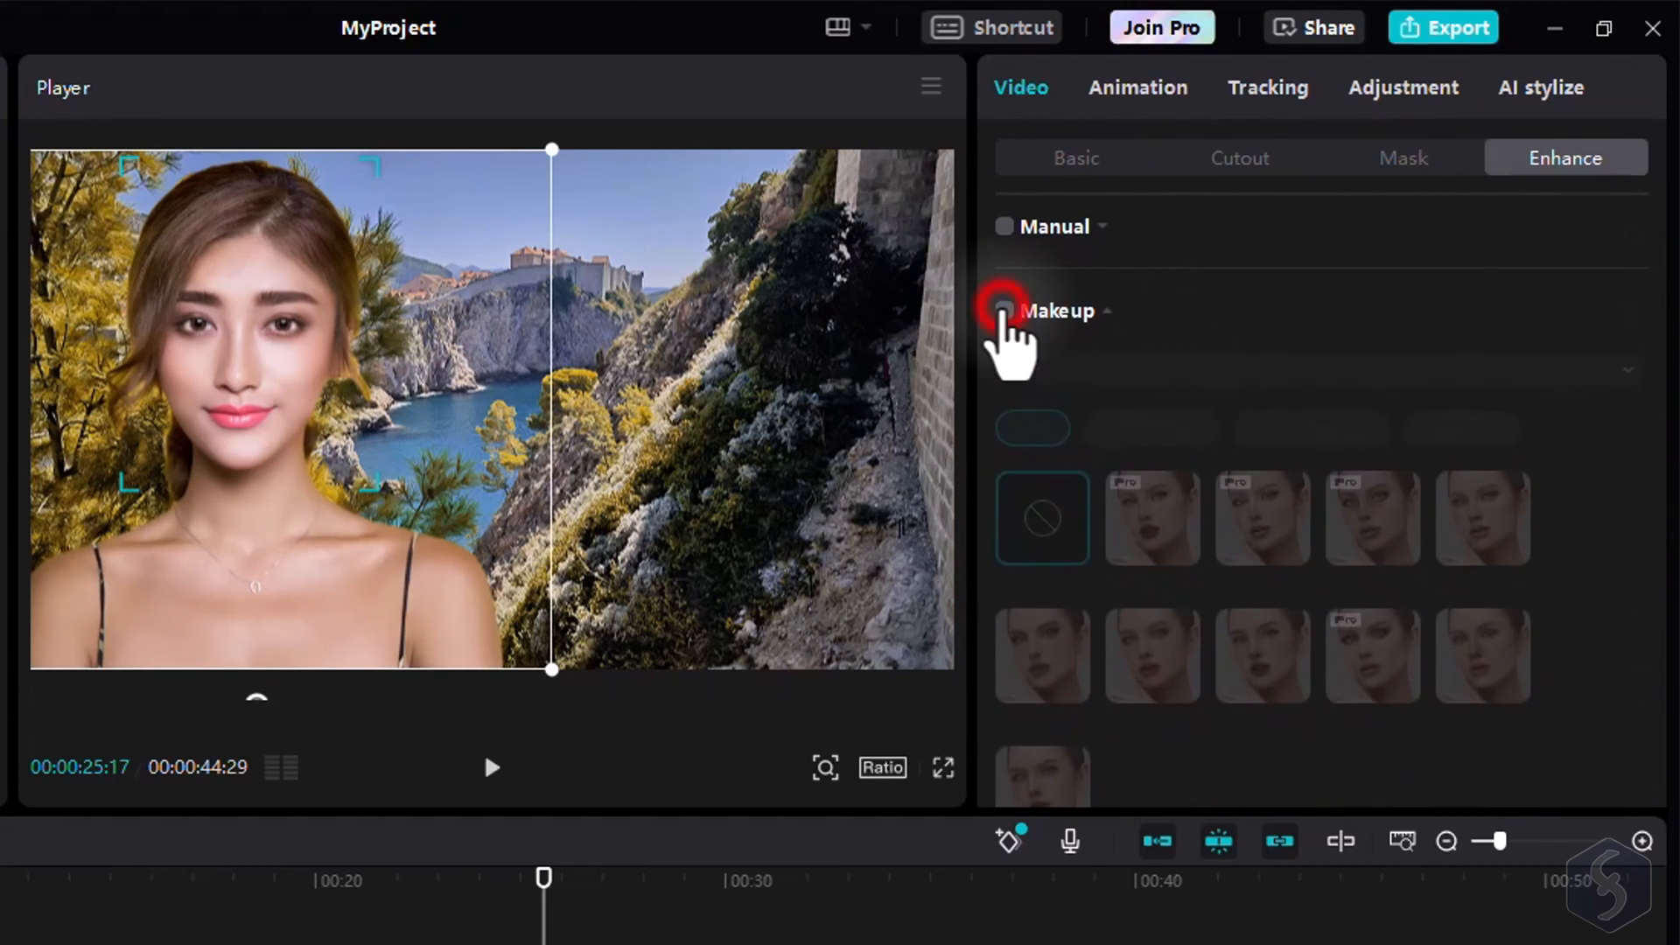
click(1003, 311)
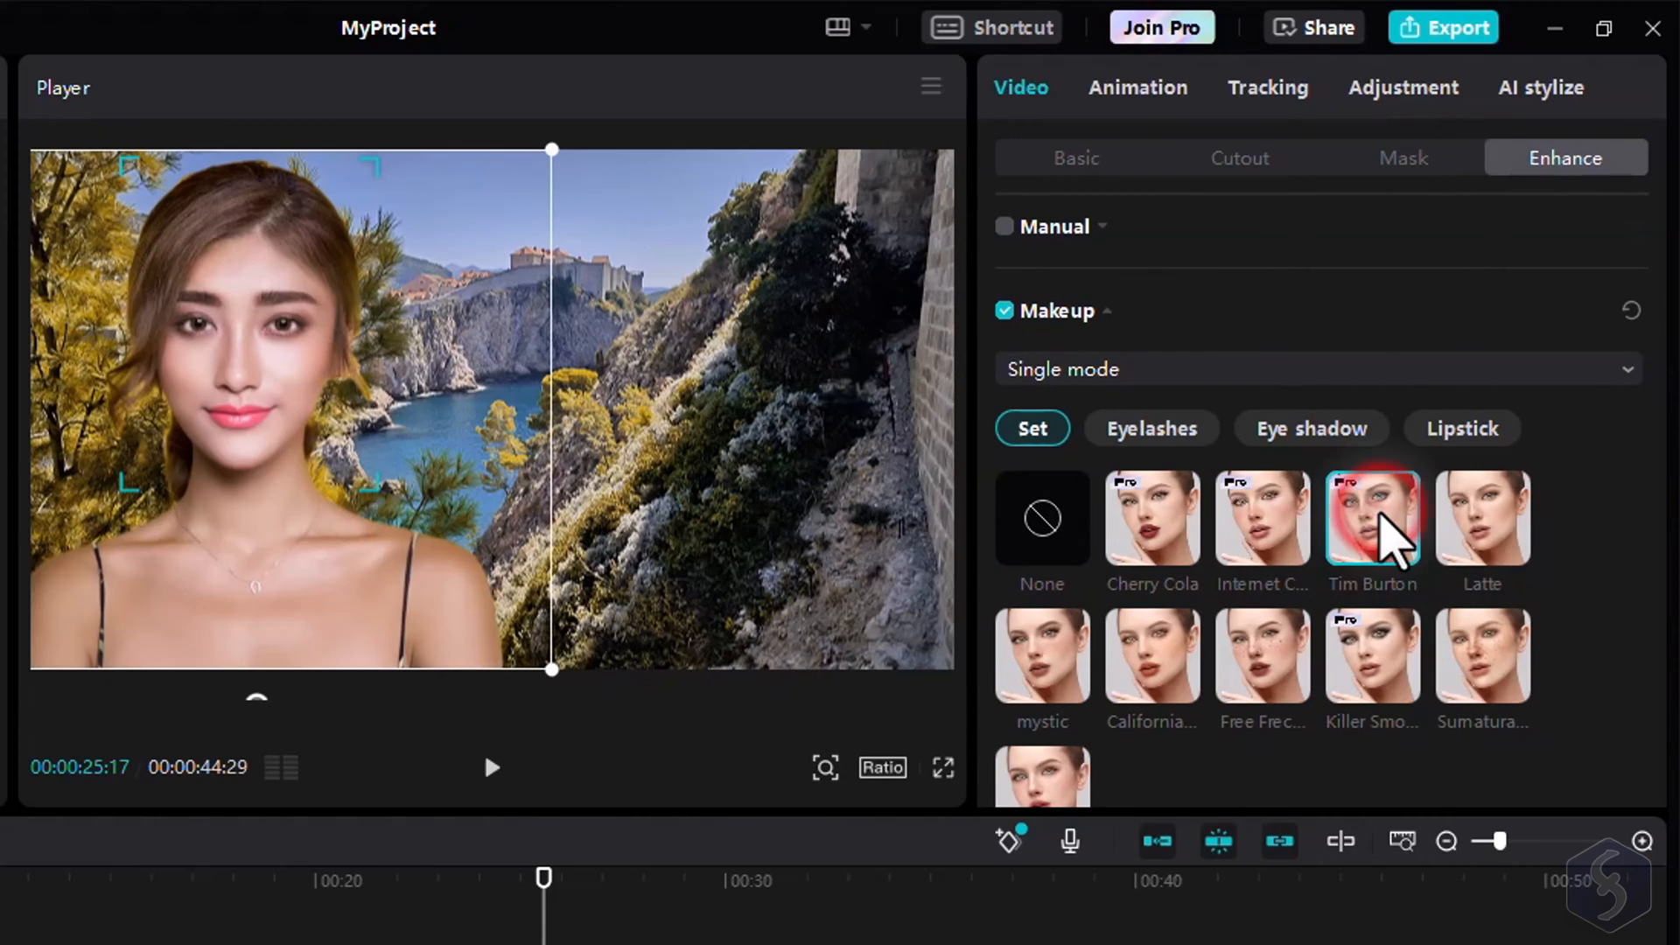
click(1374, 520)
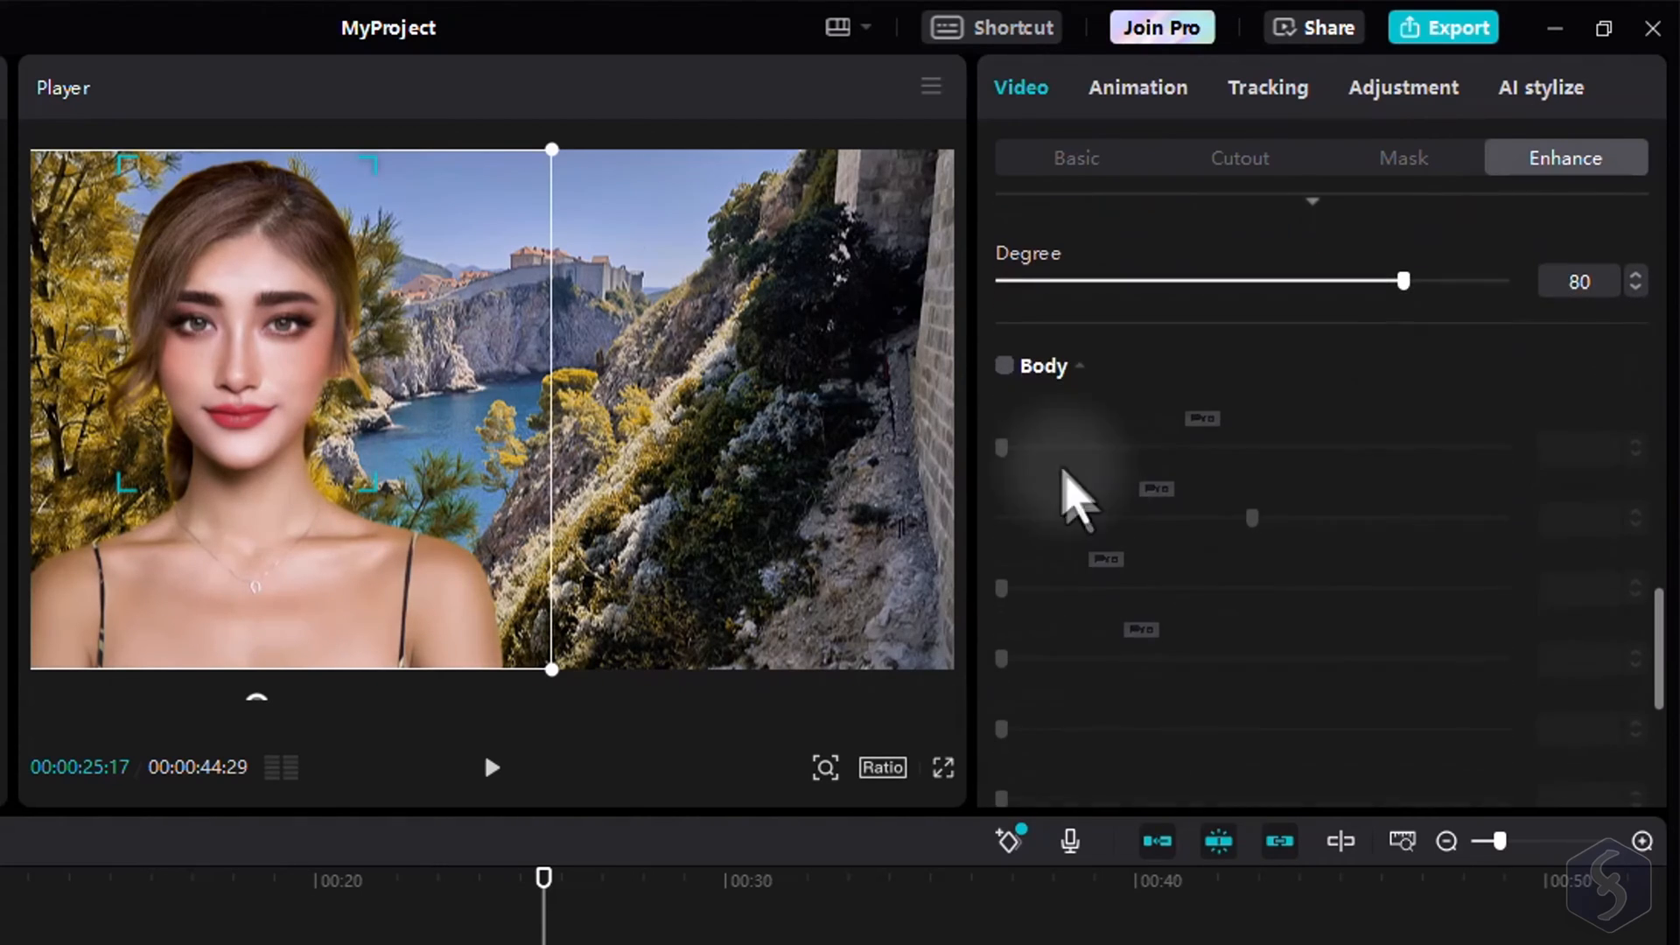
scroll(down, 3)
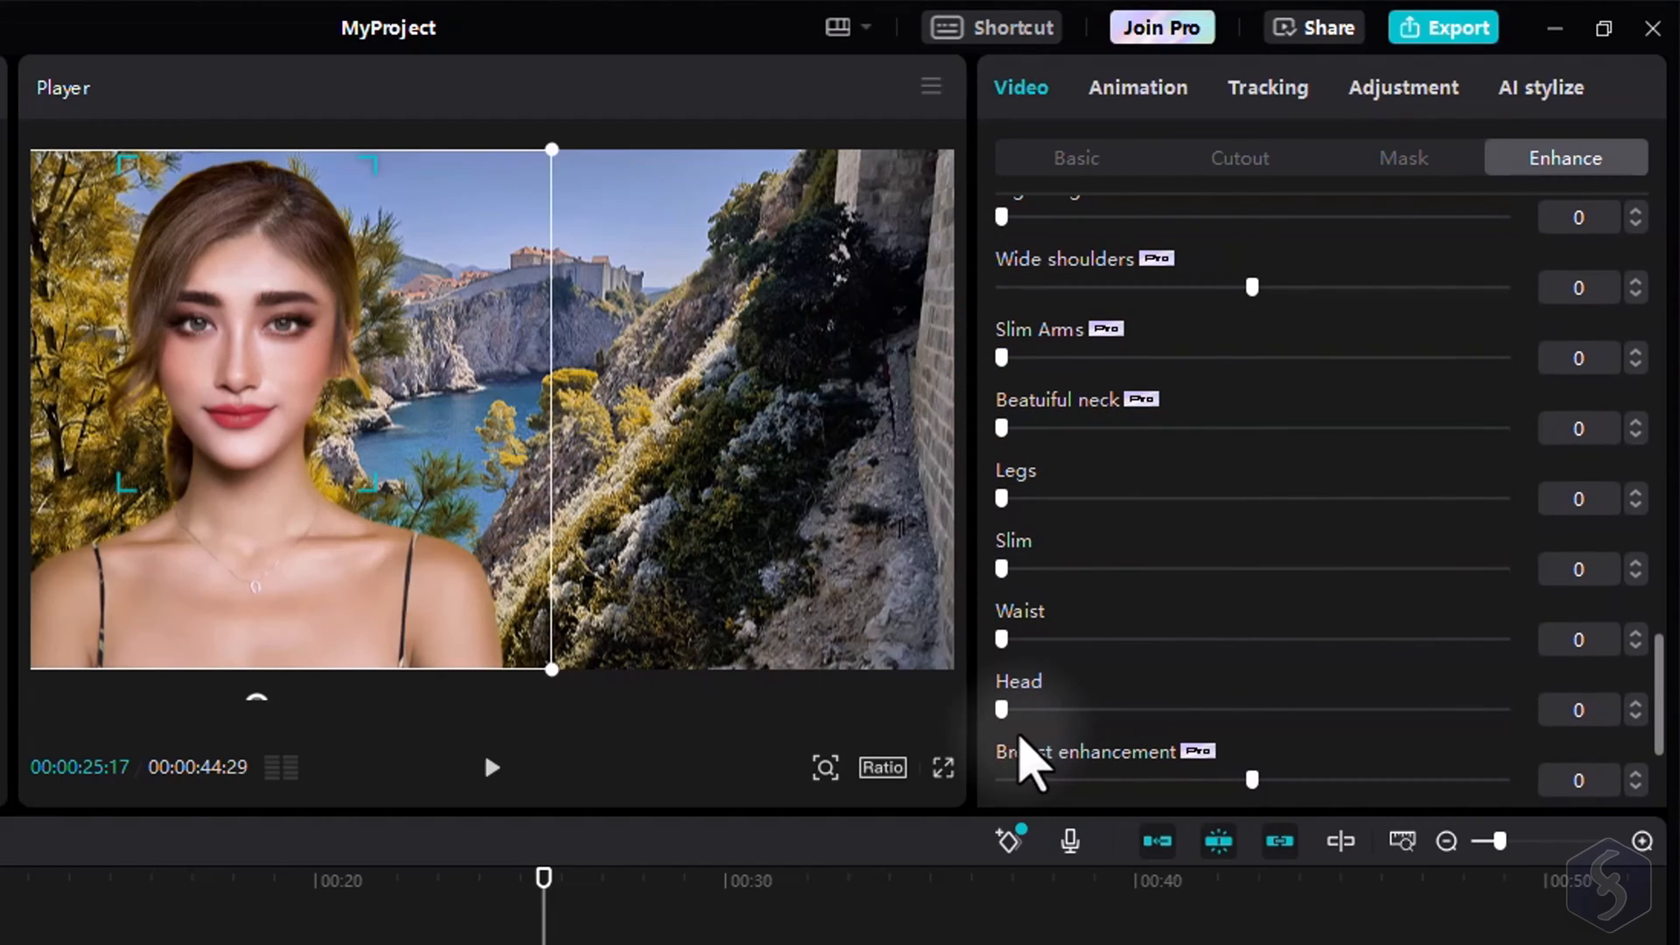
drag(1002, 710, 1304, 710)
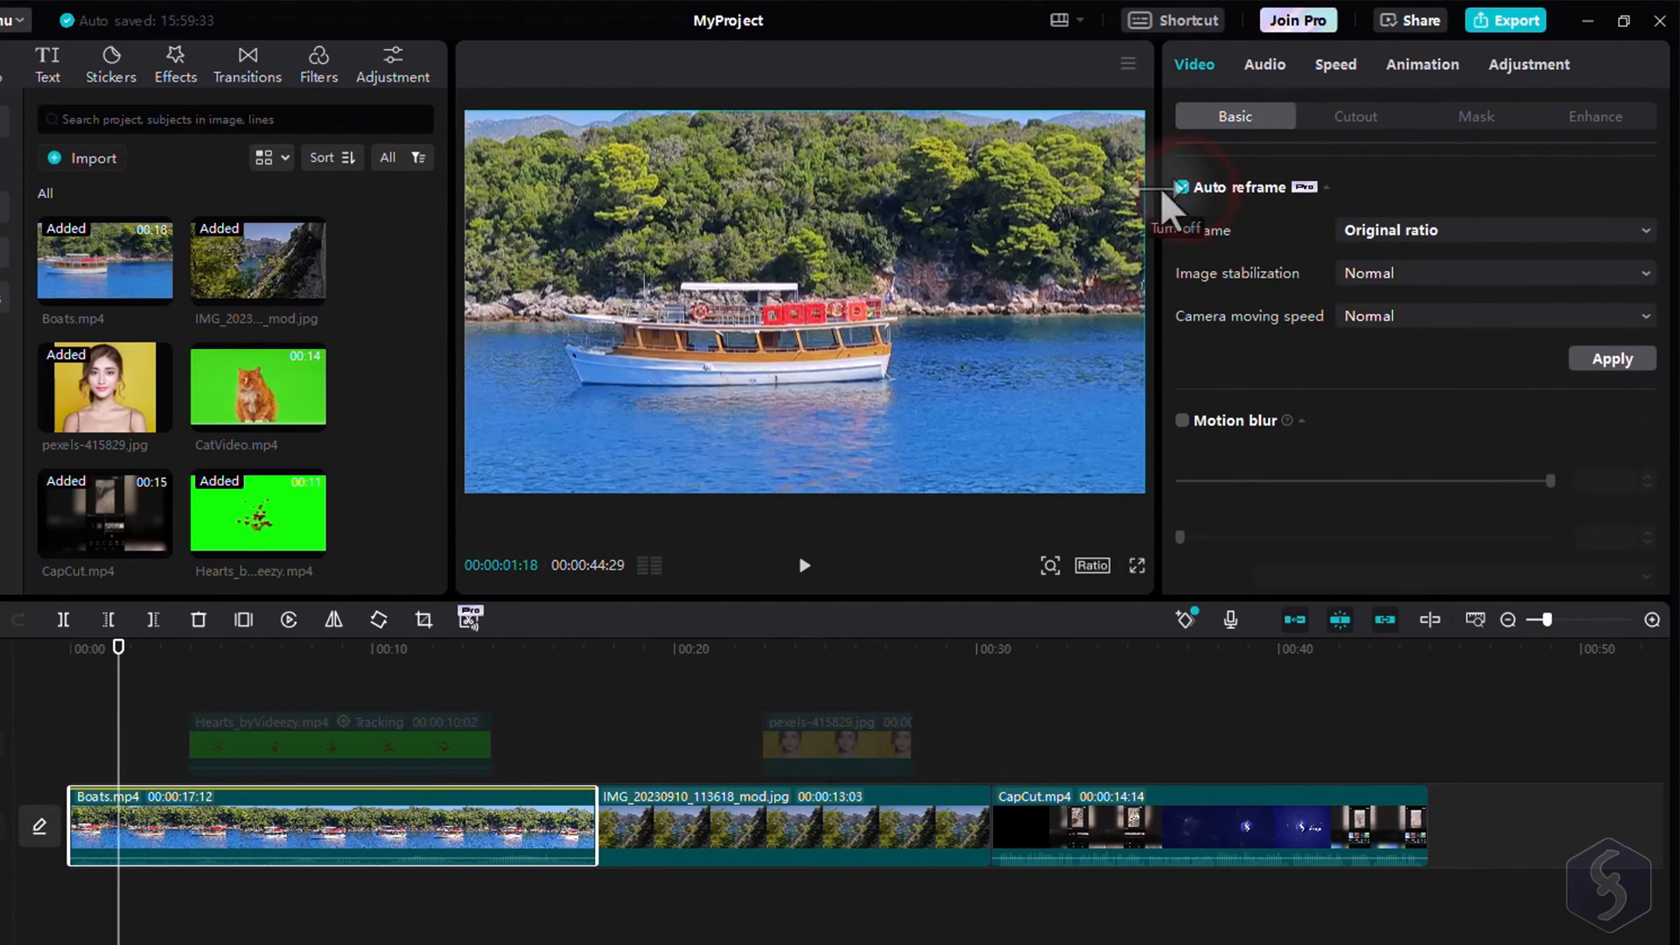
click(1490, 230)
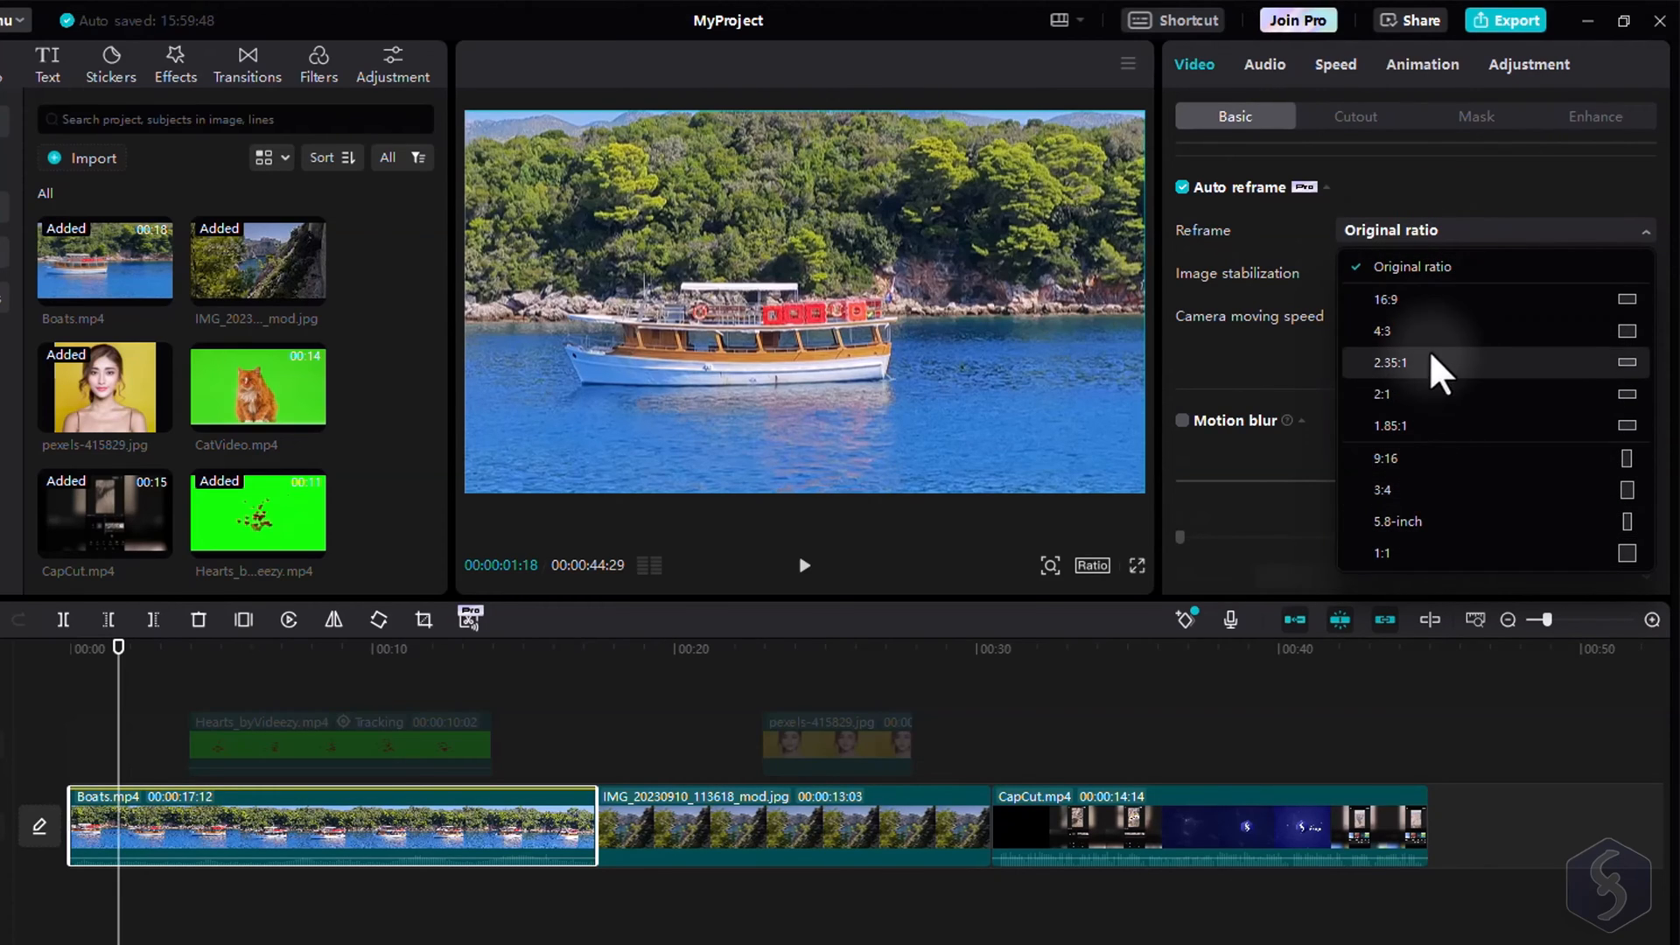
click(1384, 330)
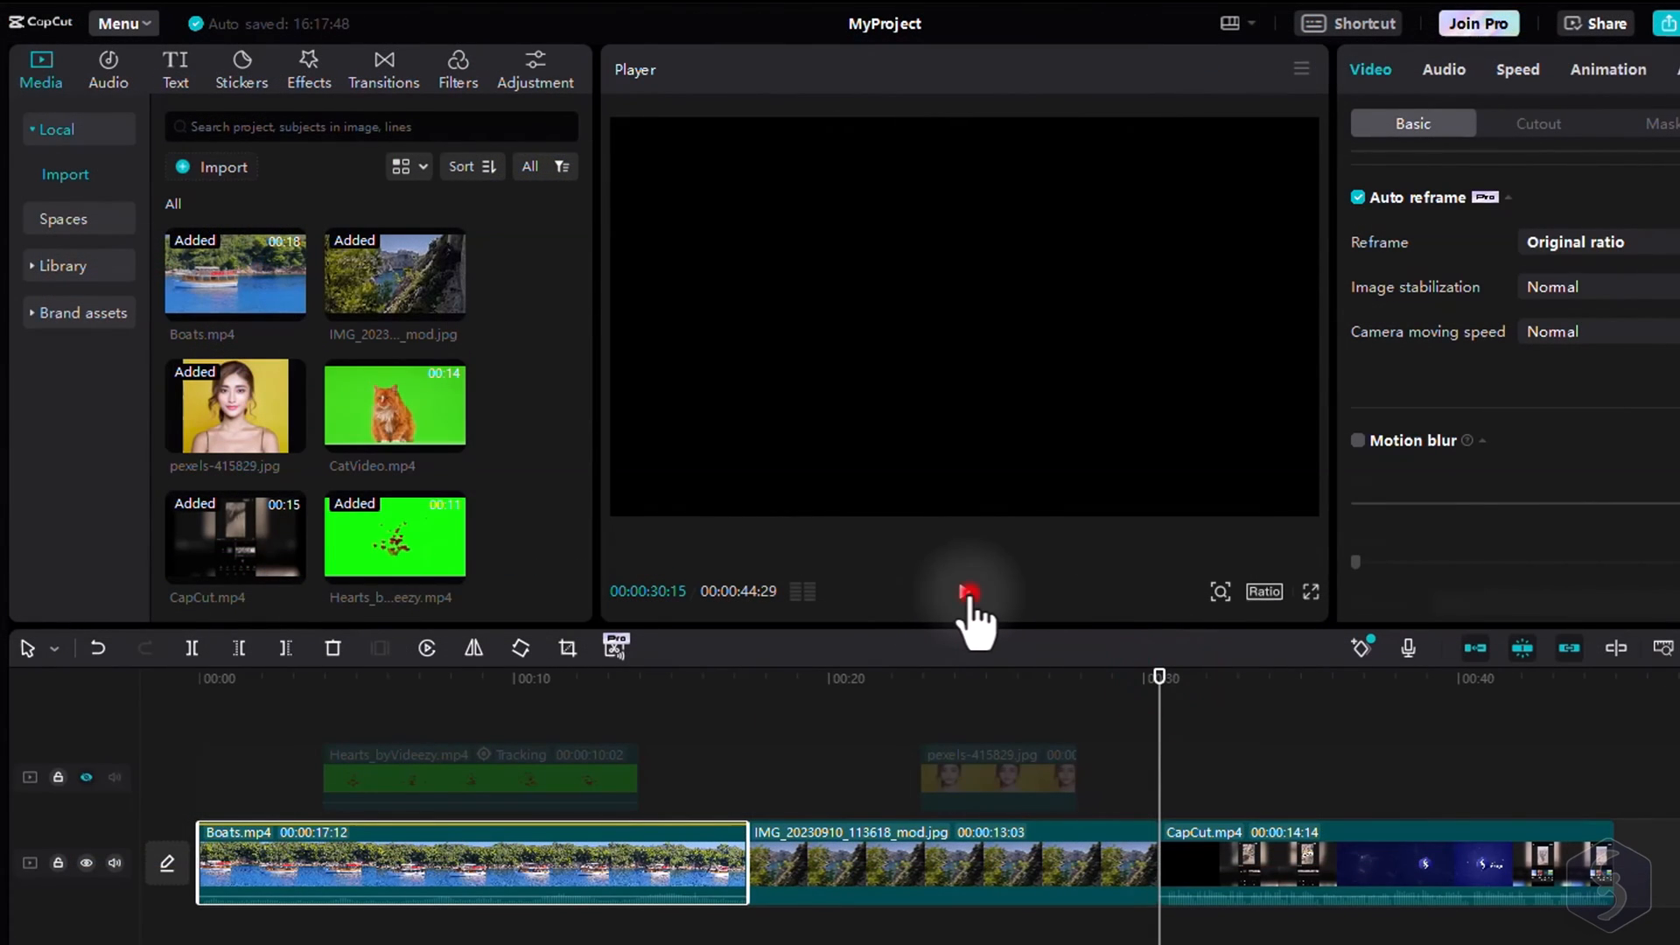
Step: Generate English auto captions from the CapCut.mp4 clip's speech
click(968, 592)
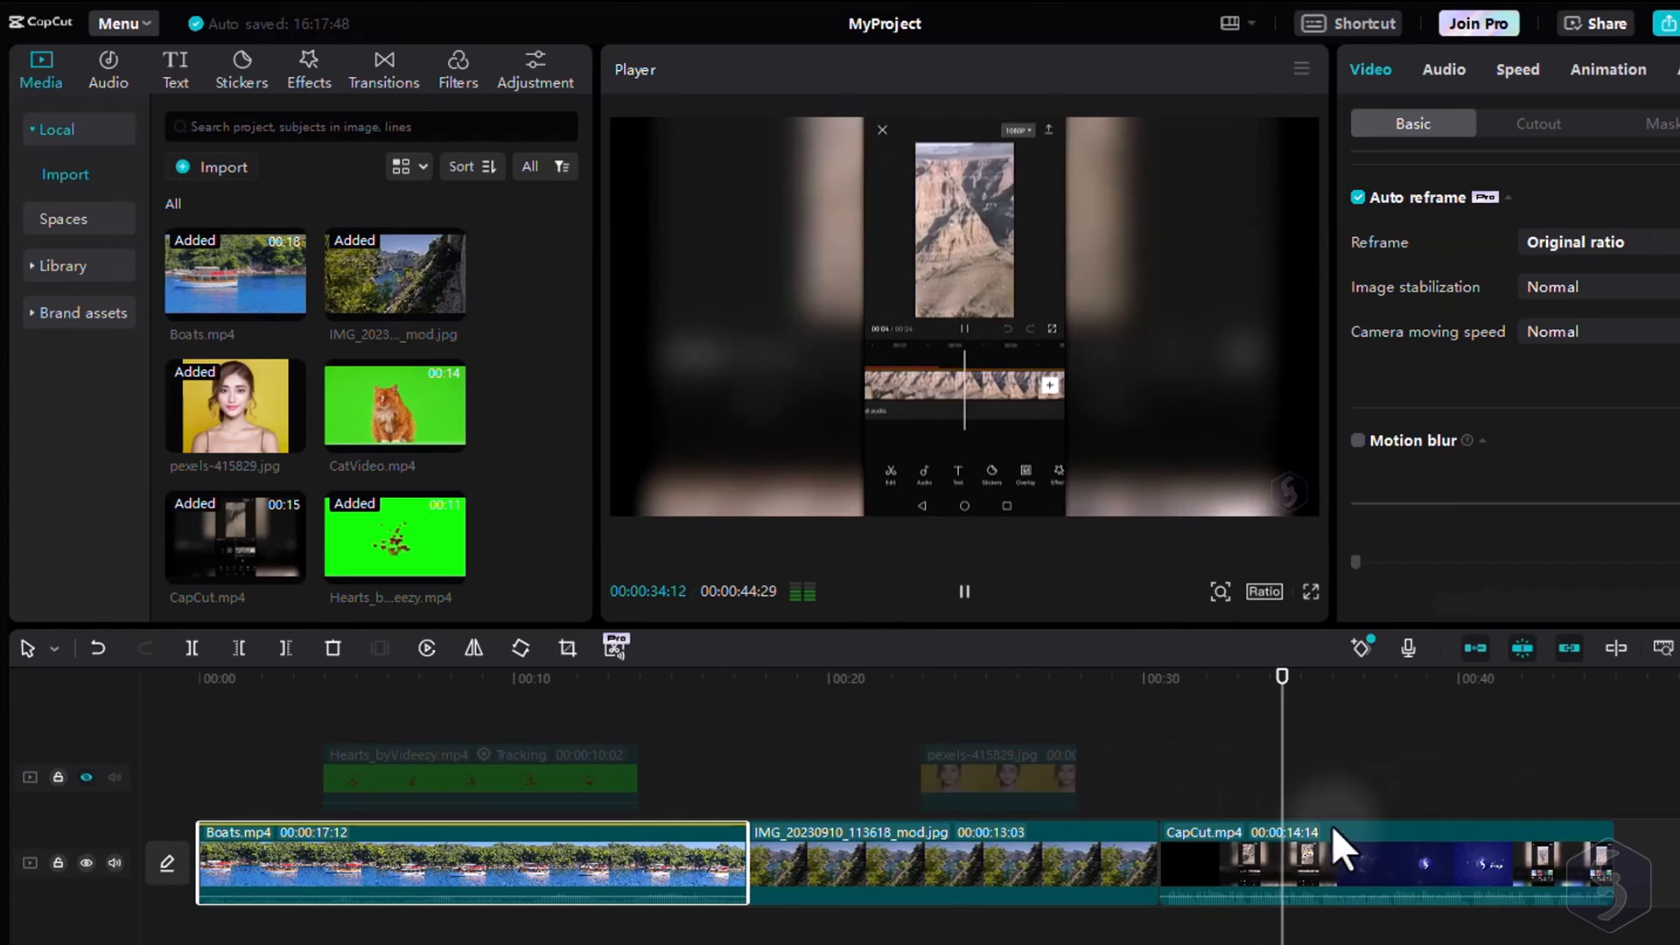
click(175, 66)
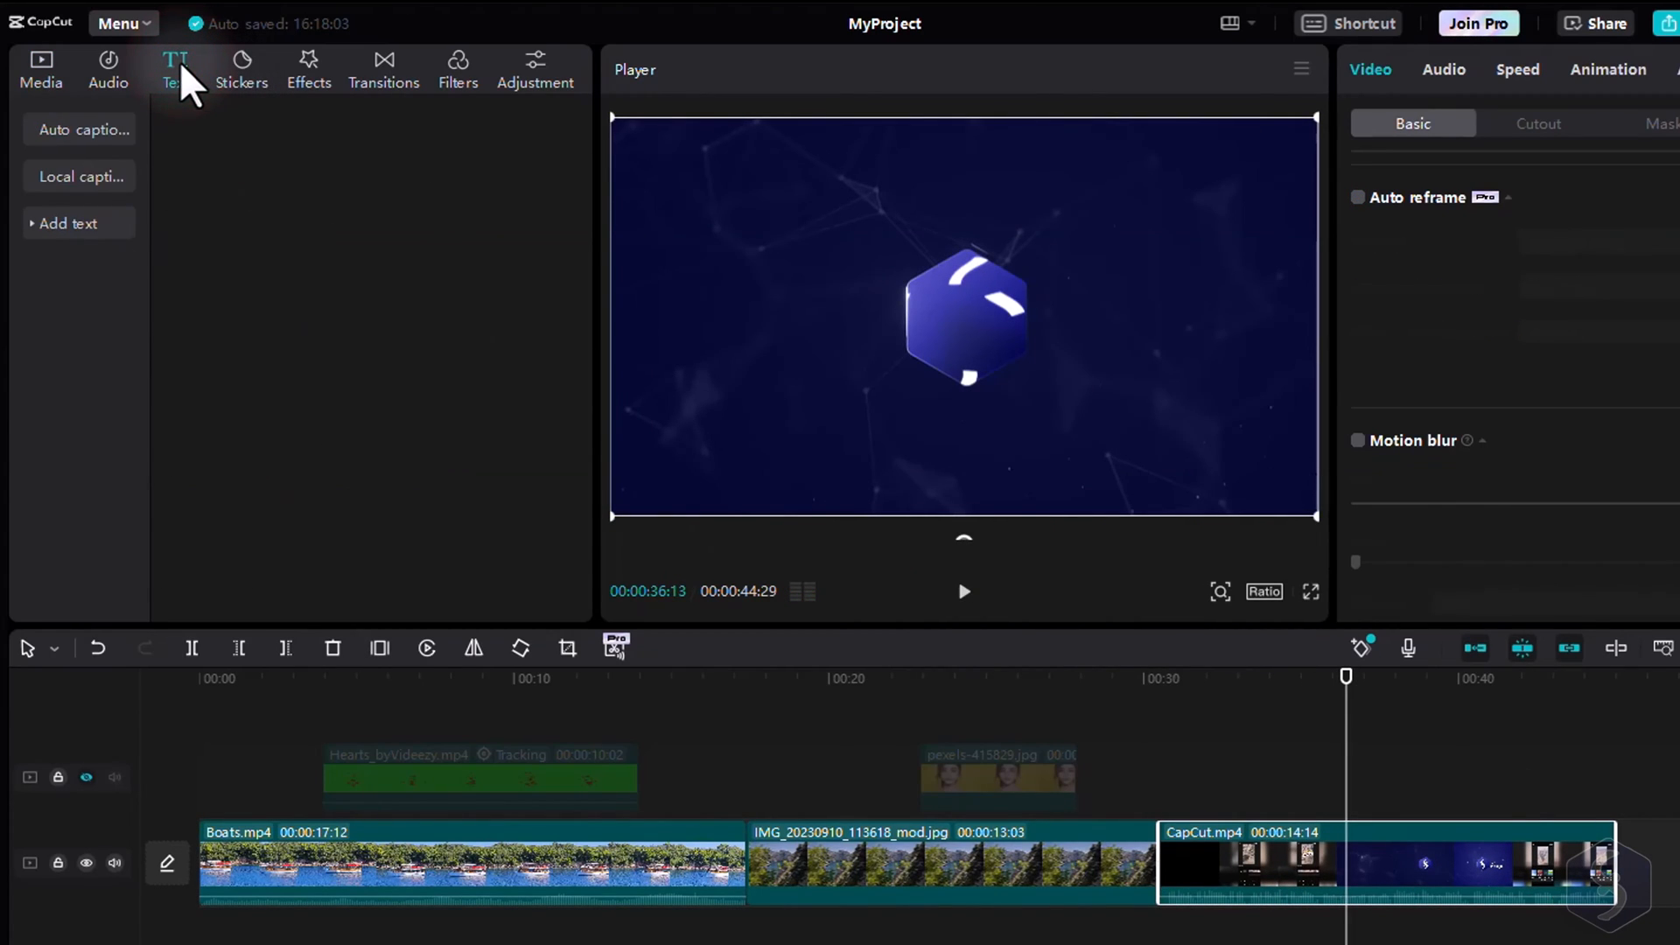
click(80, 130)
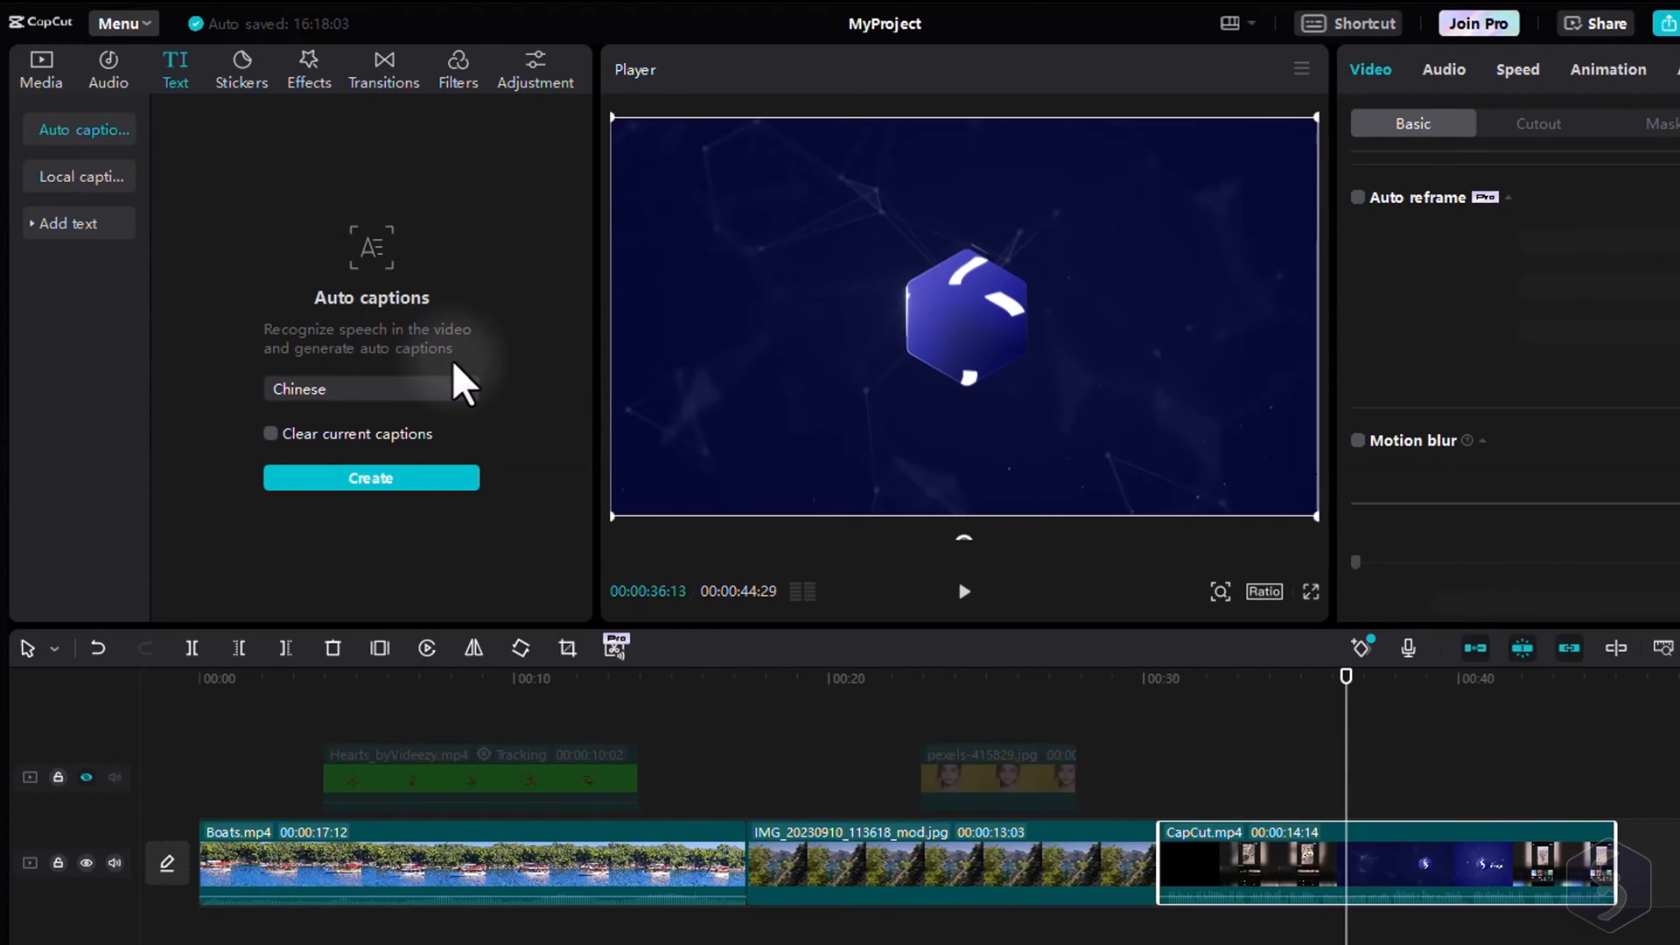
click(369, 389)
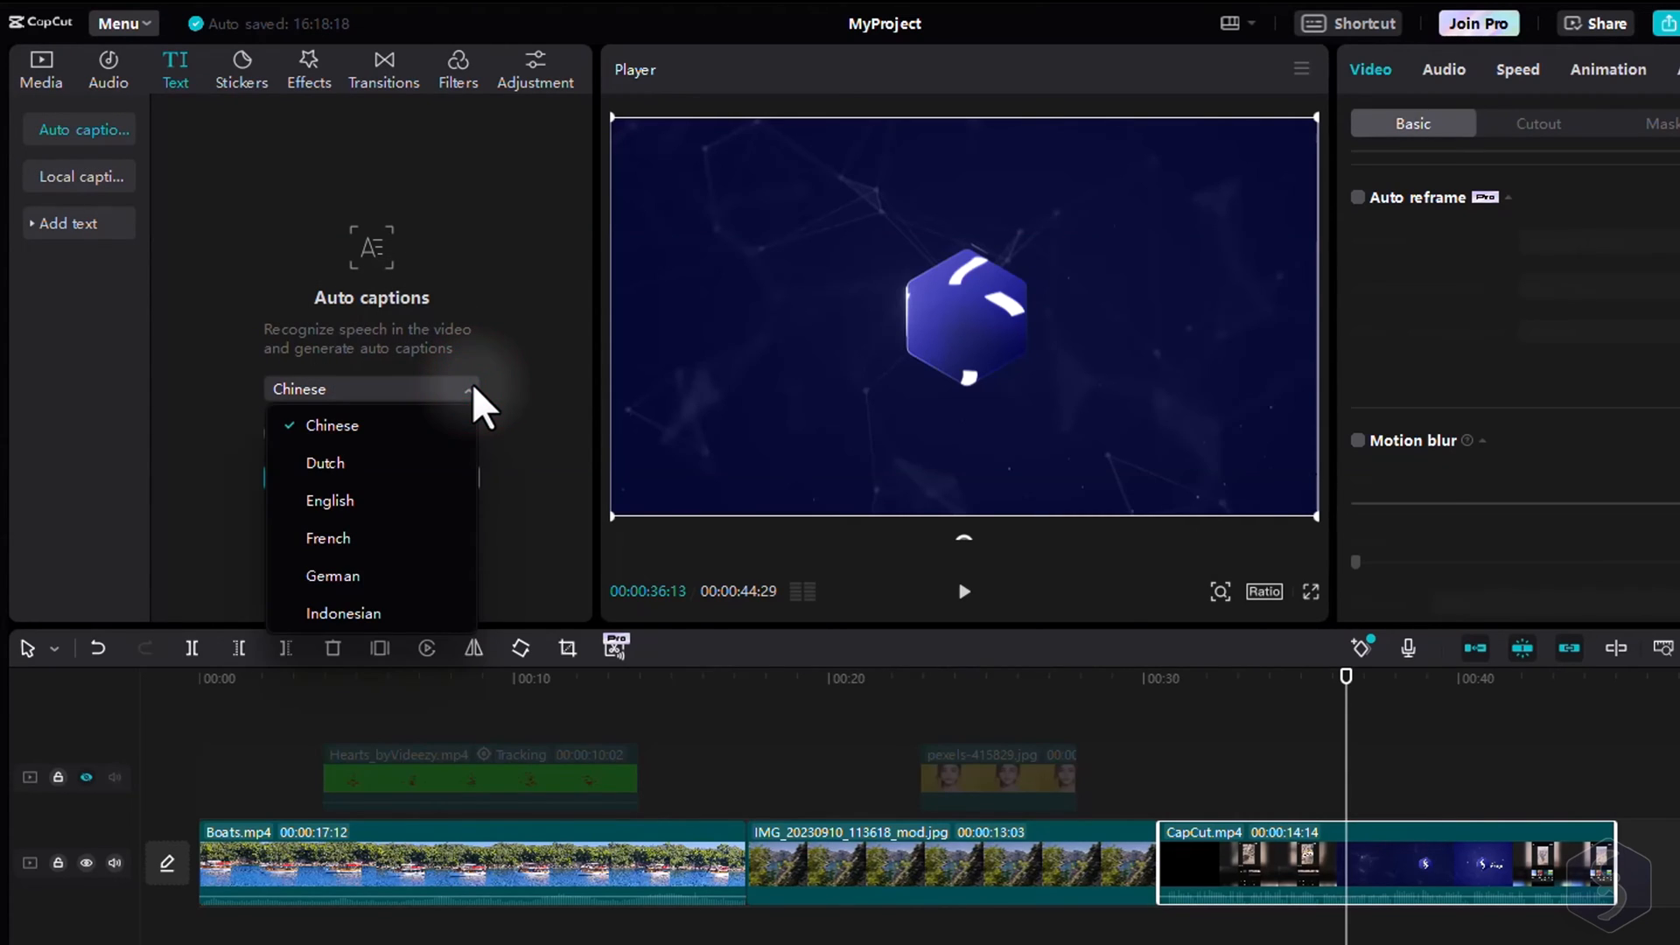
click(329, 501)
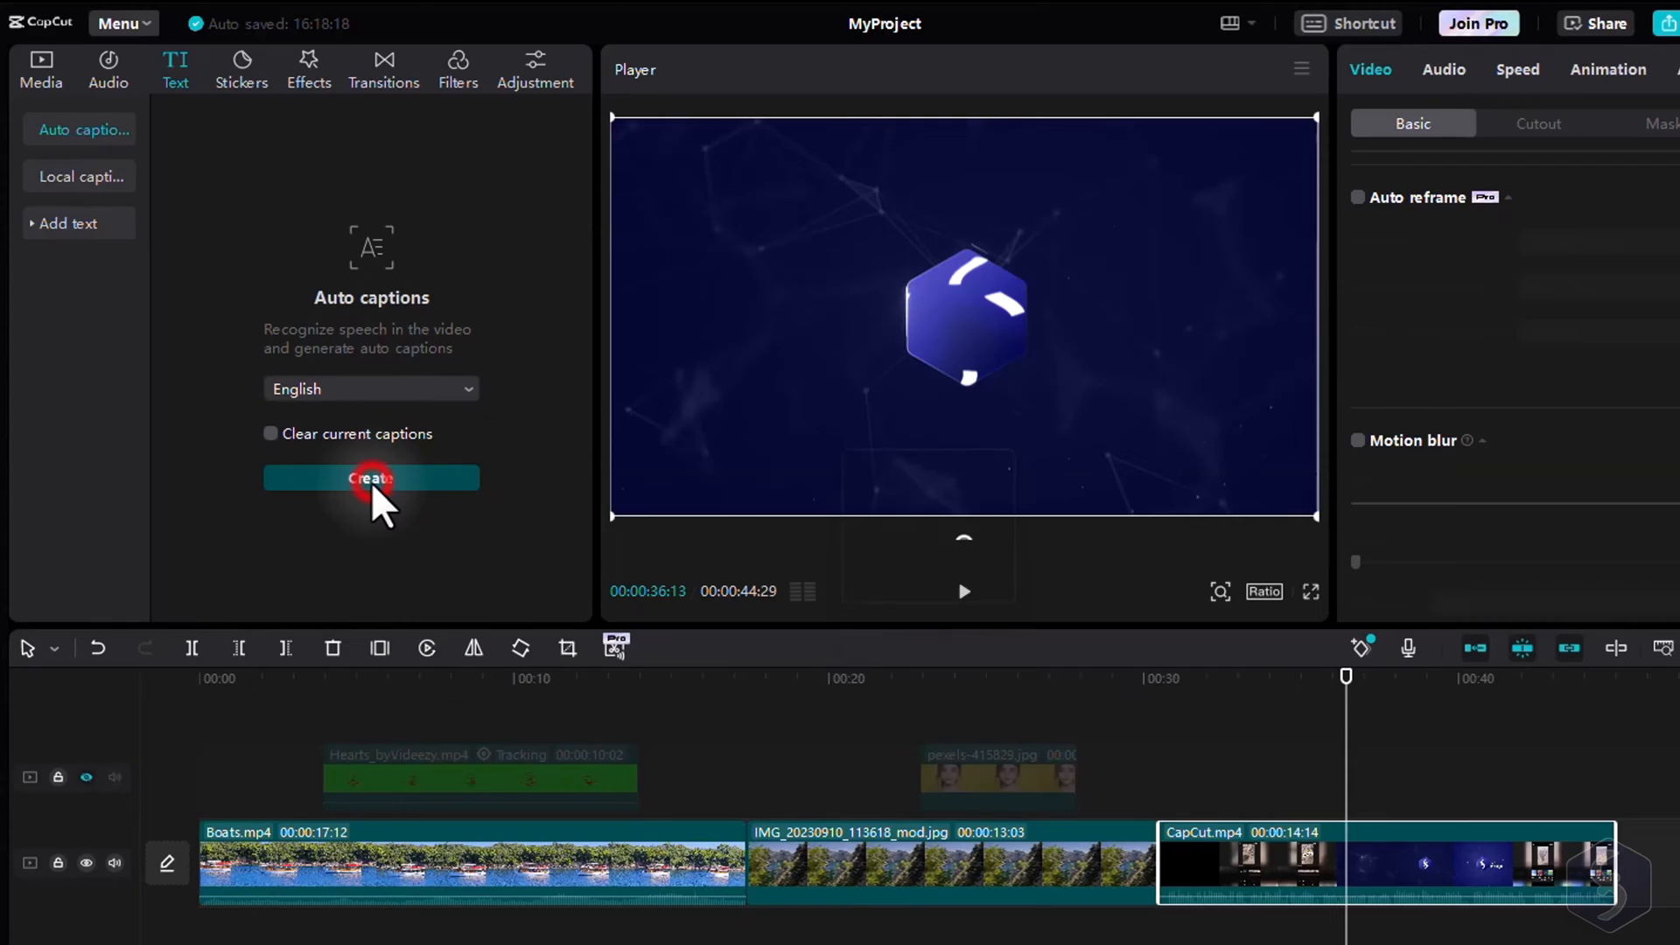
click(369, 478)
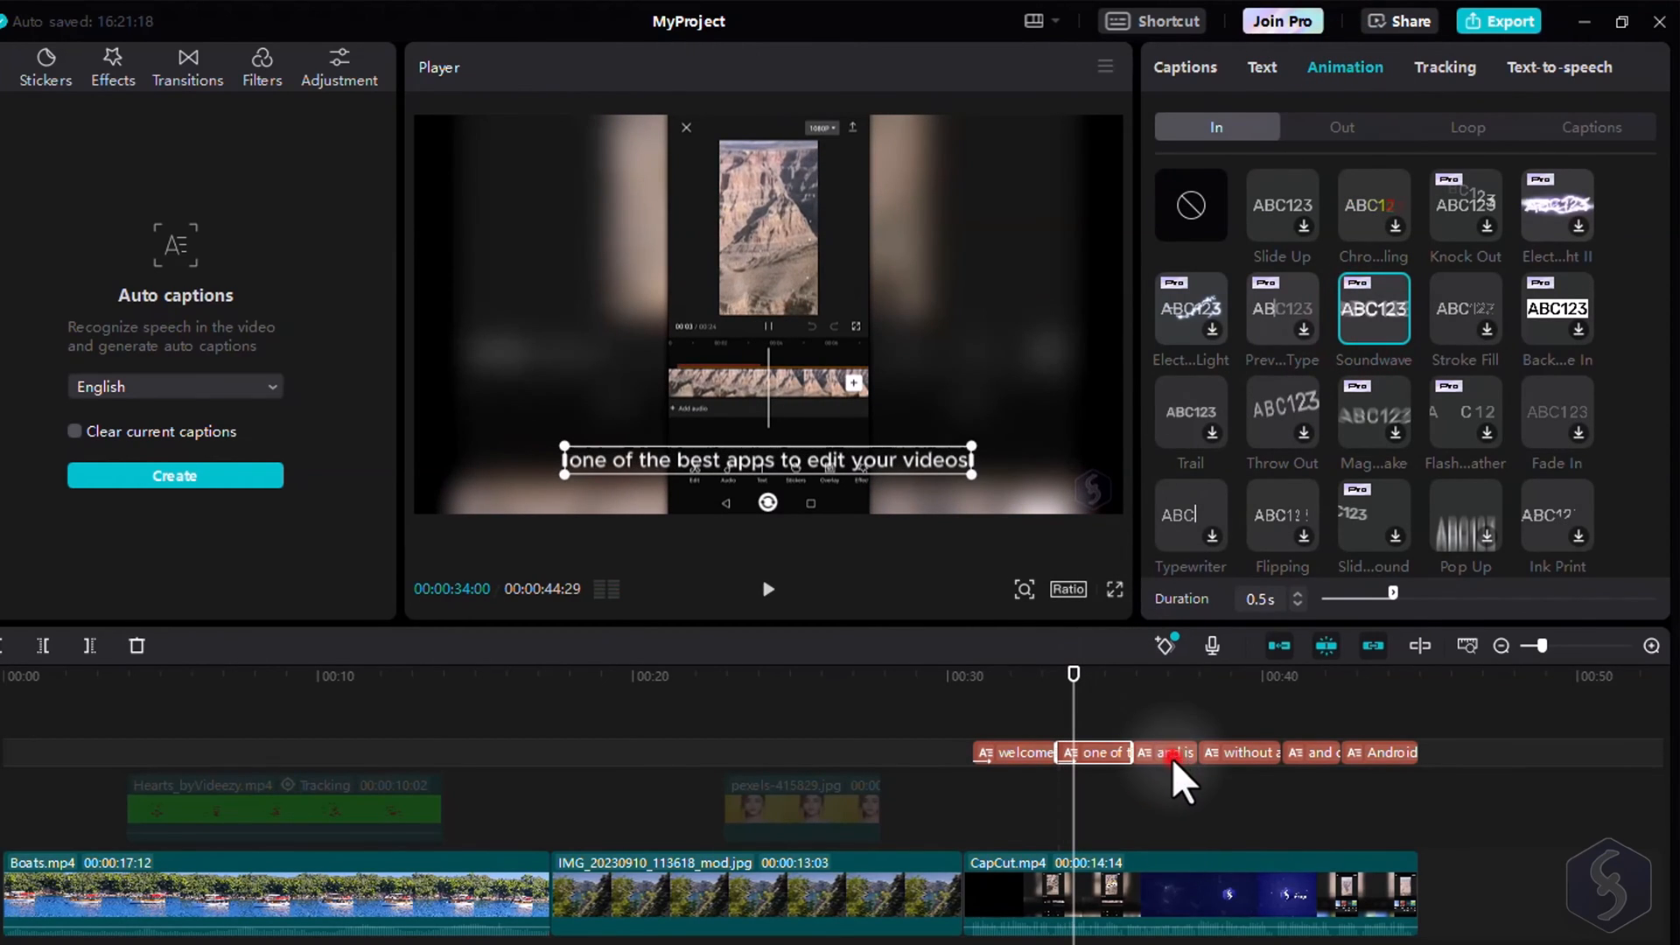
Step: Apply the Soundwave in-animation to the selected caption
click(1165, 752)
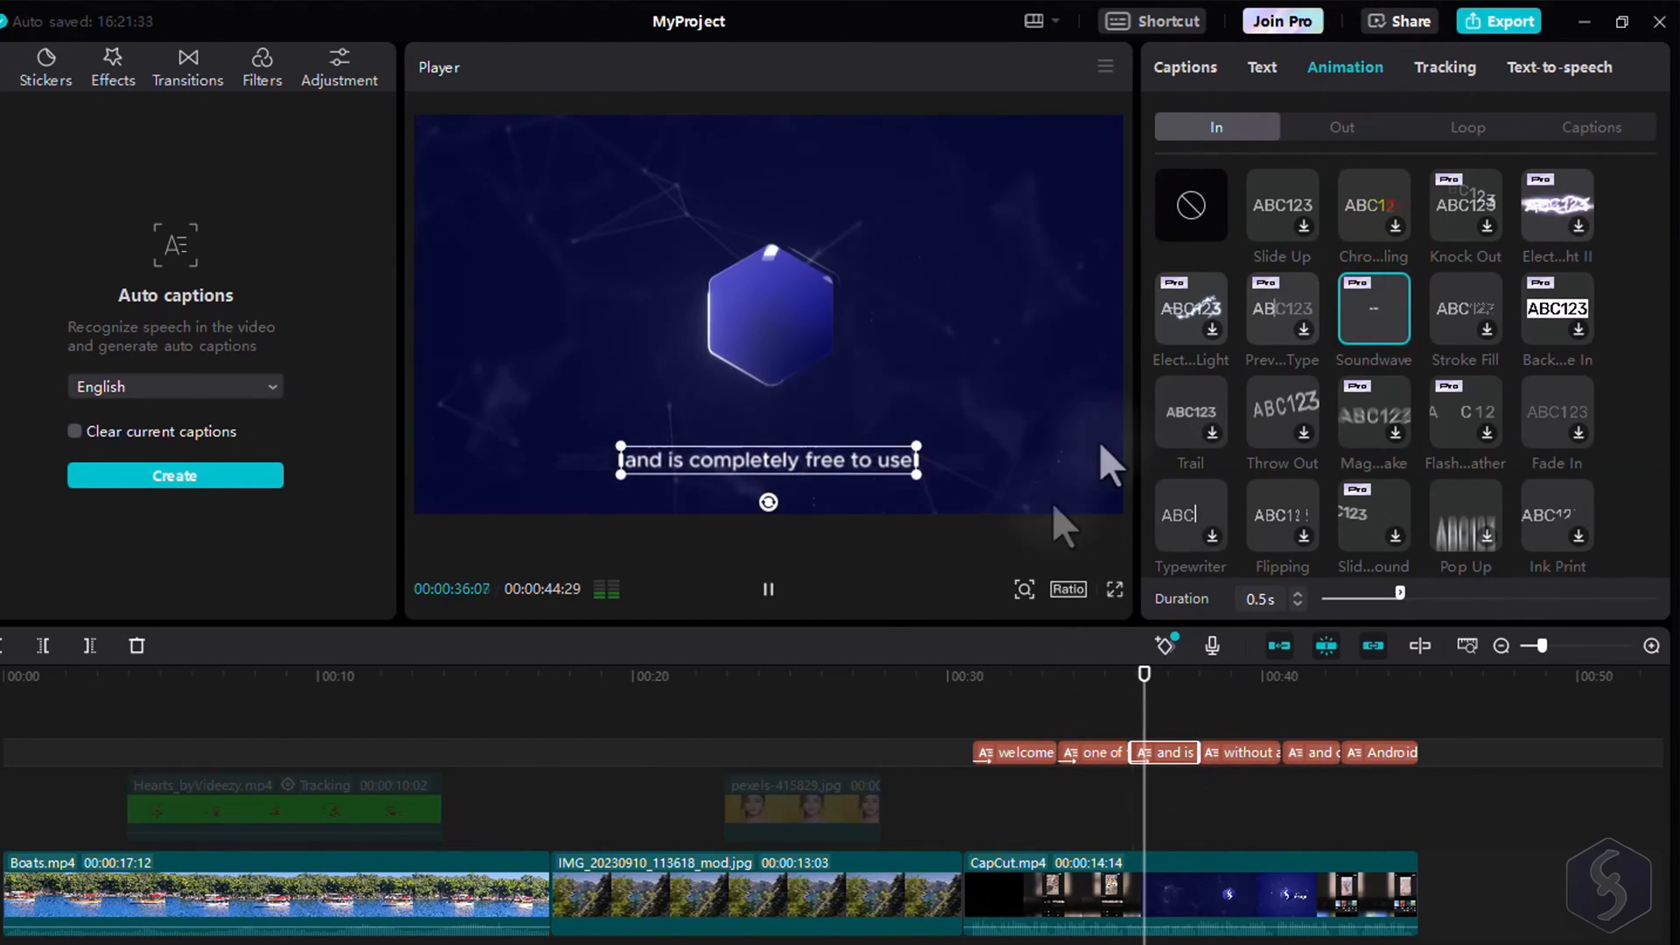
click(768, 589)
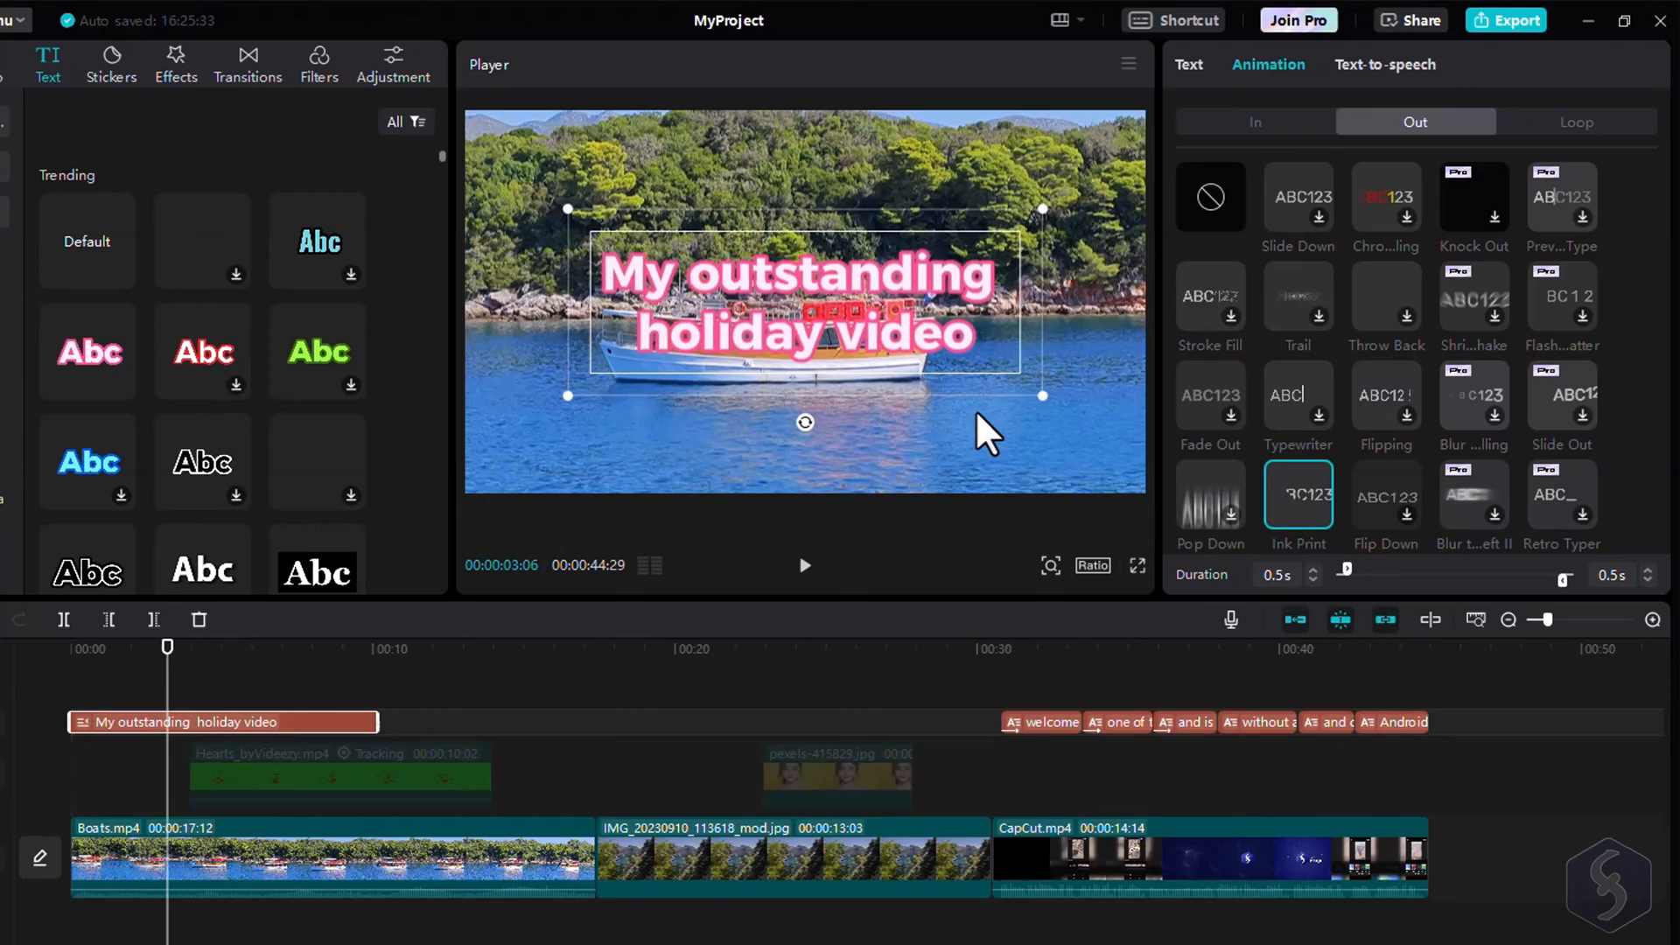
Step: Preview the Documentary voice, then pick Hypetrain to read the title aloud
click(1385, 64)
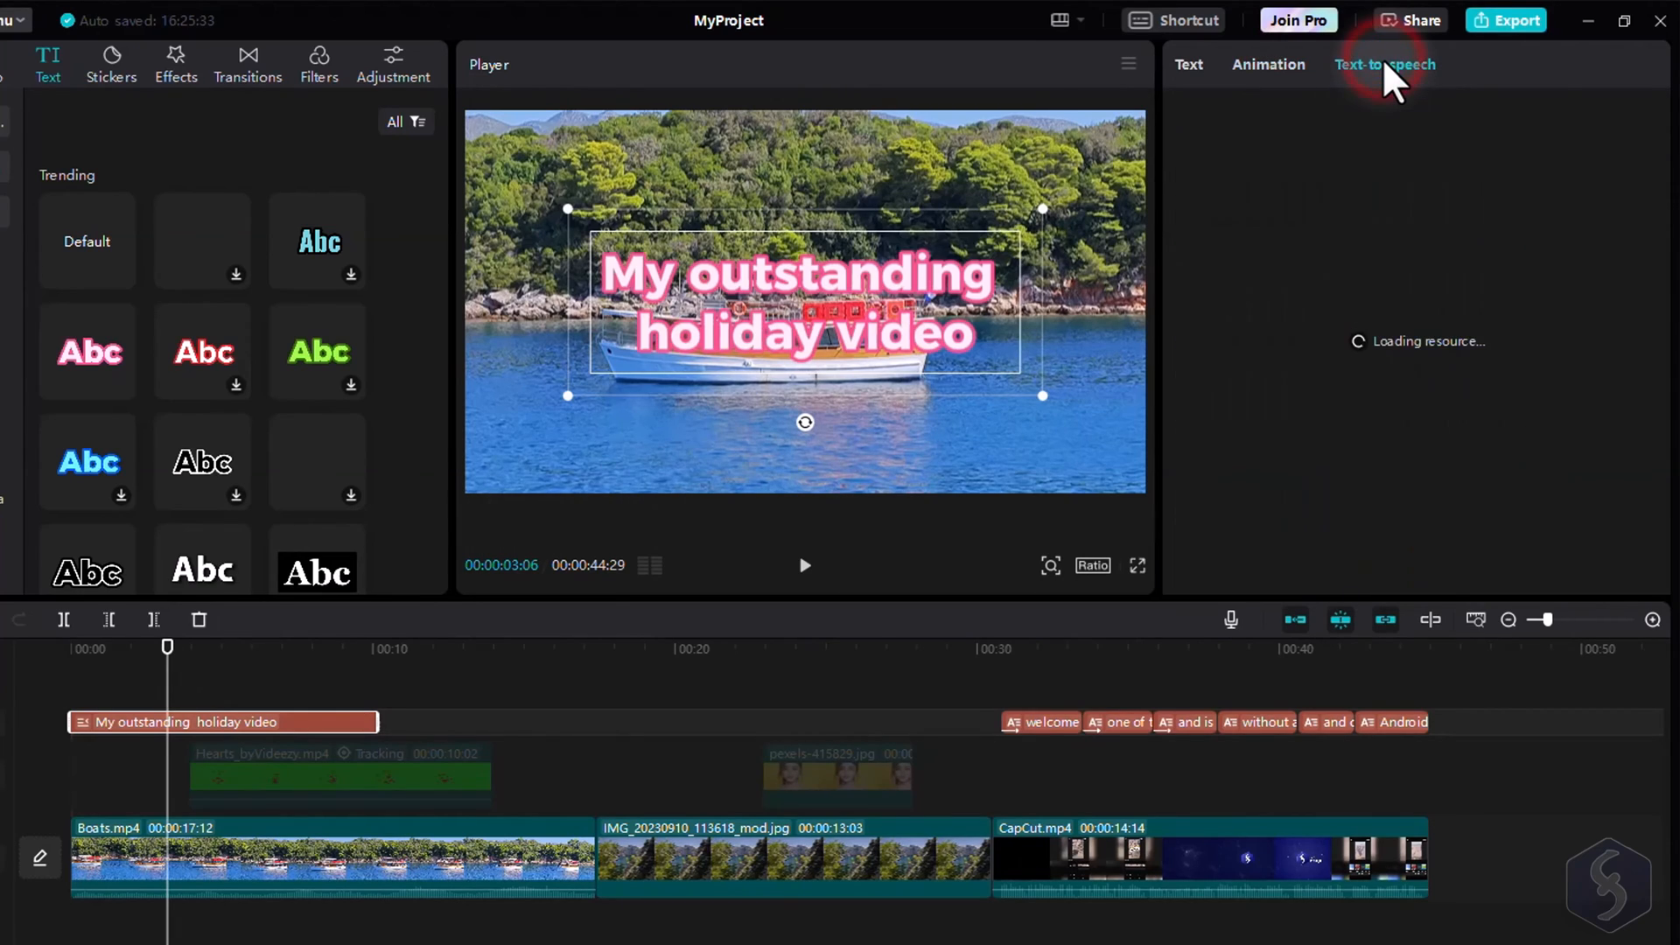
click(1384, 64)
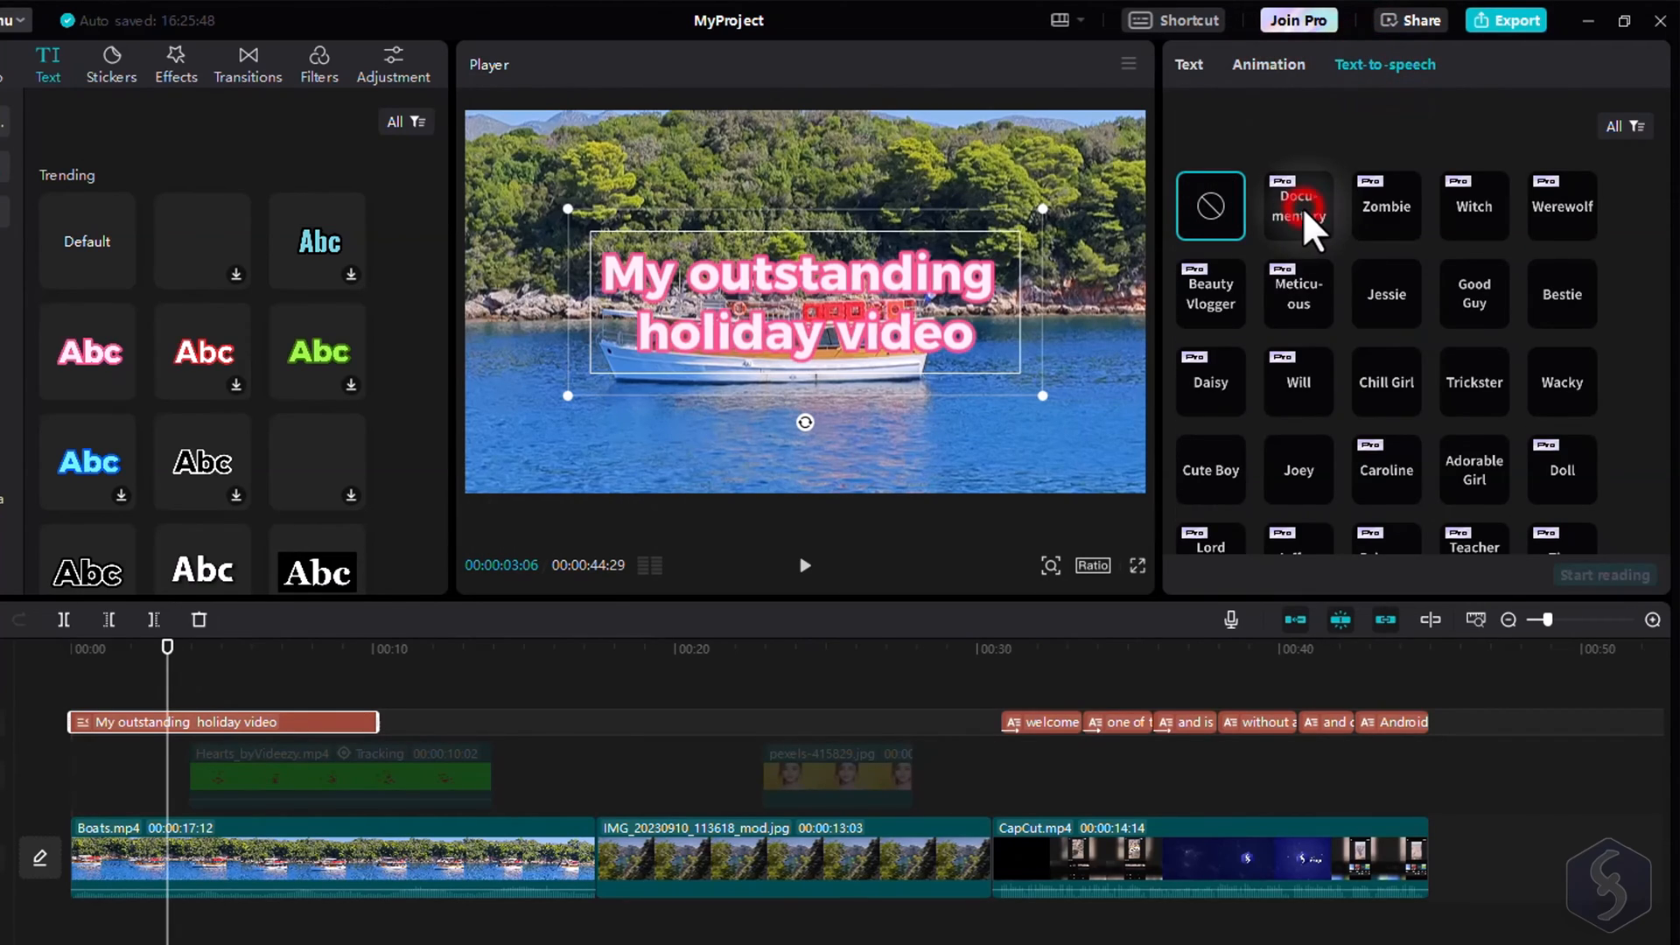
click(1298, 205)
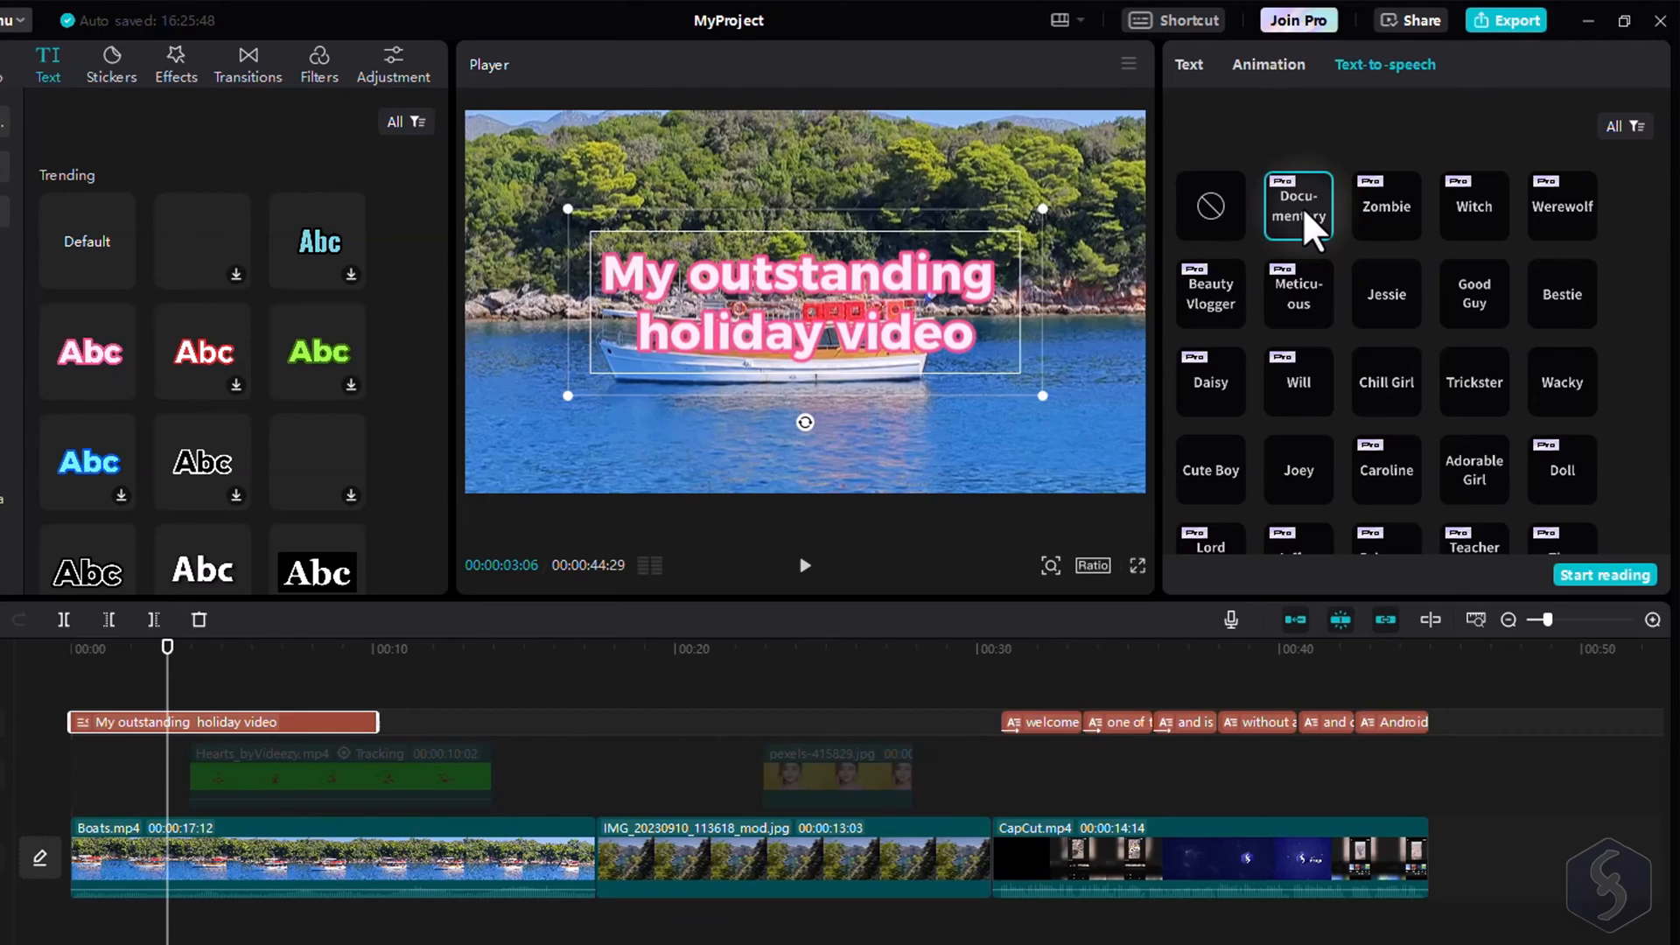
scroll(down, 3)
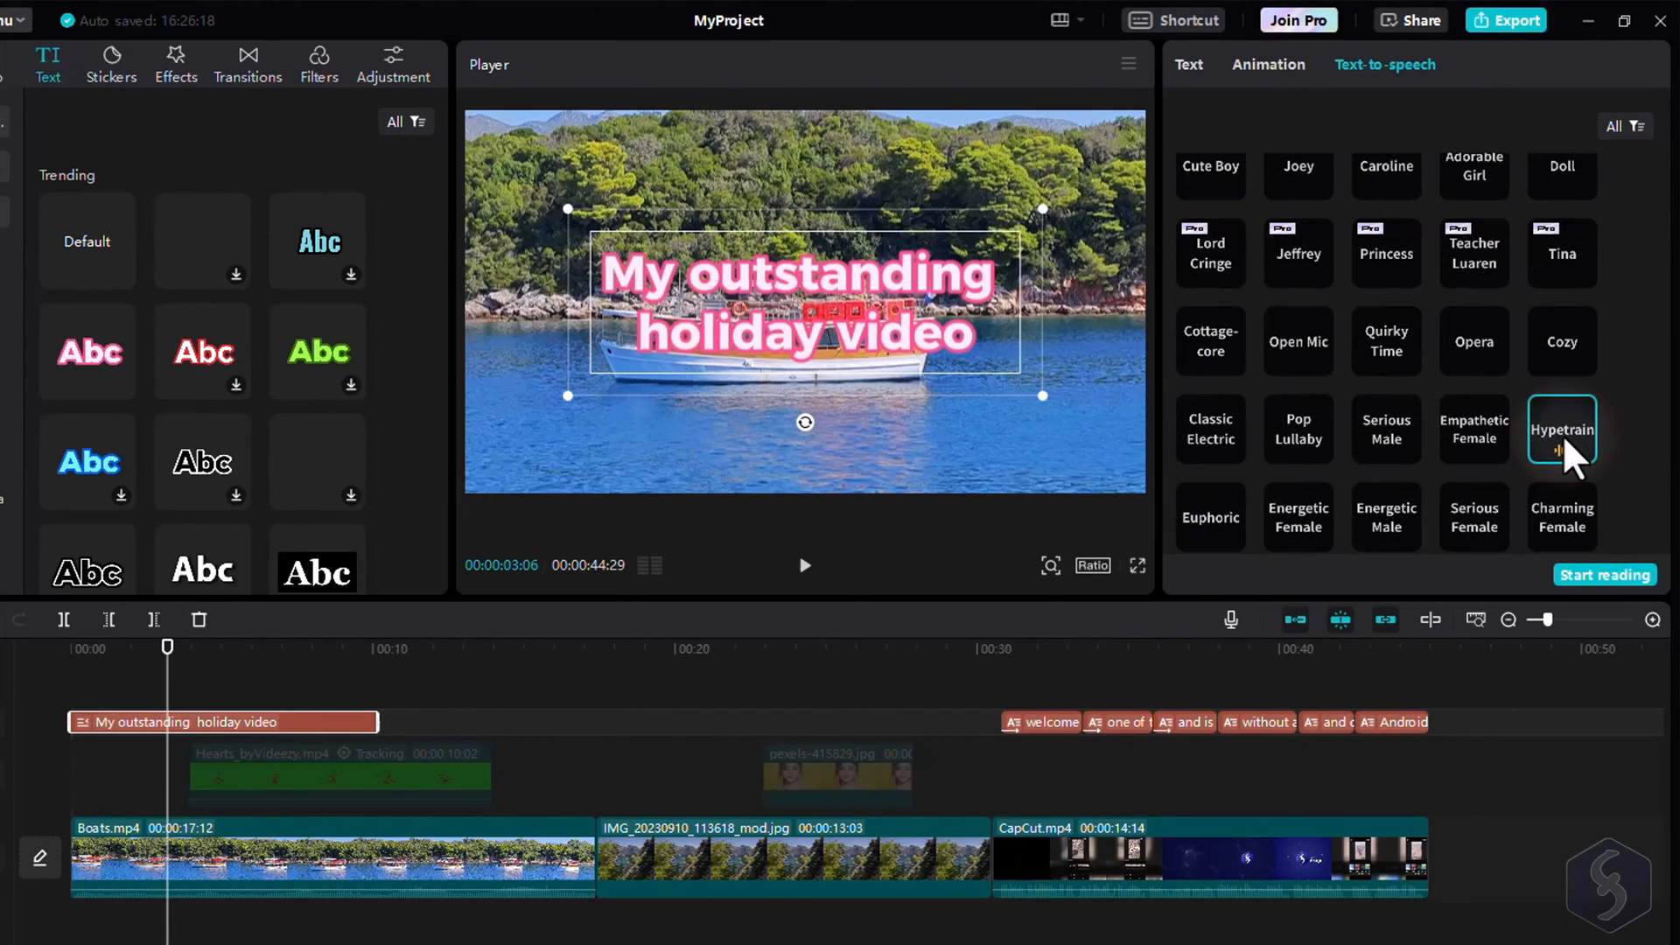
mouse_move(980, 474)
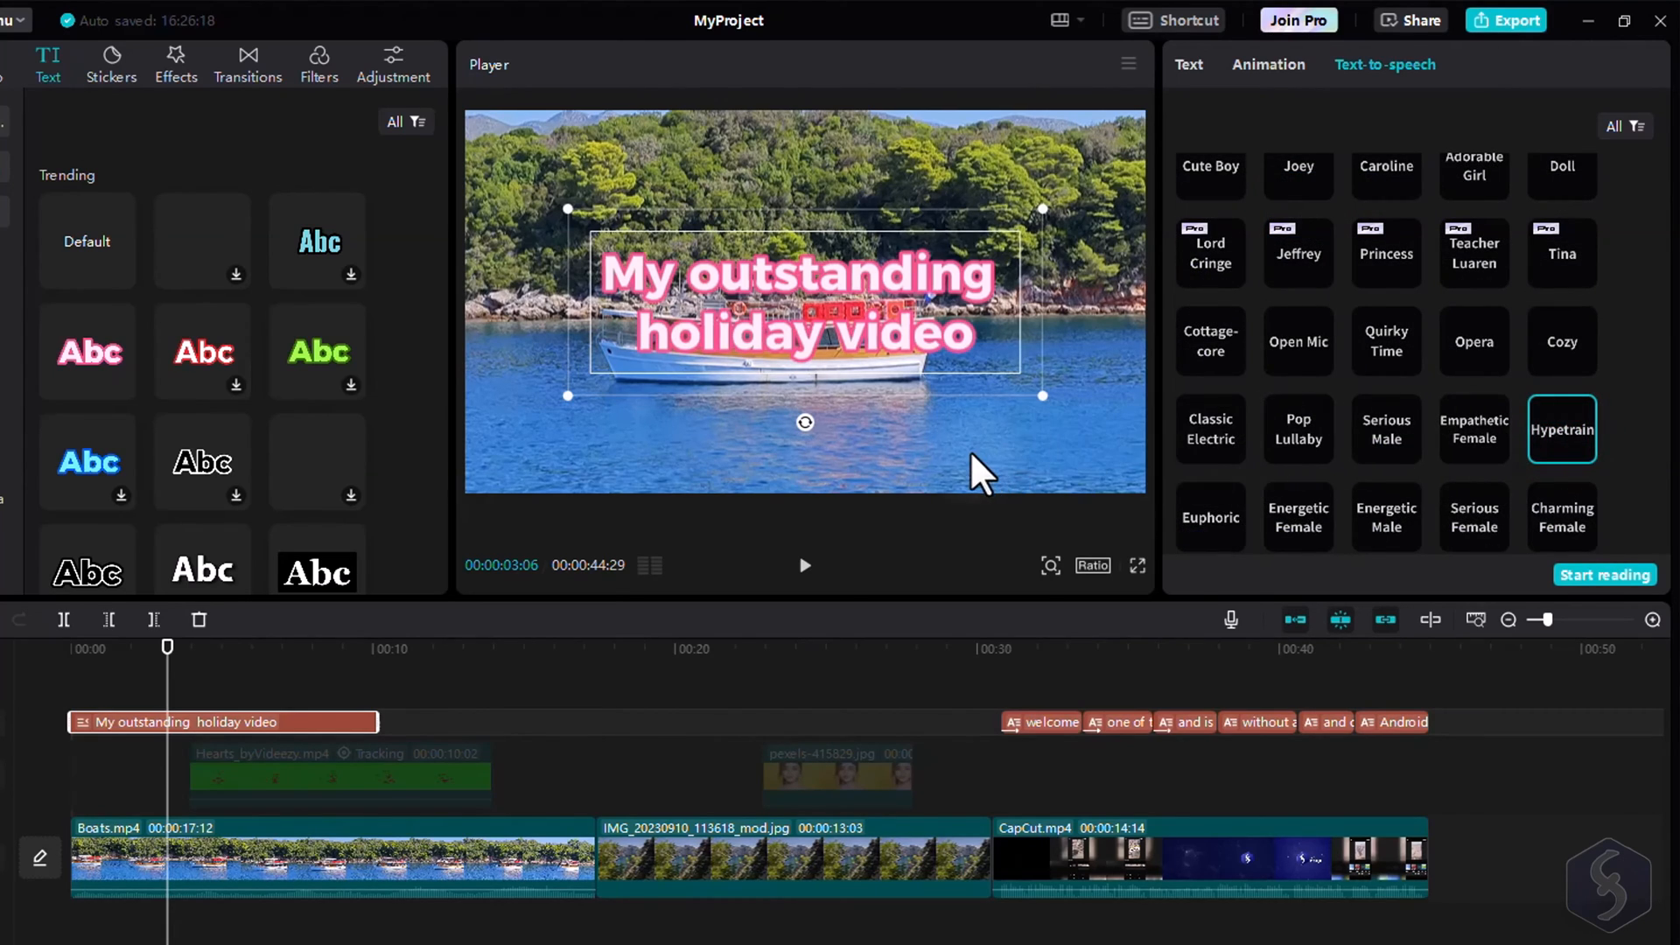
mouse_move(989, 463)
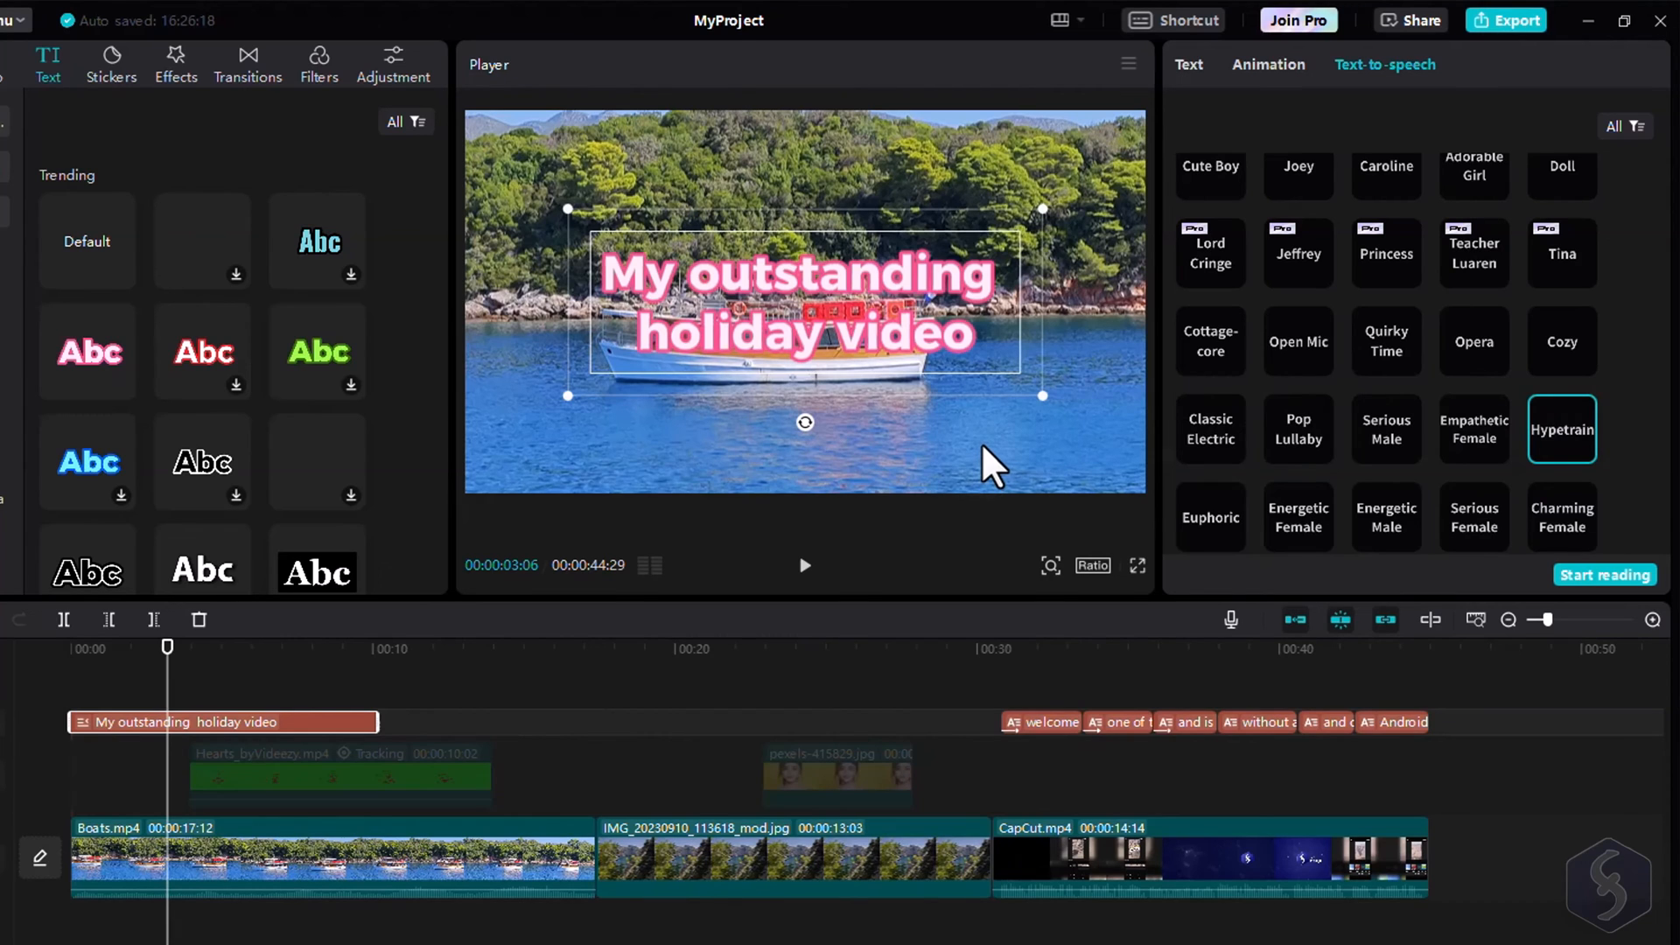
click(1605, 574)
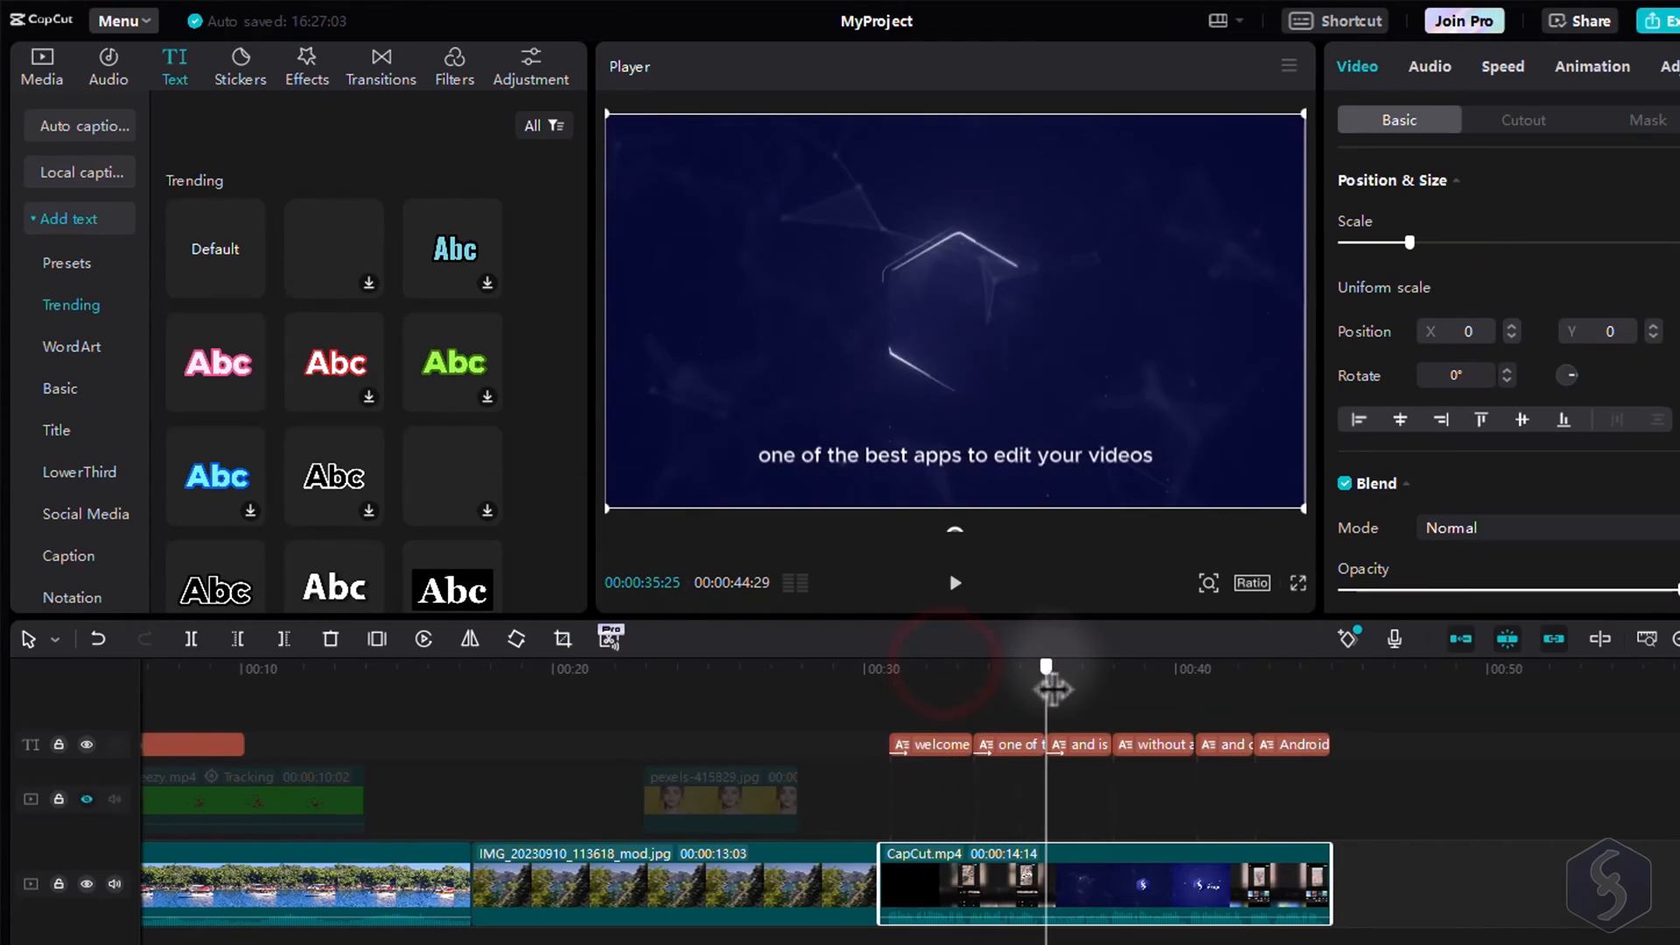
Step: Split the CapCut clip into three scenes and preview the Crisp Air filter
drag(1045, 667, 1219, 667)
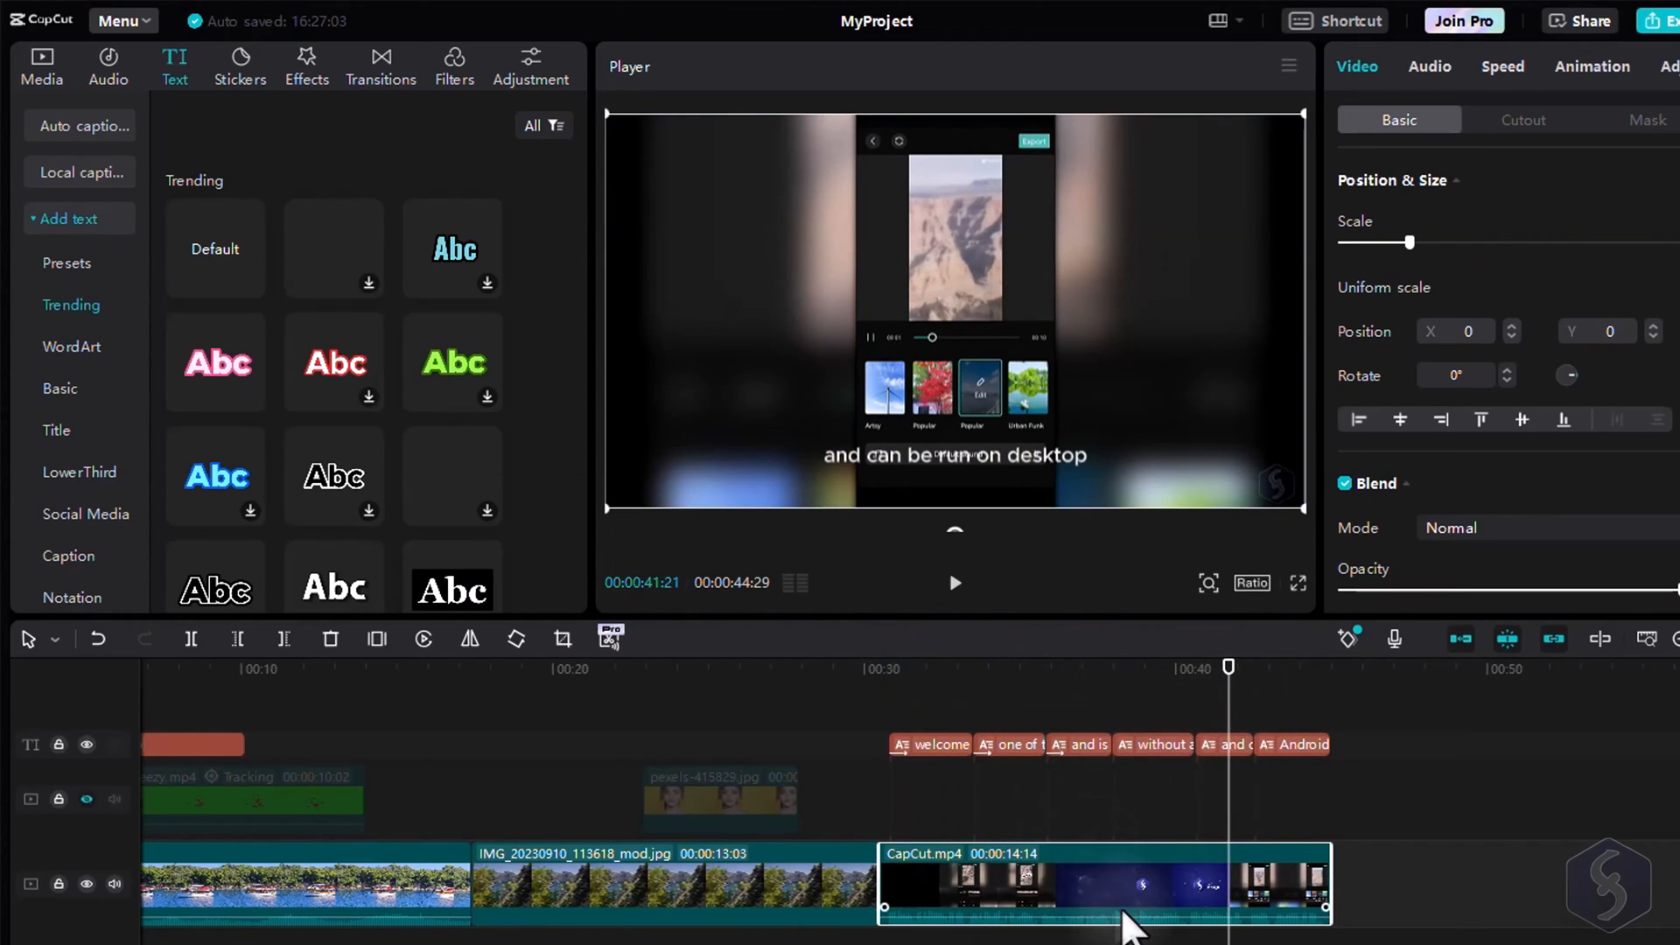
right_click(1130, 900)
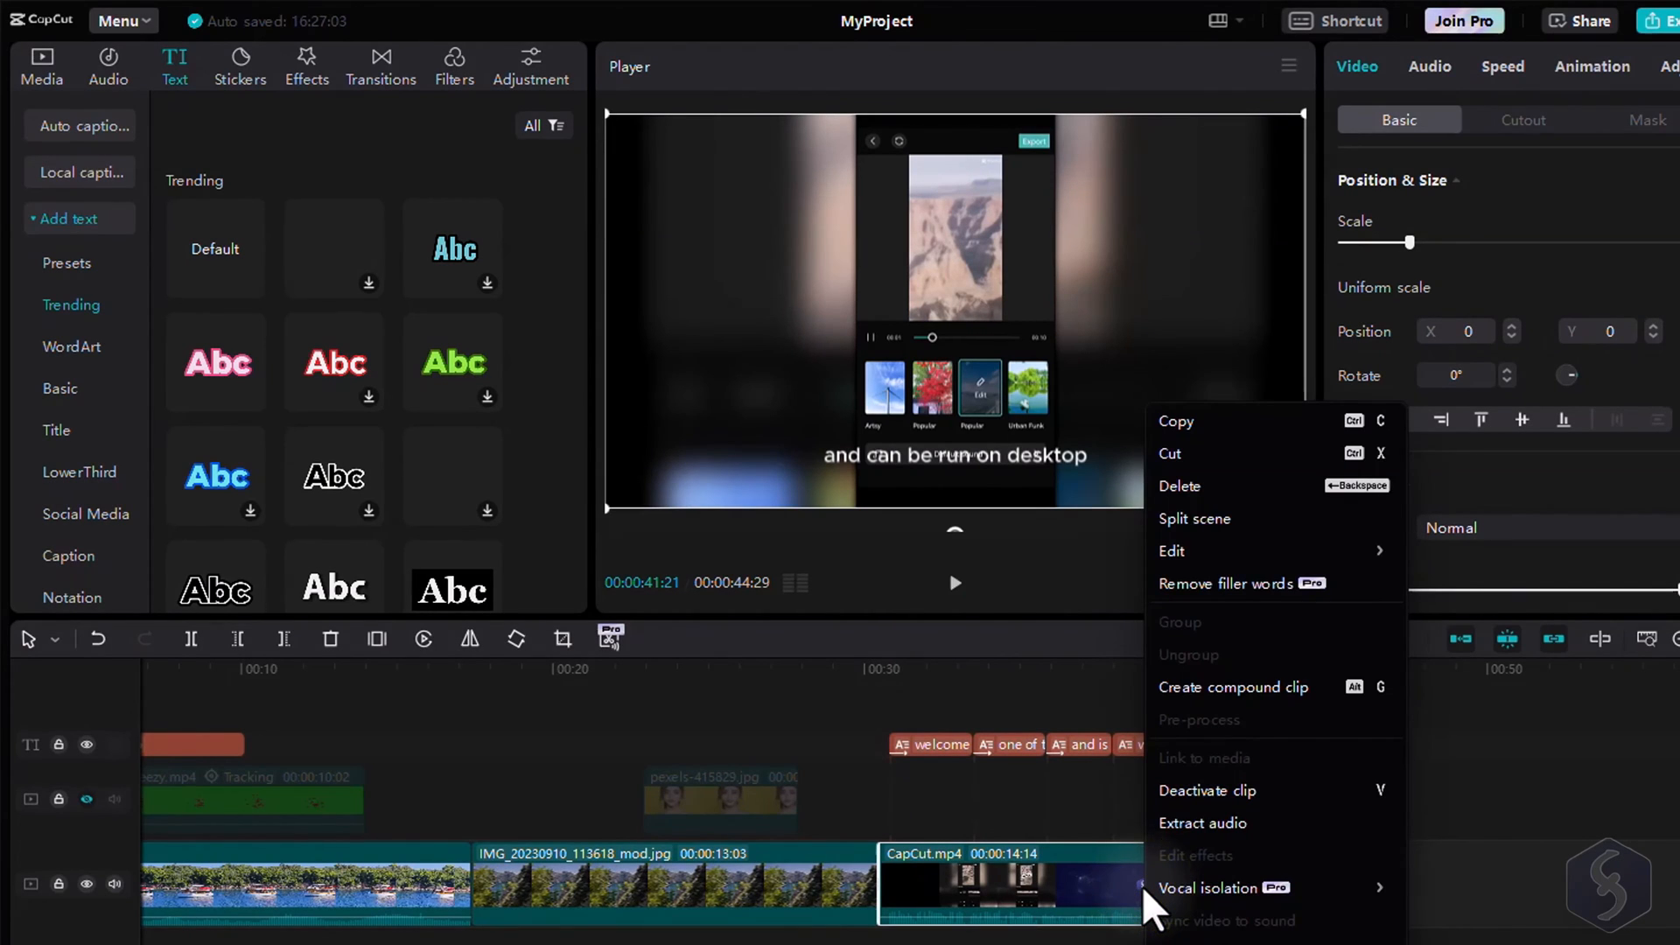
click(1195, 519)
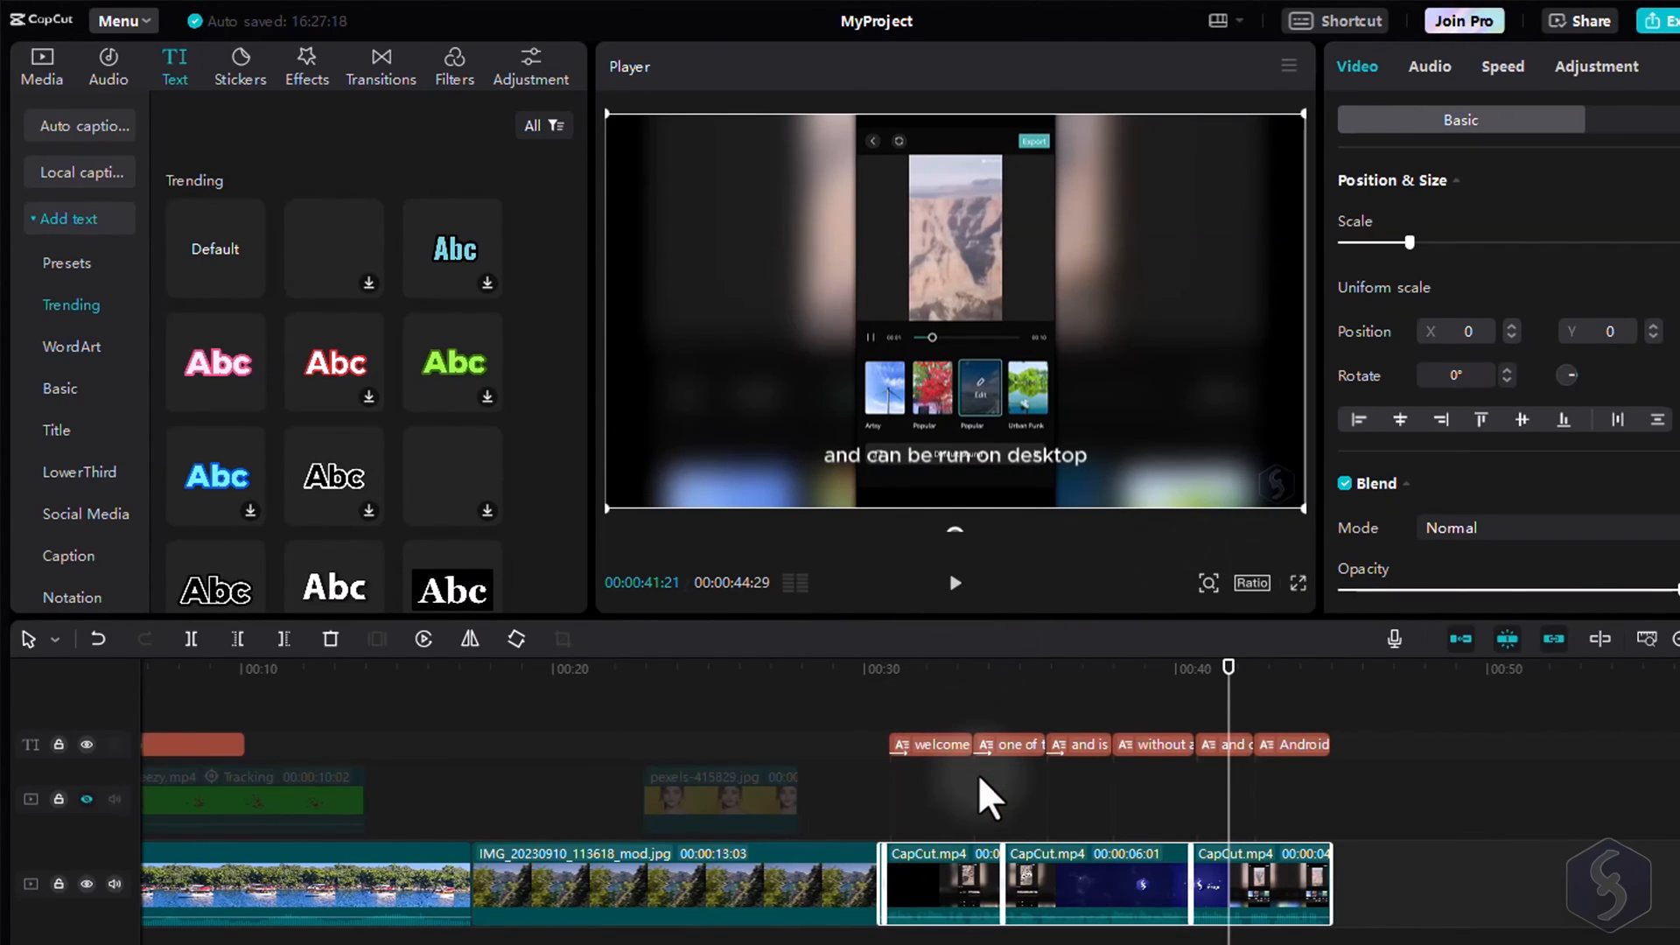
click(453, 65)
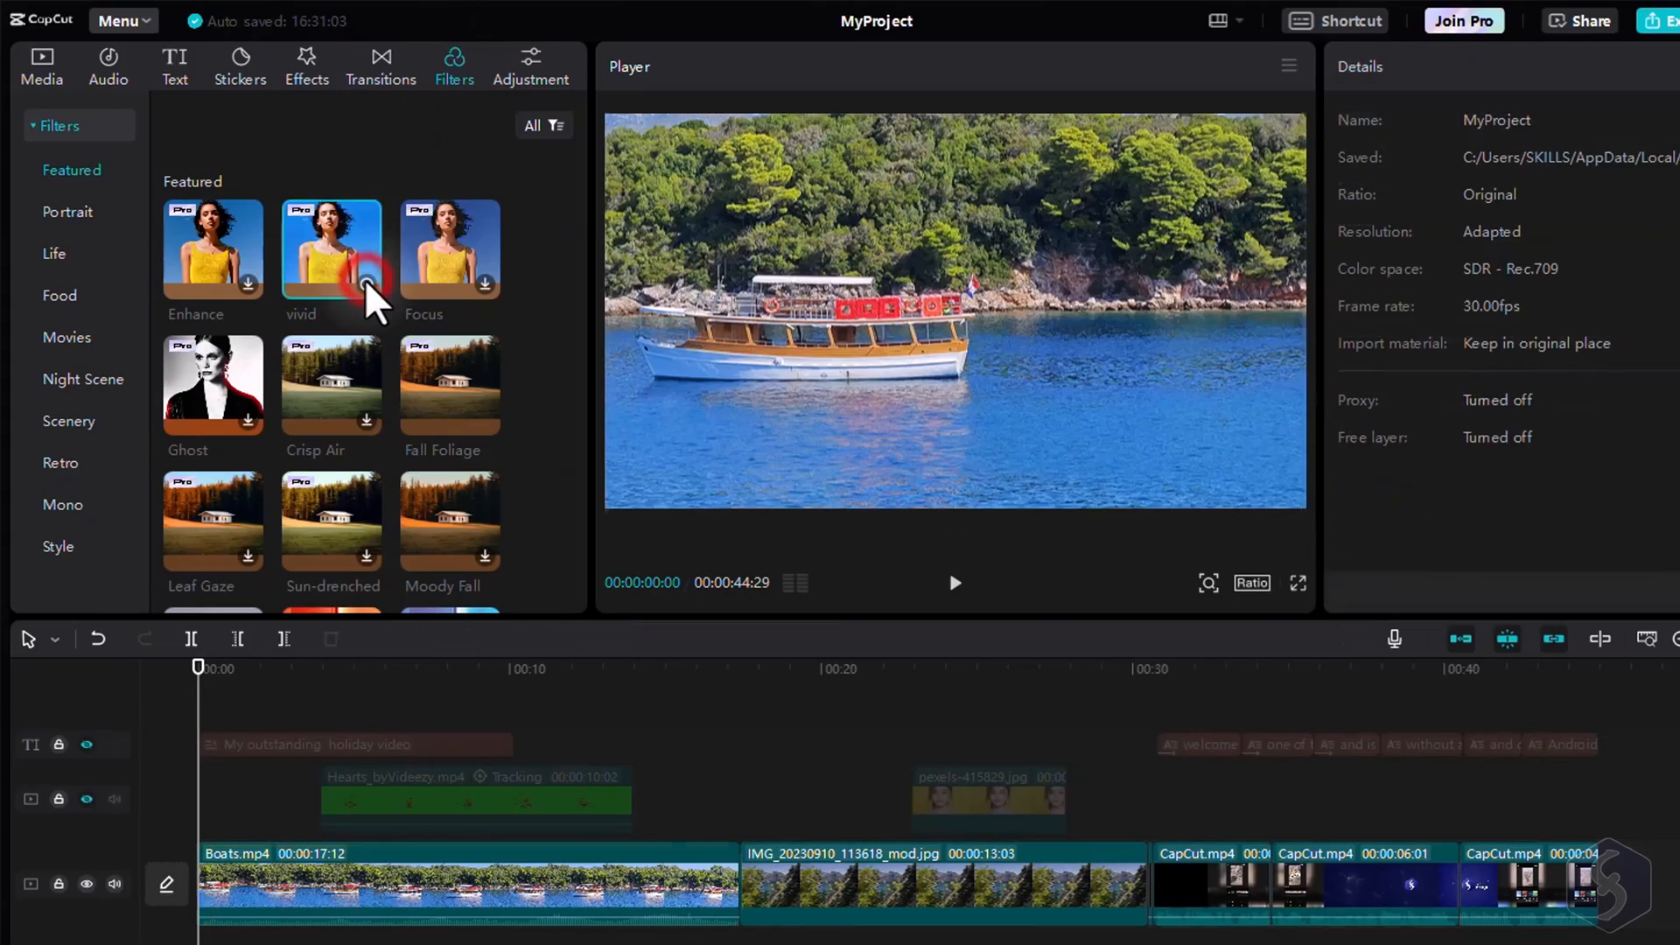
click(330, 249)
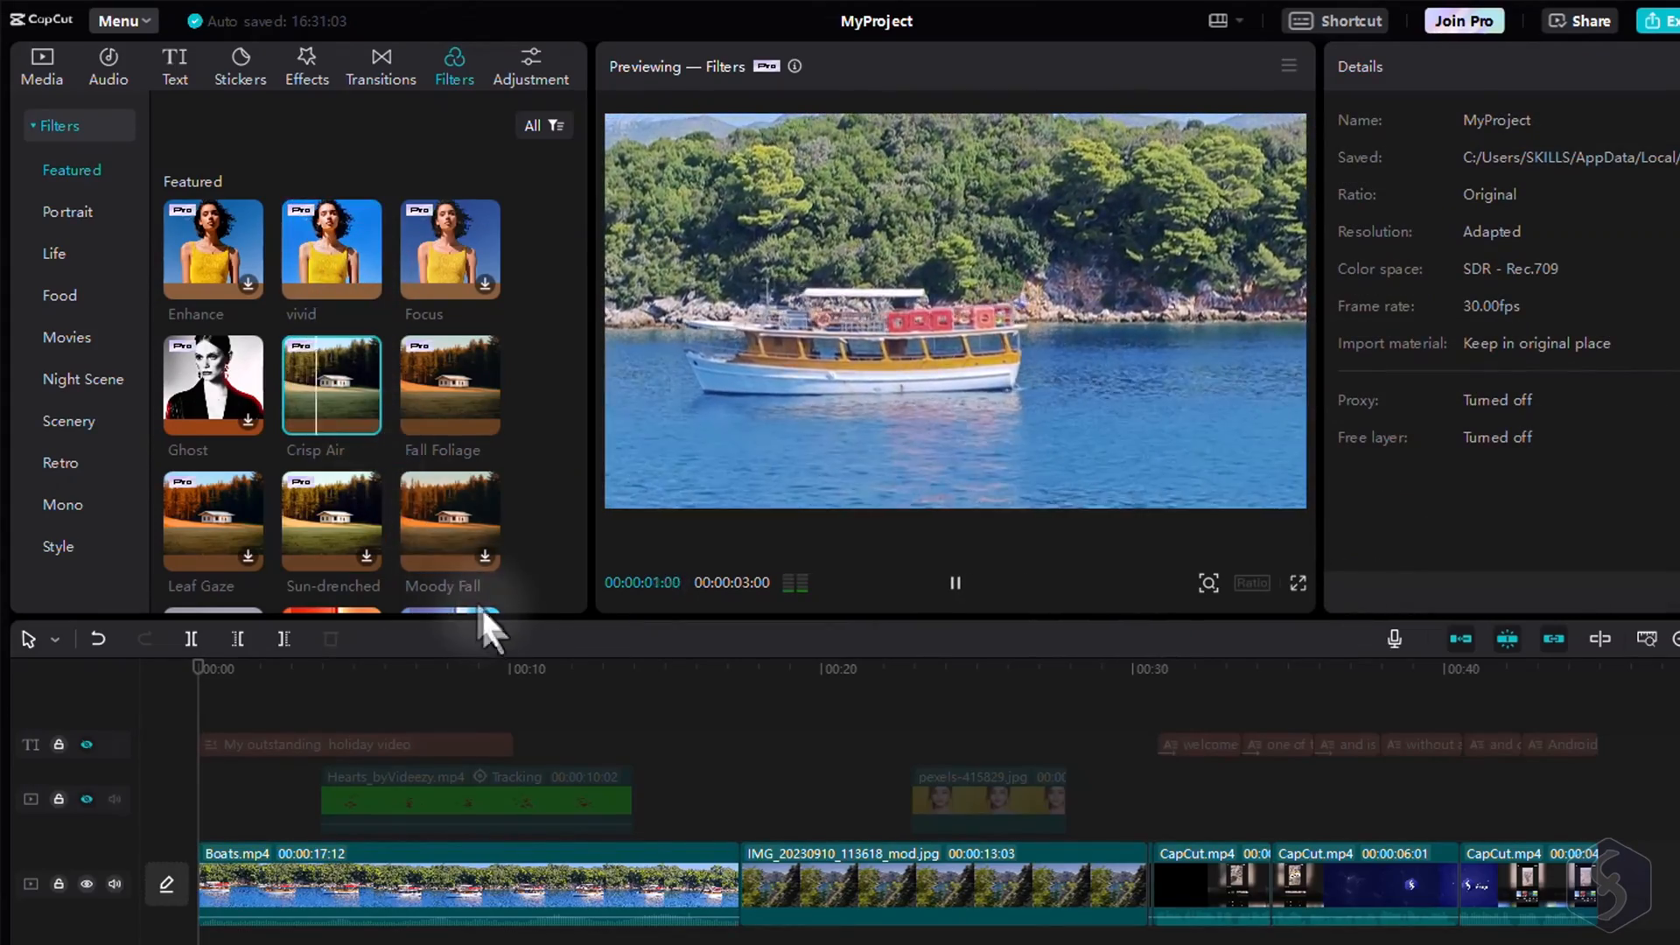
Step: Enable AI stylize effects on the coastline photo clip
click(710, 883)
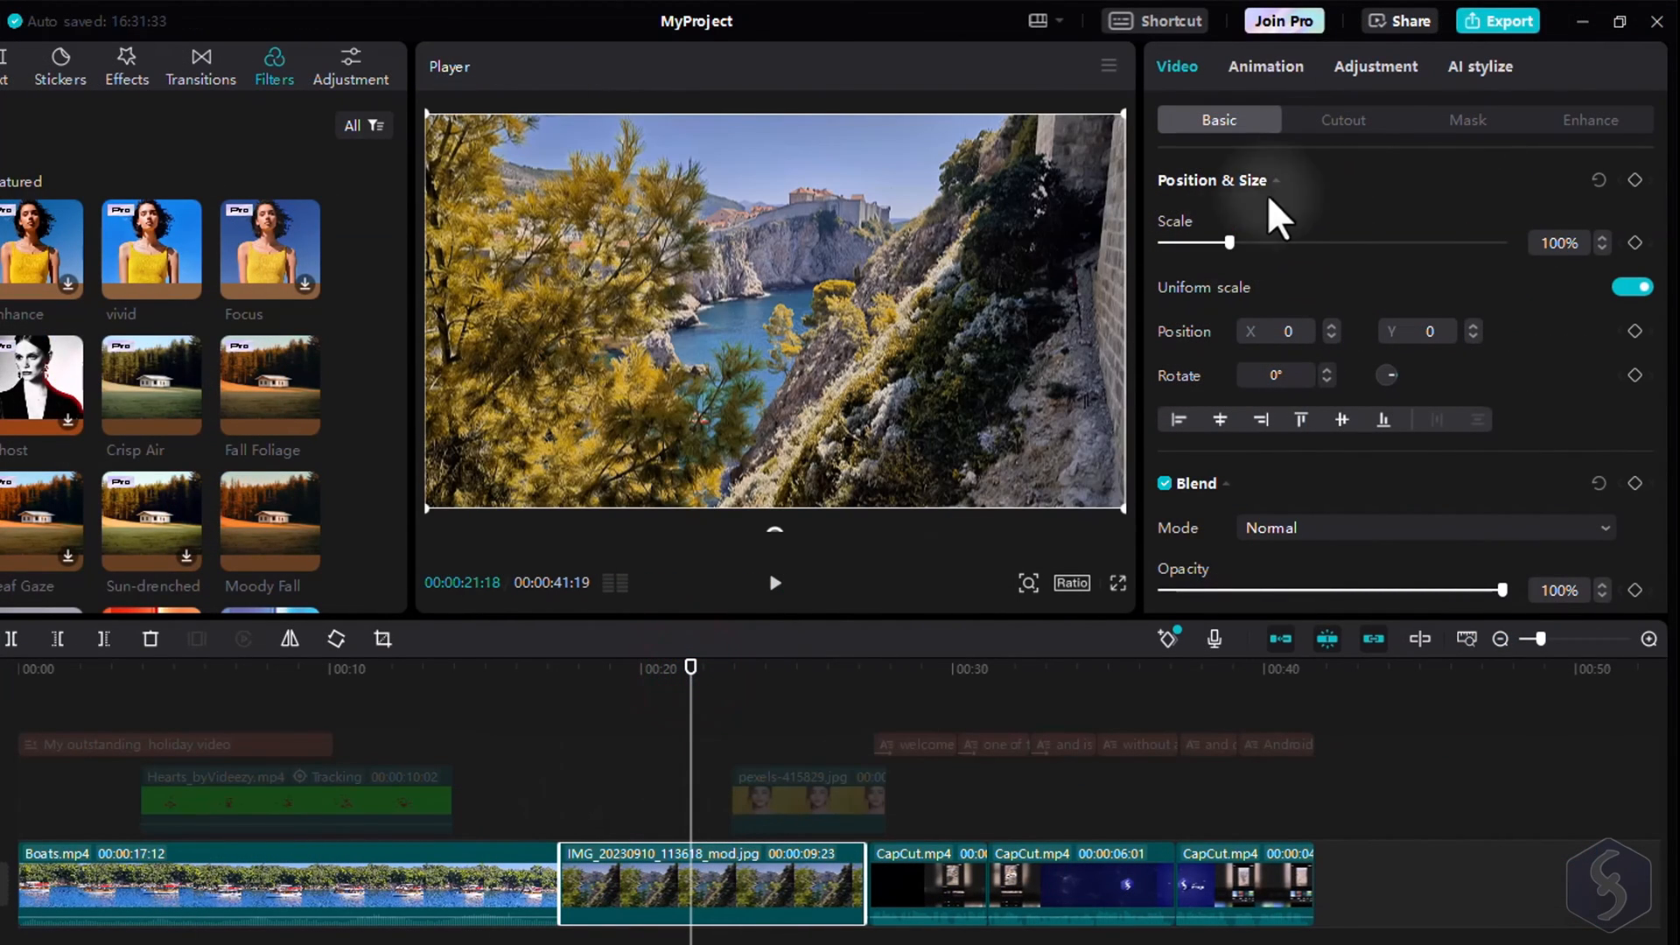
click(1480, 66)
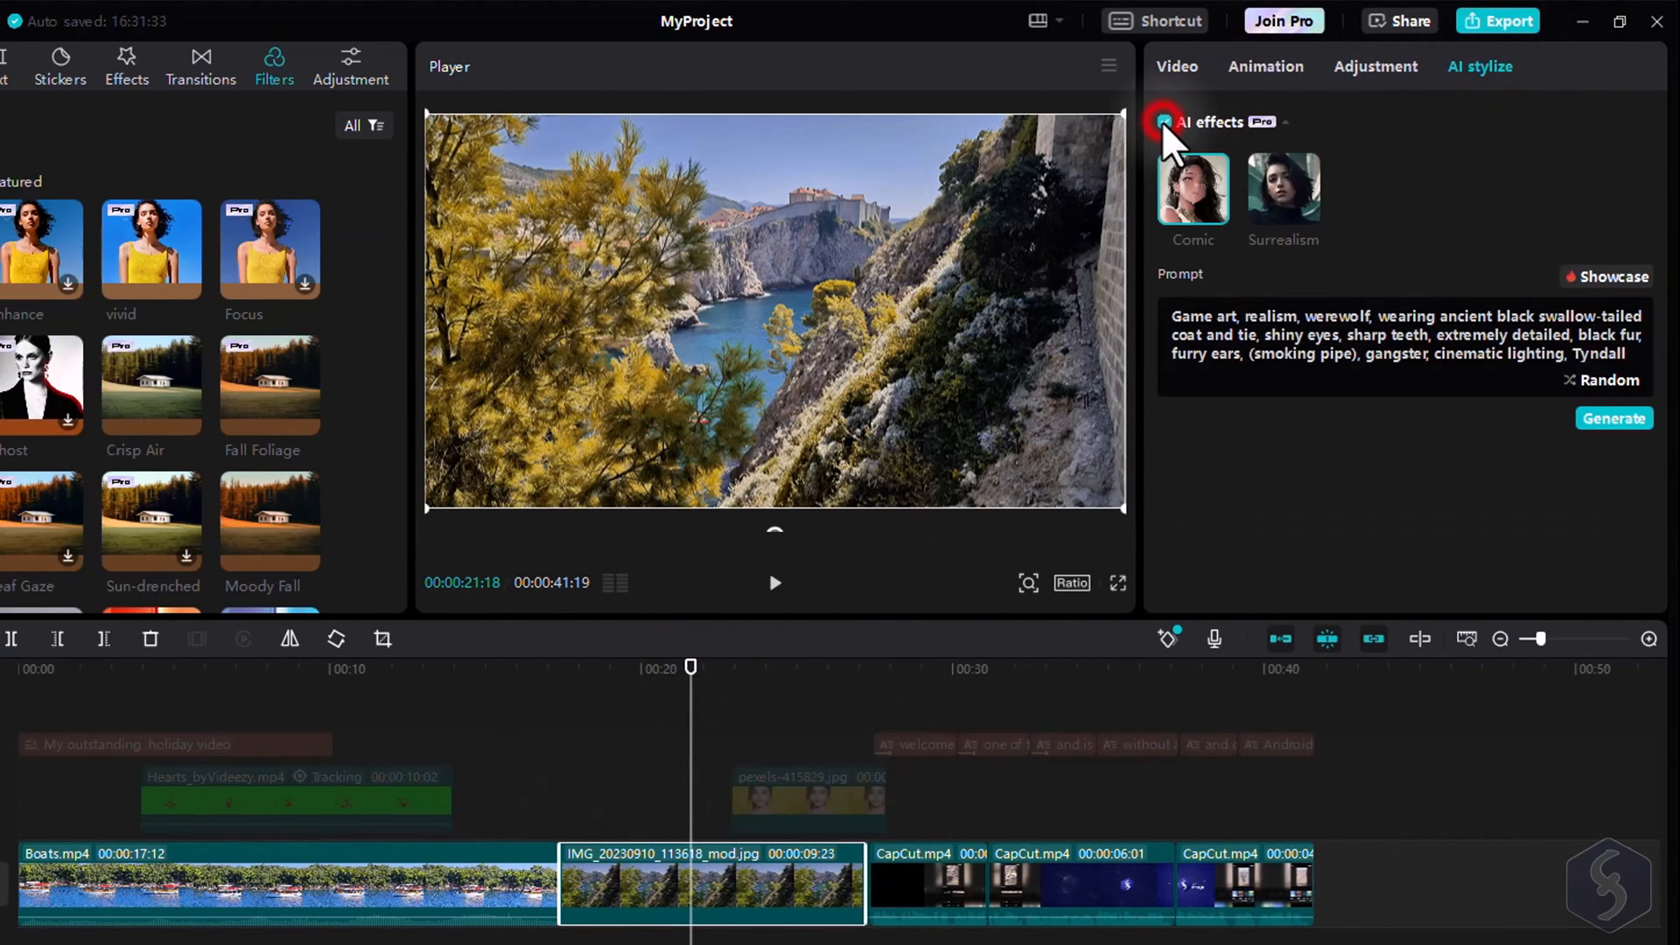
click(1283, 193)
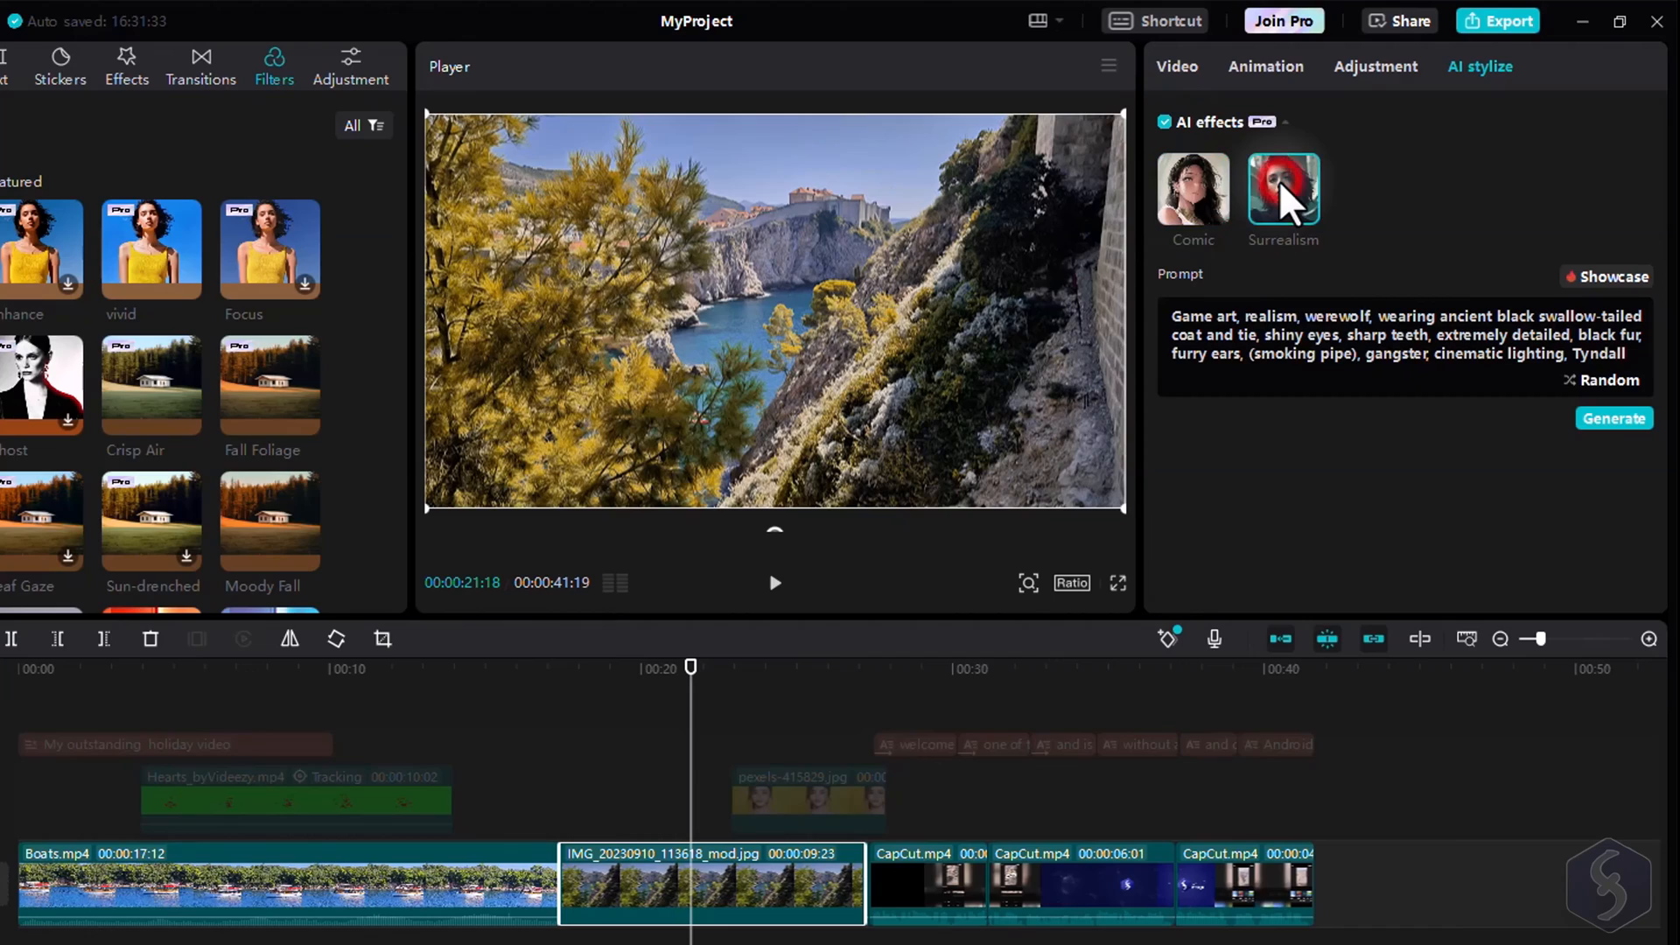